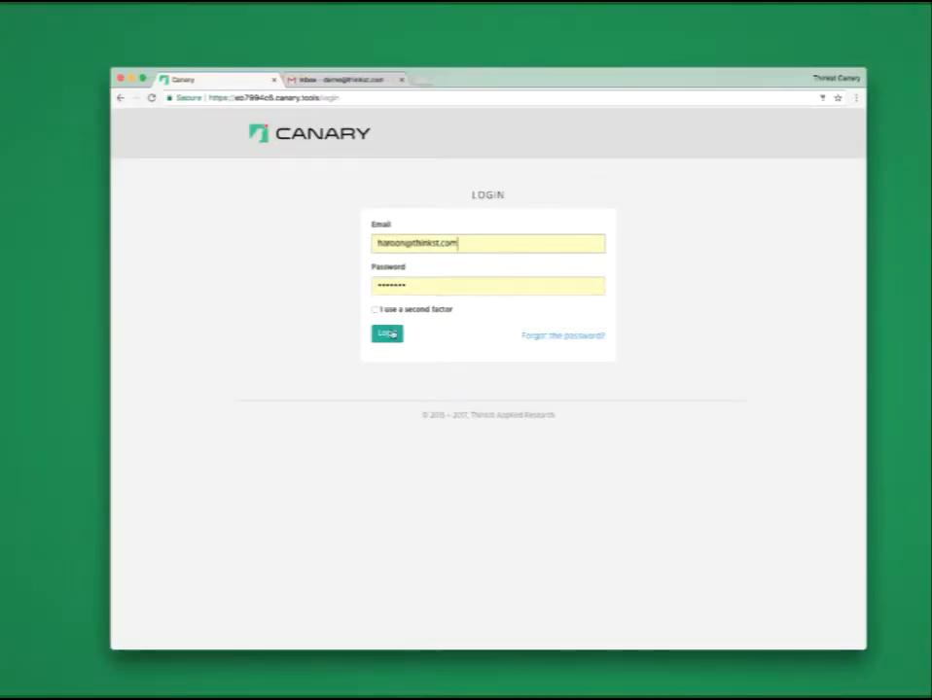
# Step: Sign in to the Canary console and land on the dashboard with no new alerts
pyautogui.click(385, 335)
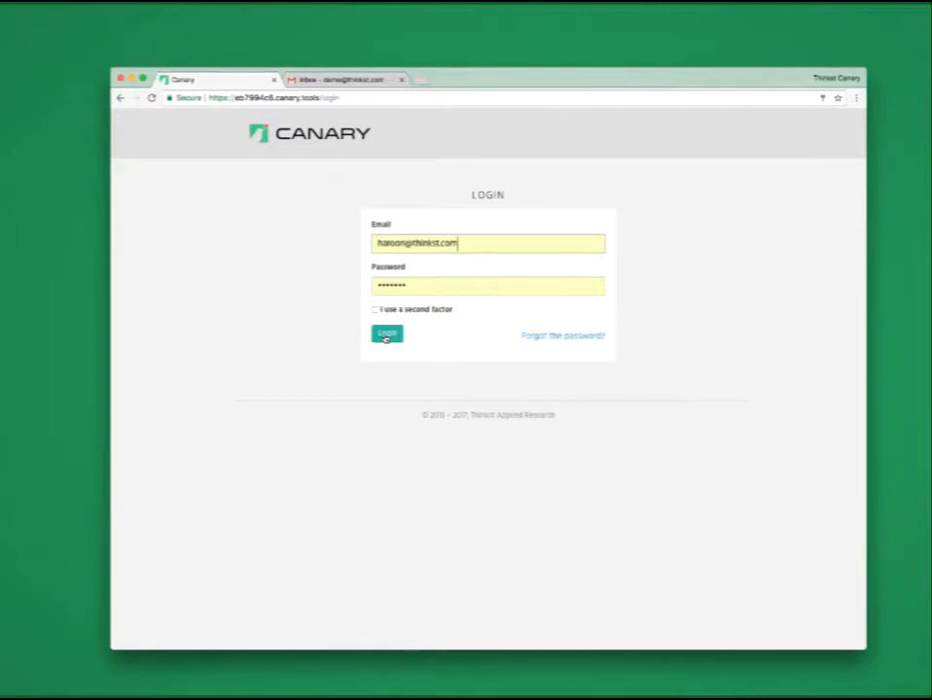
pyautogui.click(385, 334)
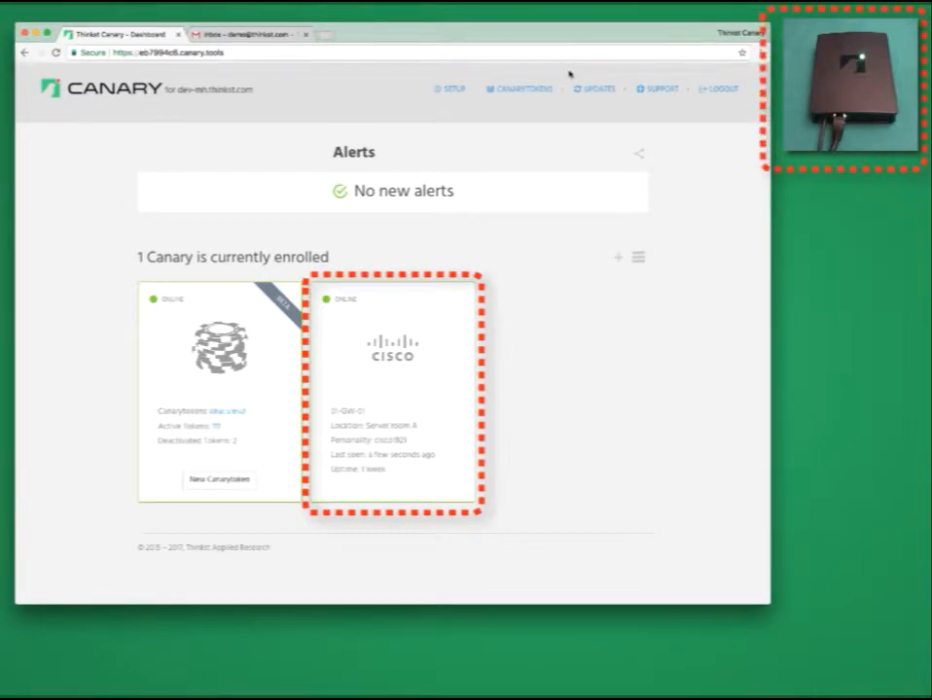
pyautogui.moveTo(560, 571)
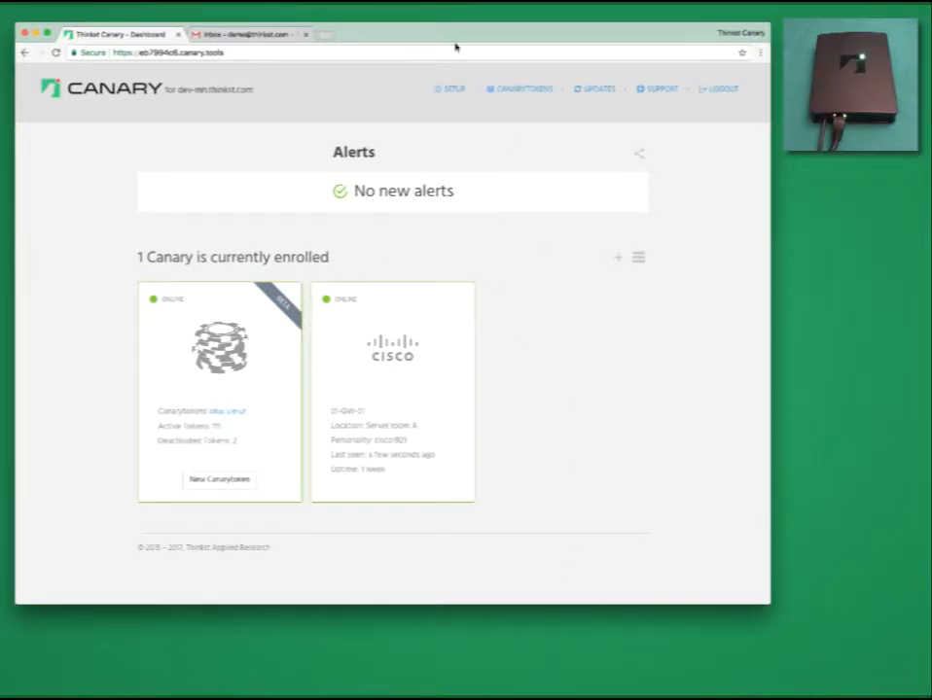
pyautogui.click(447, 90)
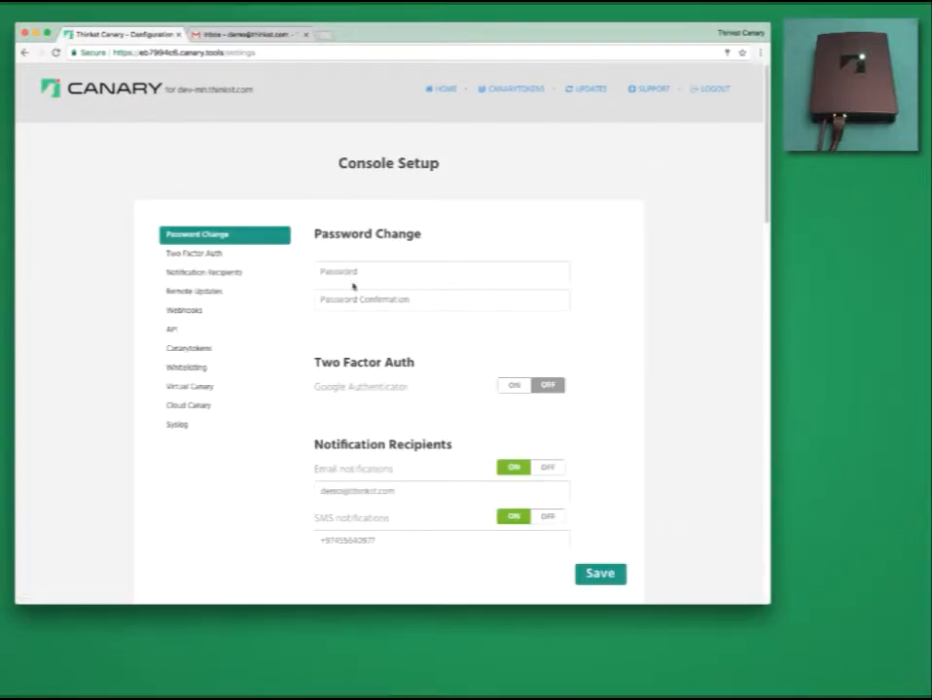
pyautogui.scroll(-3)
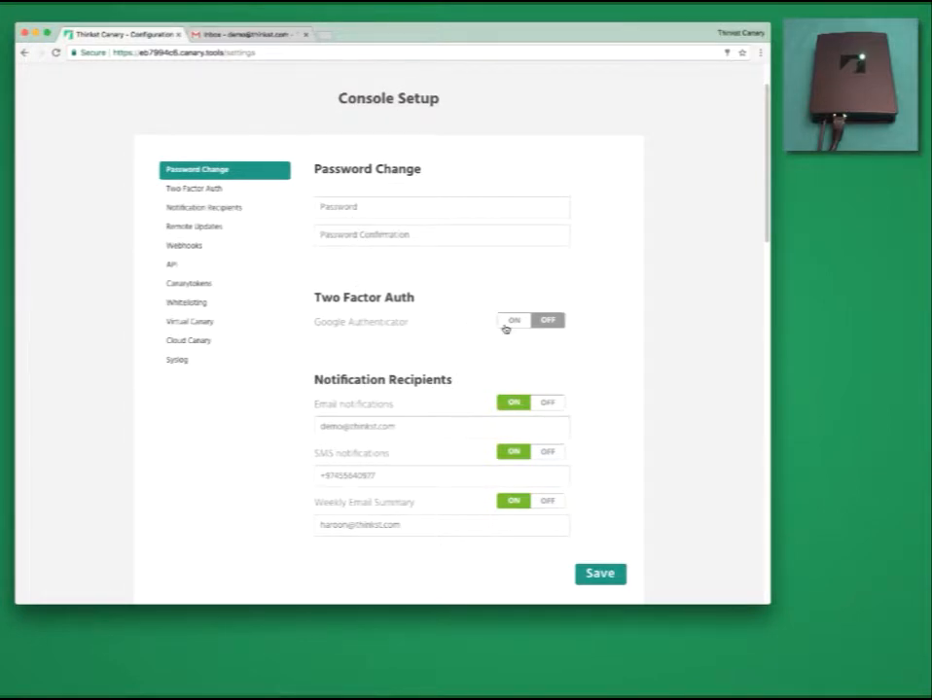
pyautogui.scroll(-3)
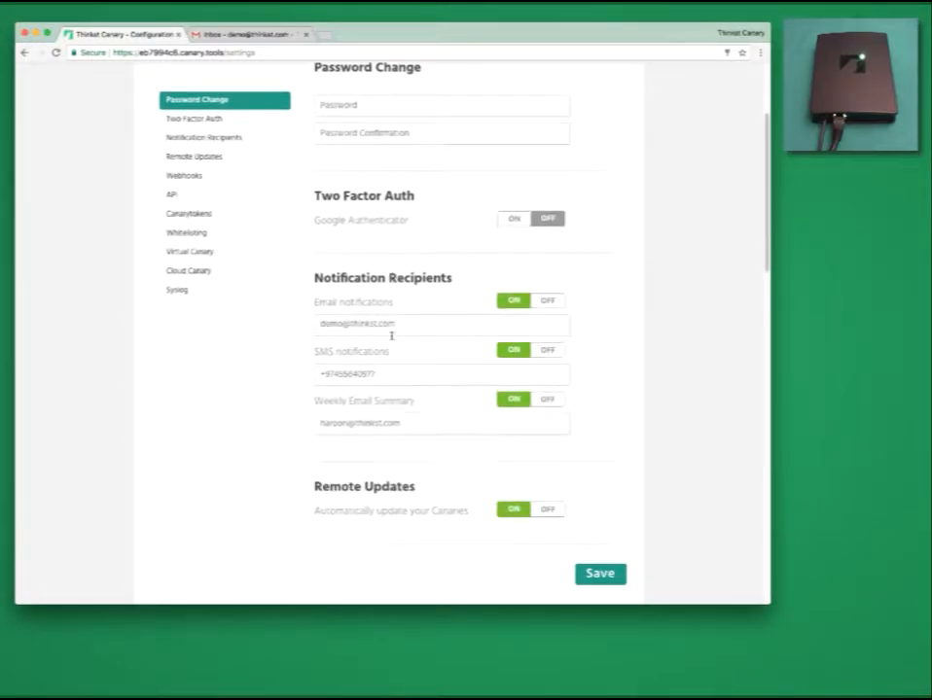
pyautogui.scroll(-3)
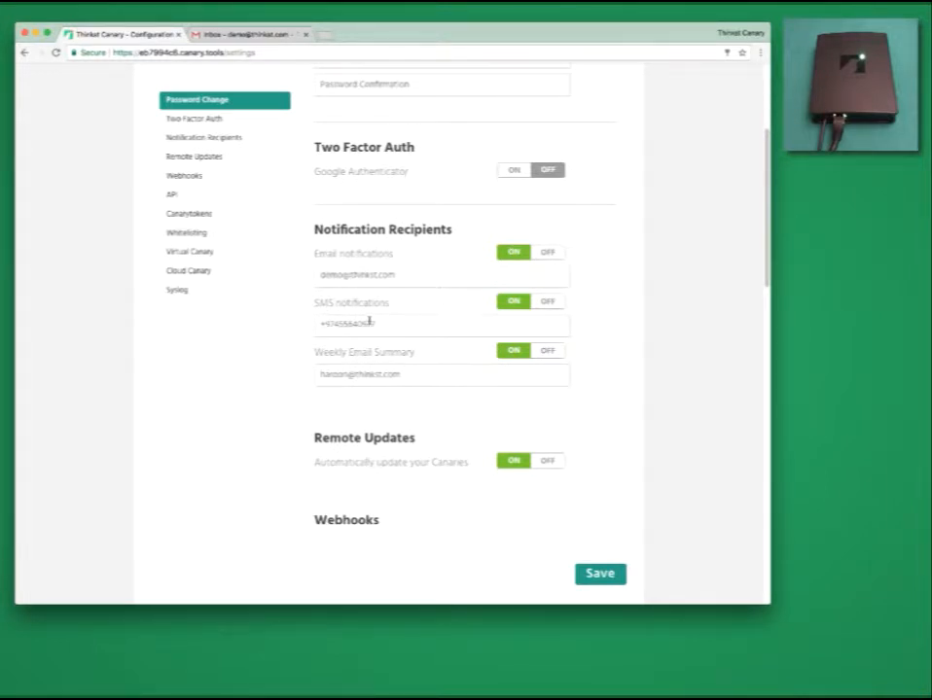
pyautogui.scroll(-3)
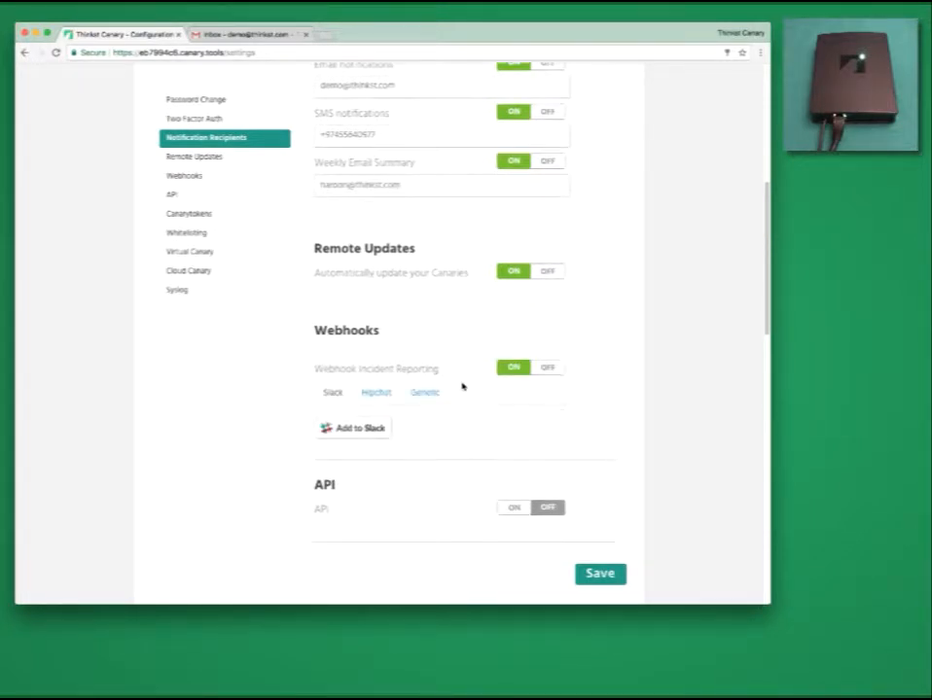
pyautogui.click(424, 391)
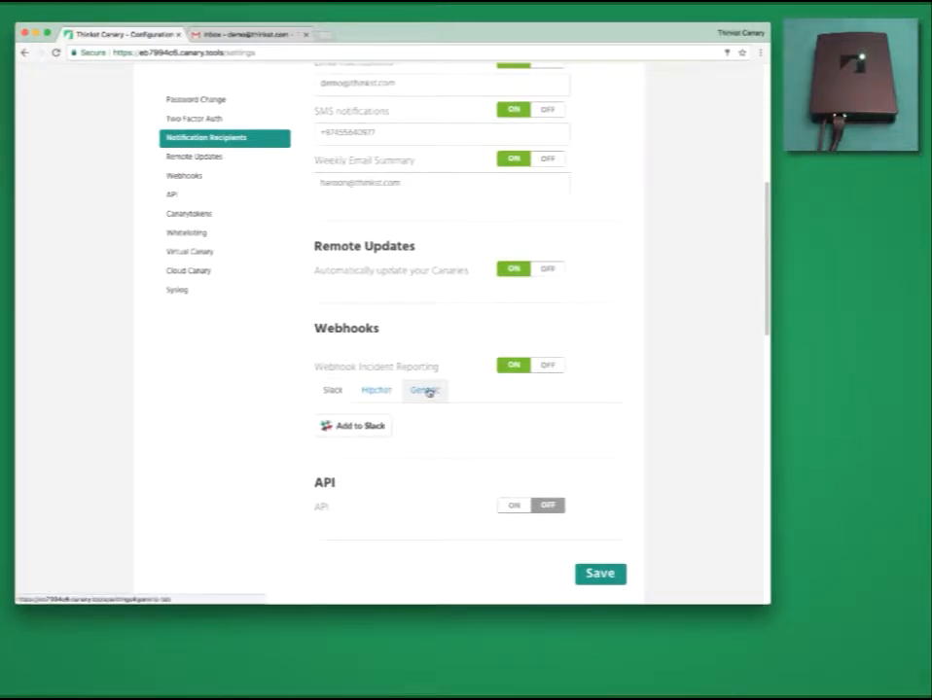
pyautogui.click(375, 389)
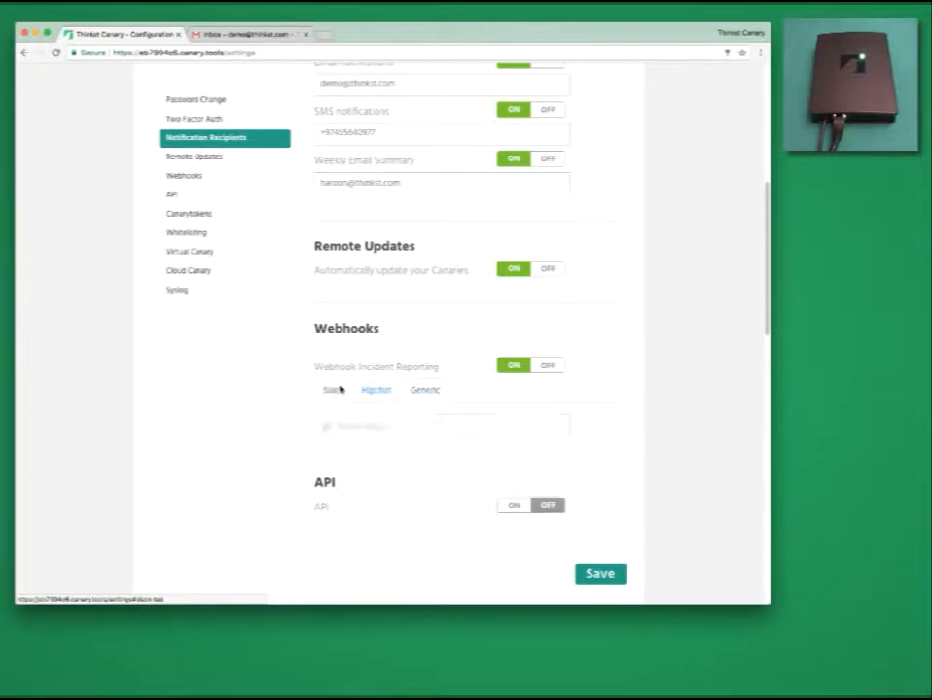
pyautogui.click(375, 389)
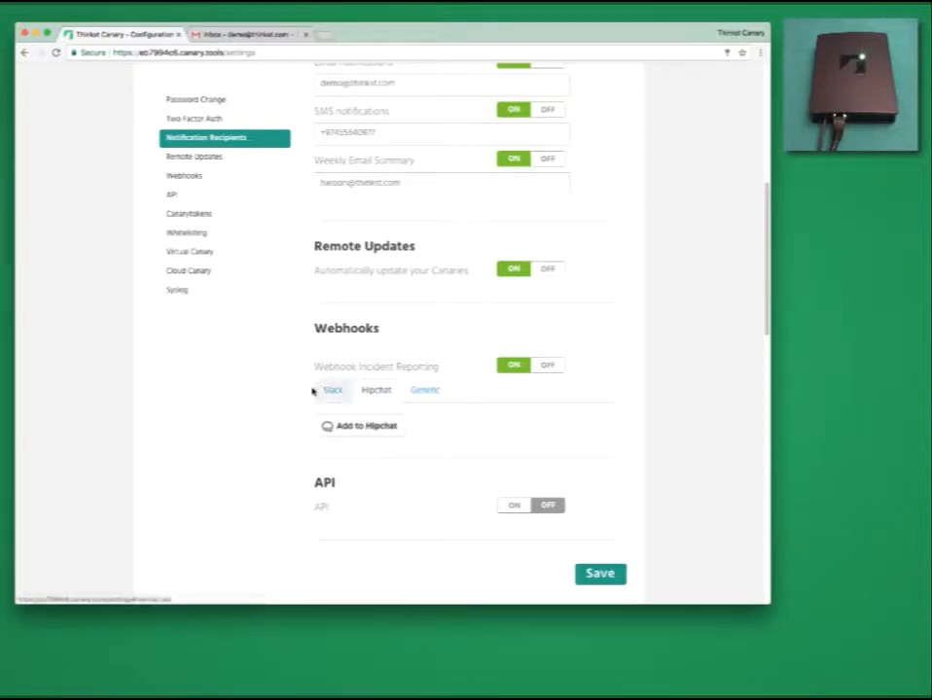
pyautogui.scroll(-3)
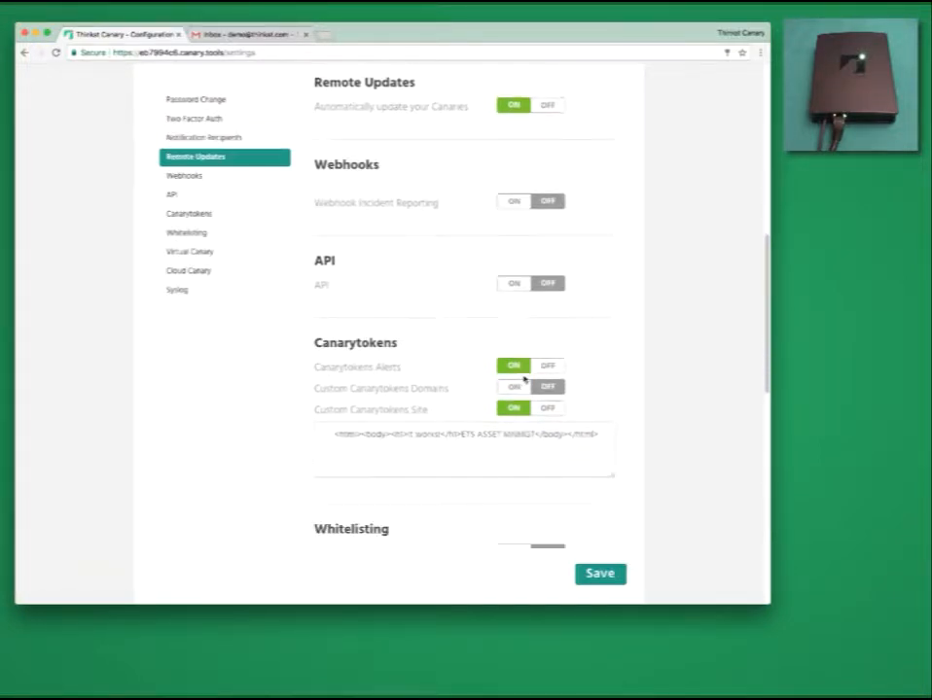
pyautogui.click(513, 284)
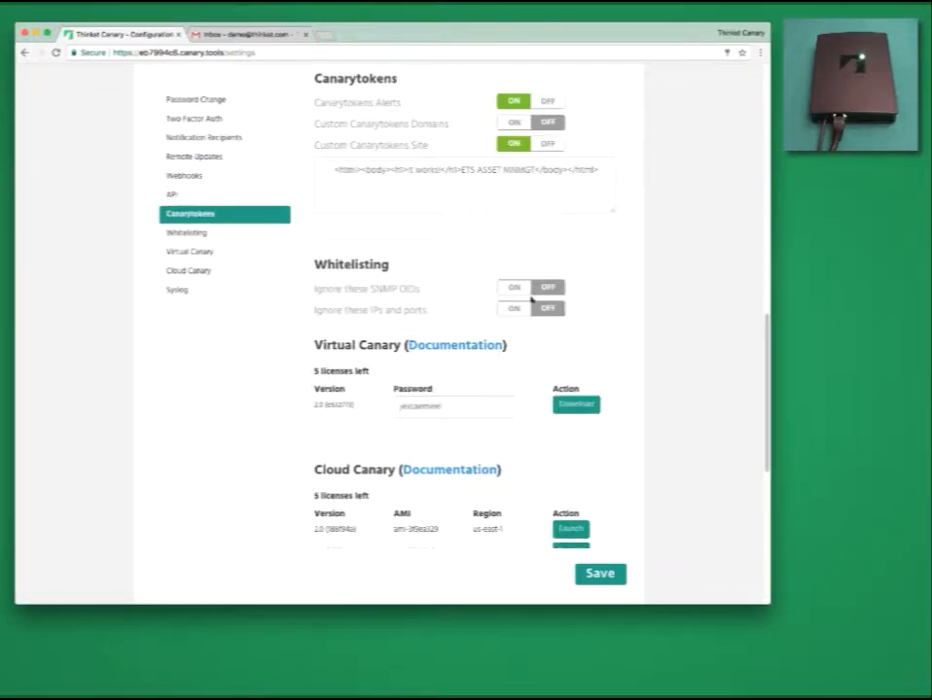
pyautogui.click(513, 288)
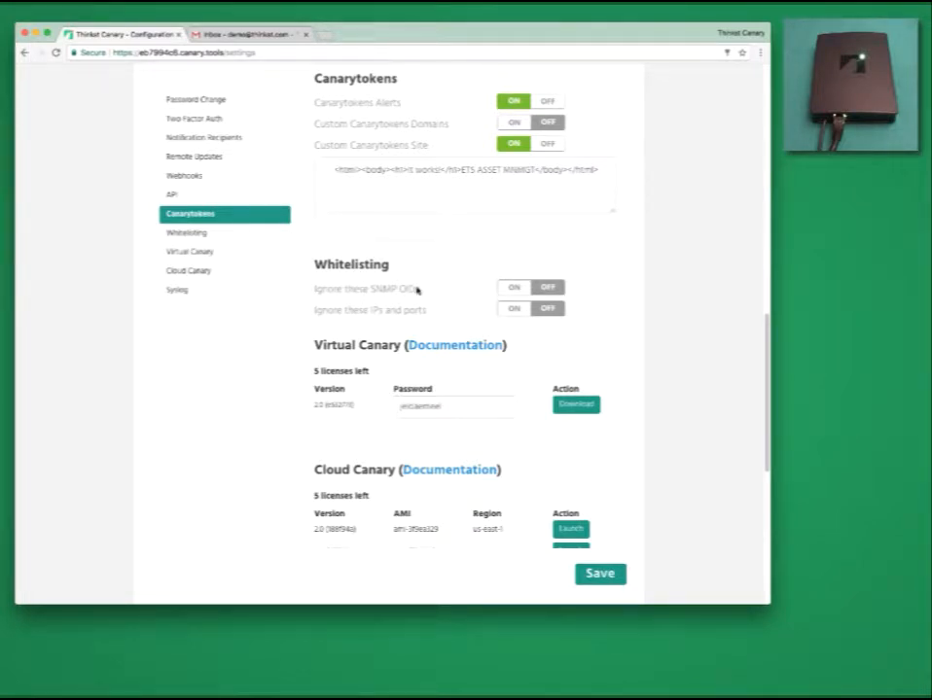
pyautogui.click(197, 233)
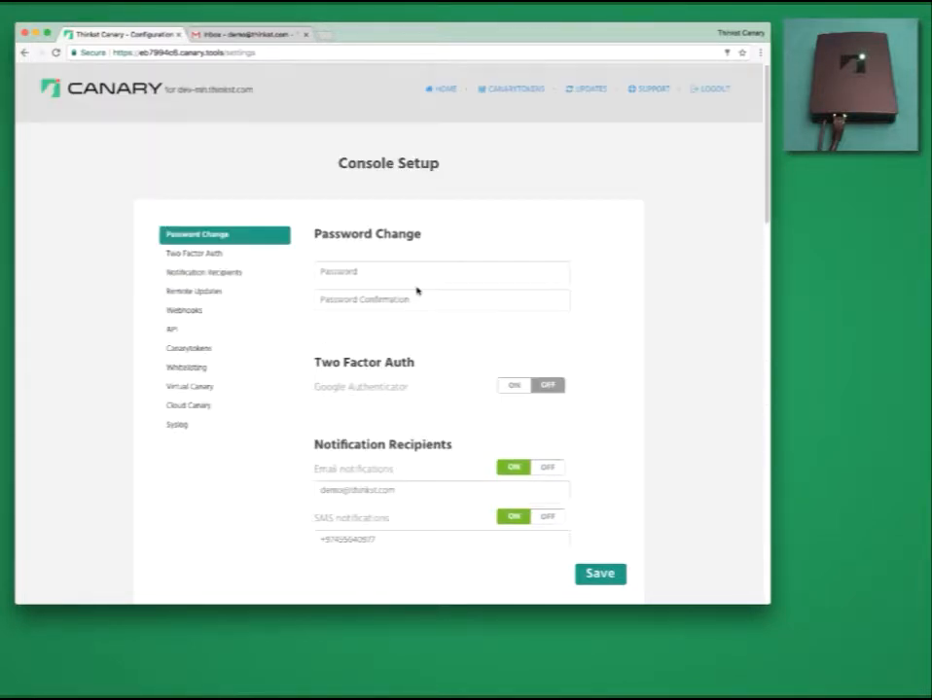
pyautogui.moveTo(439, 89)
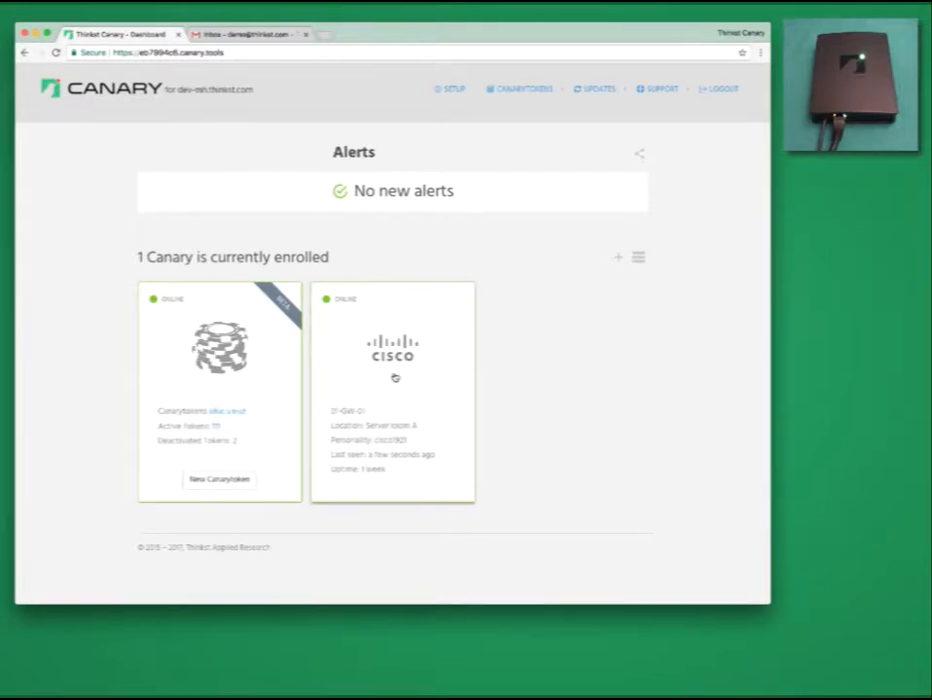
# Step: Run nmap -O against 192.168.2.106 from Terminal, triggering OS-scan and port-scan alerts
pyautogui.click(393, 389)
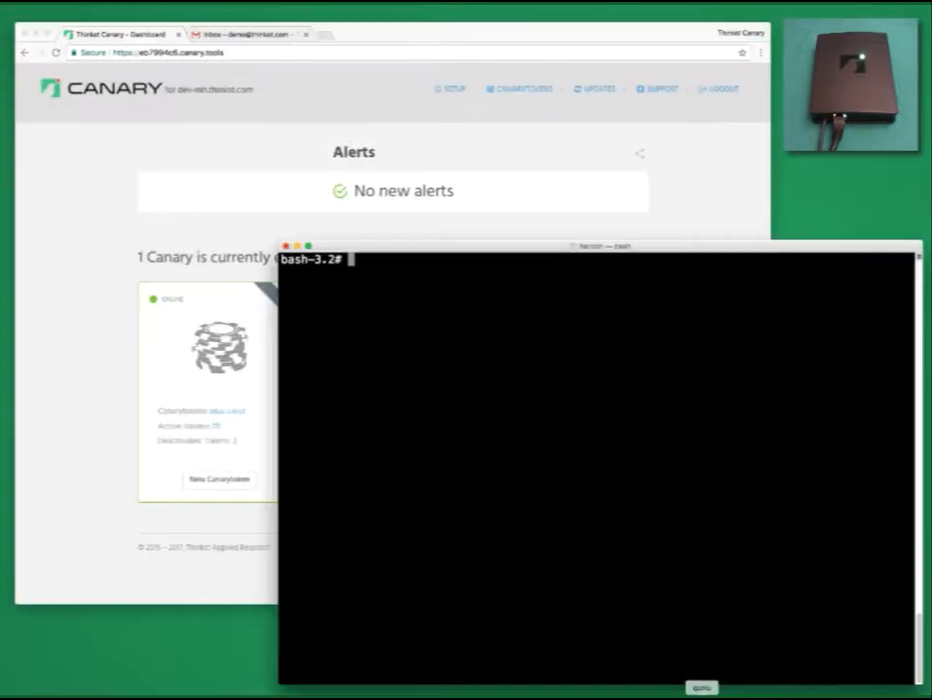
pyautogui.write('nmap -O')
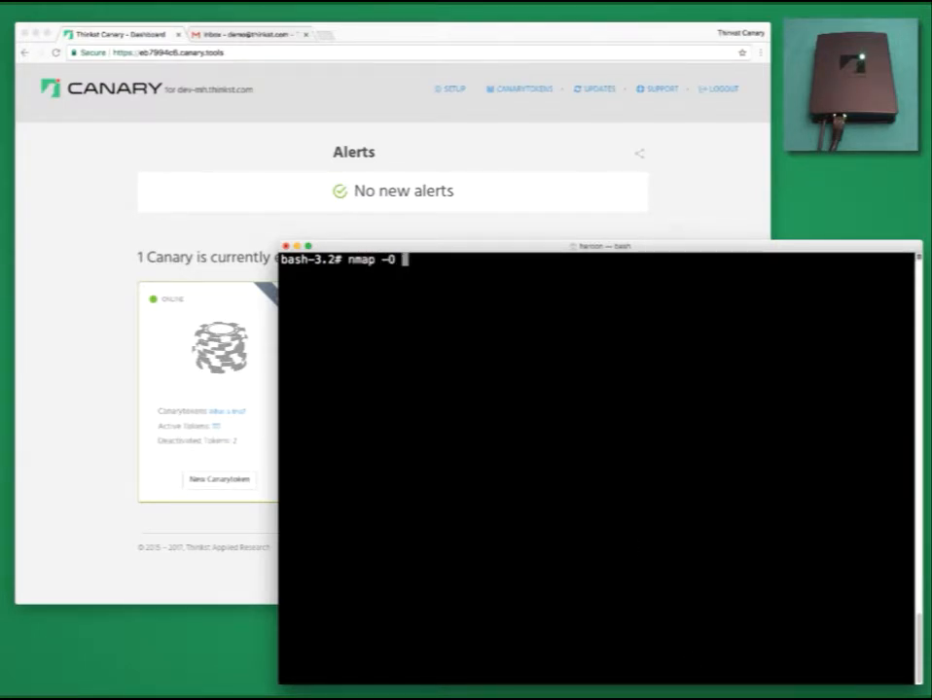
pyautogui.write('192.168.2.106')
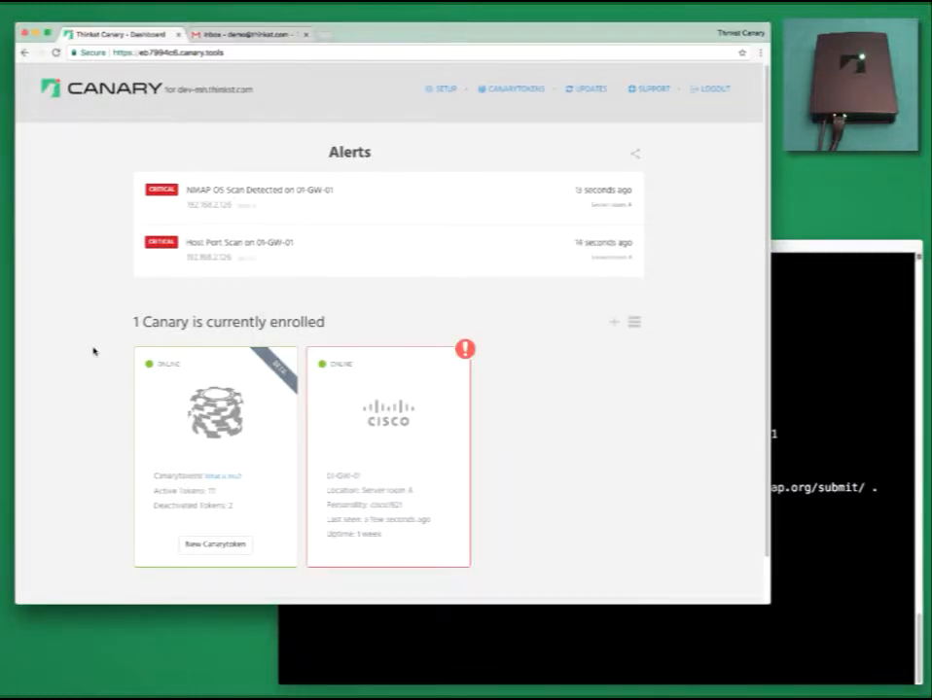
pyautogui.moveTo(247, 257)
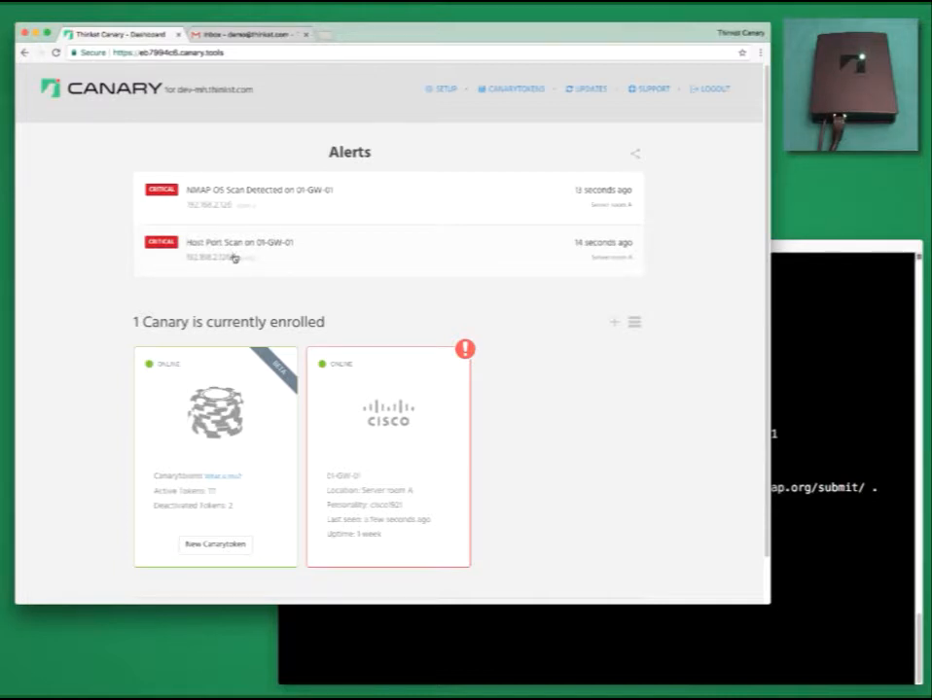
pyautogui.moveTo(230, 227)
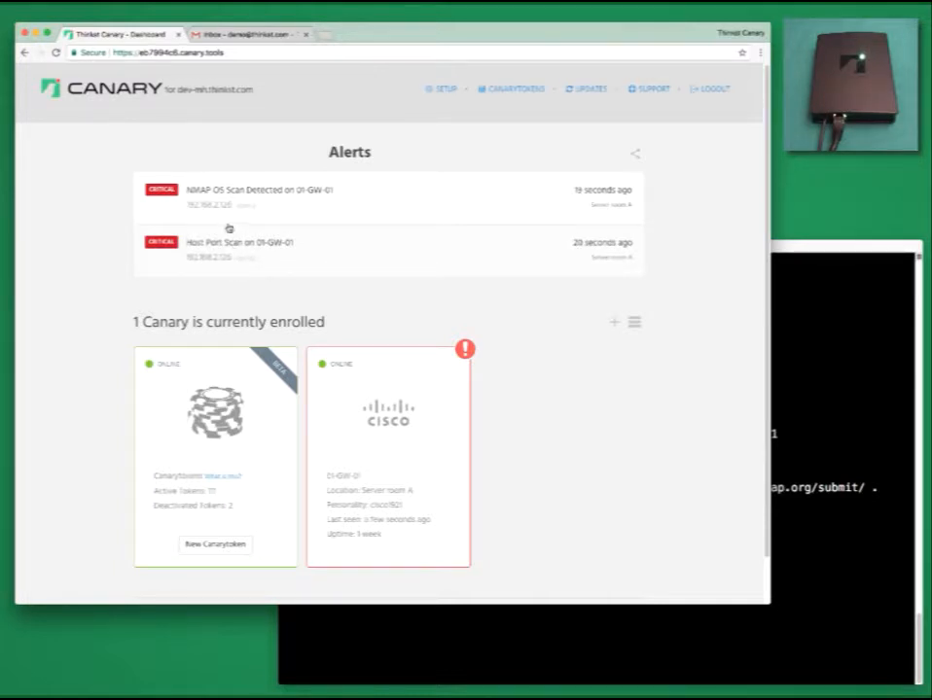
pyautogui.moveTo(218, 198)
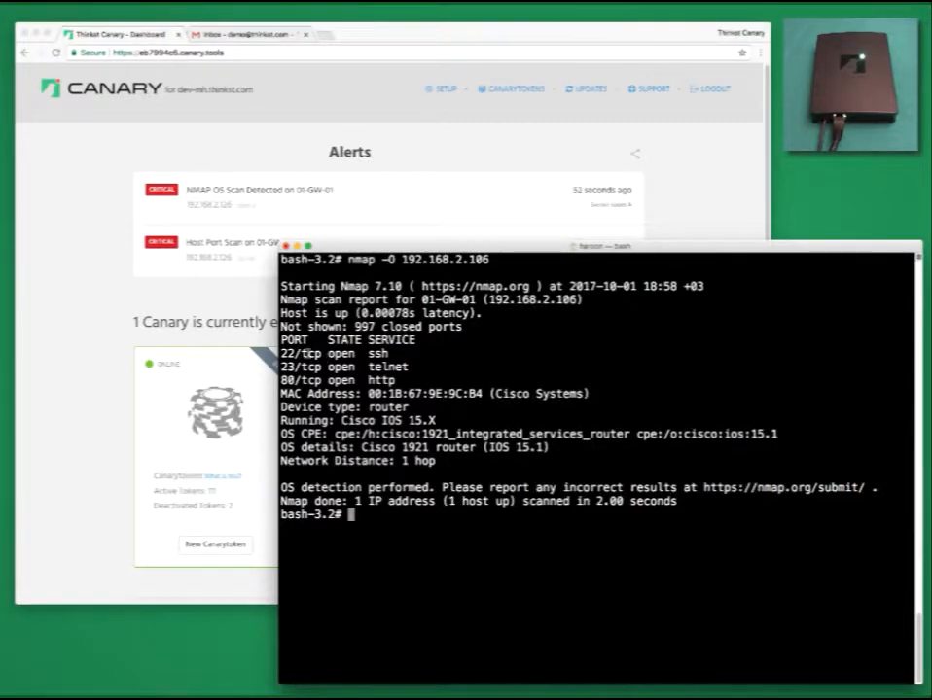
pyautogui.moveTo(282, 354); pyautogui.dragTo(409, 366)
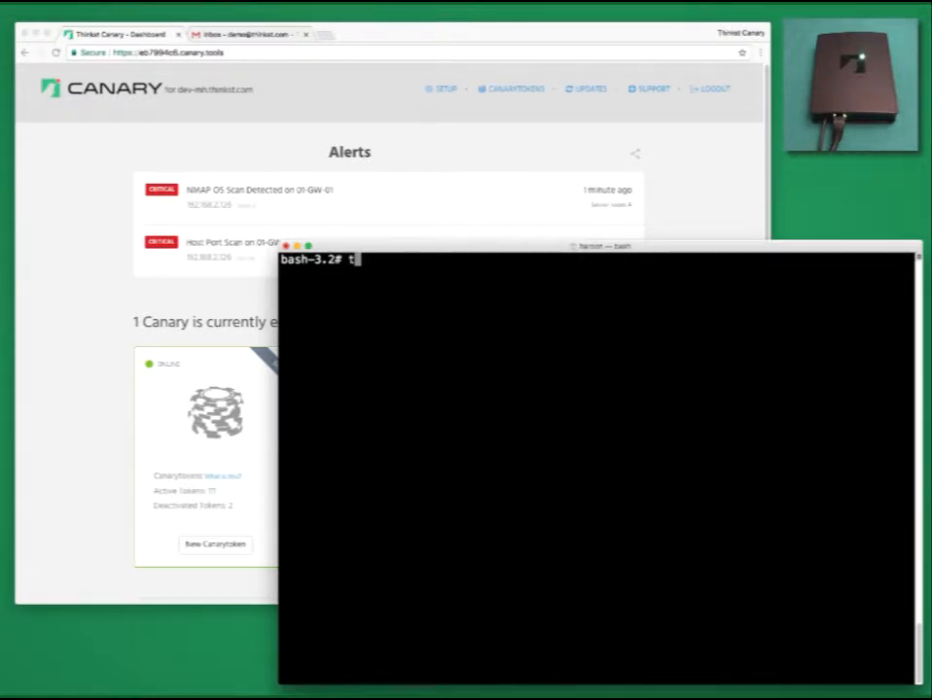
# Step: Telnet to 192.168.2.106 and fail a login as cisco with a wrong password
pyautogui.write('elnet 192.168.2.106')
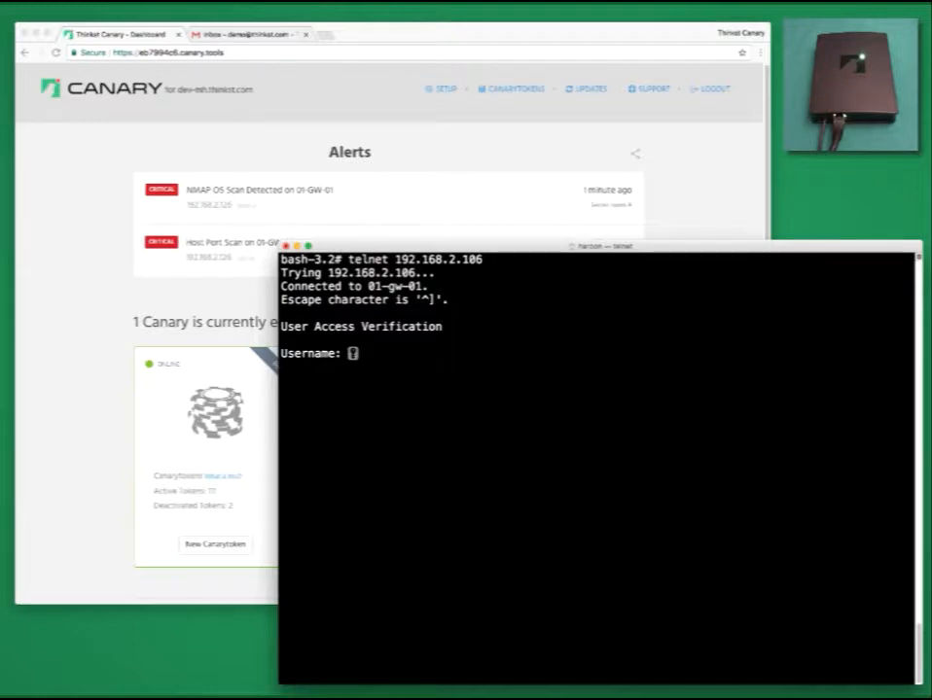
pyautogui.write('cisco')
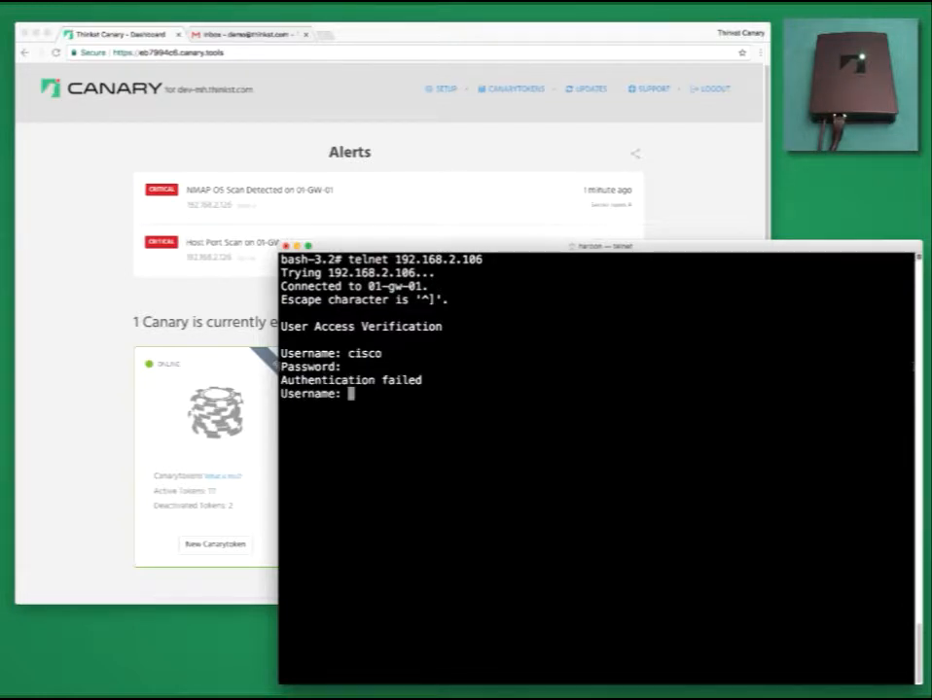
pyautogui.write('sa')
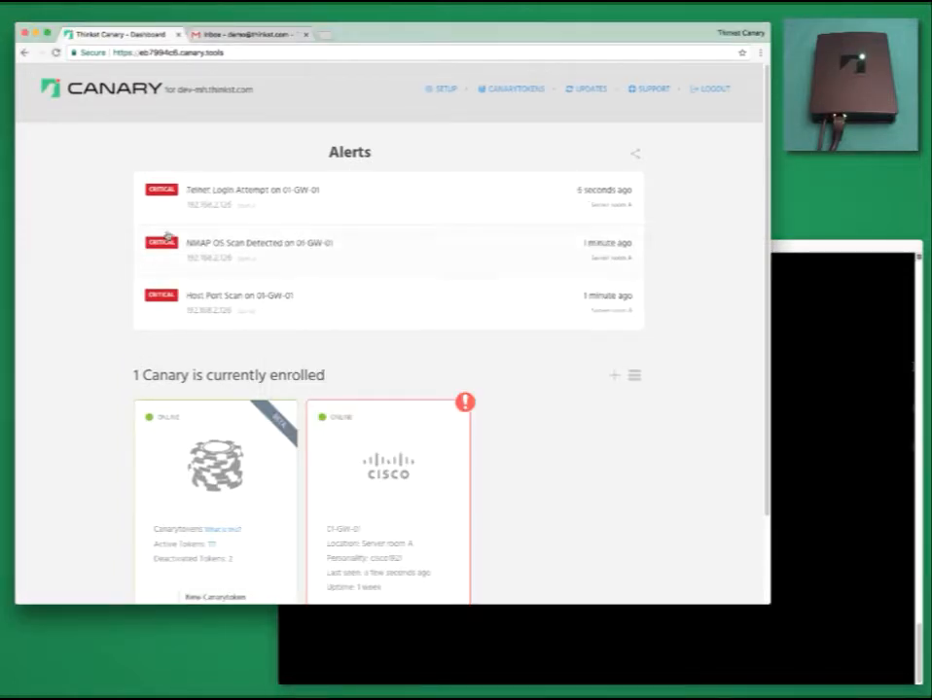
# Step: Review the Telnet Login Attempt alert and select the attacker's source IP
pyautogui.click(253, 191)
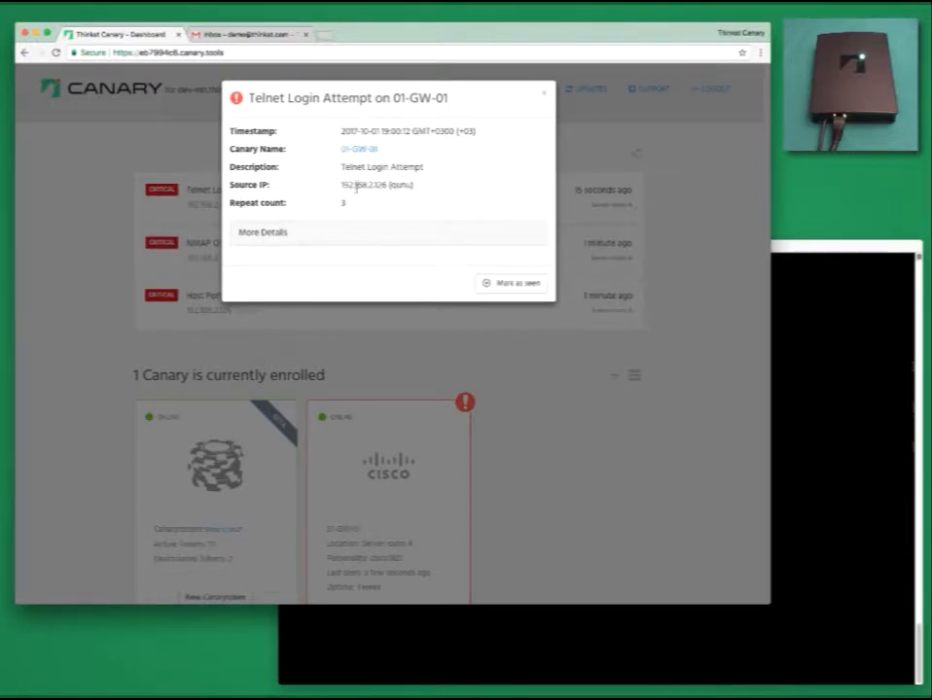
pyautogui.doubleClick(377, 185)
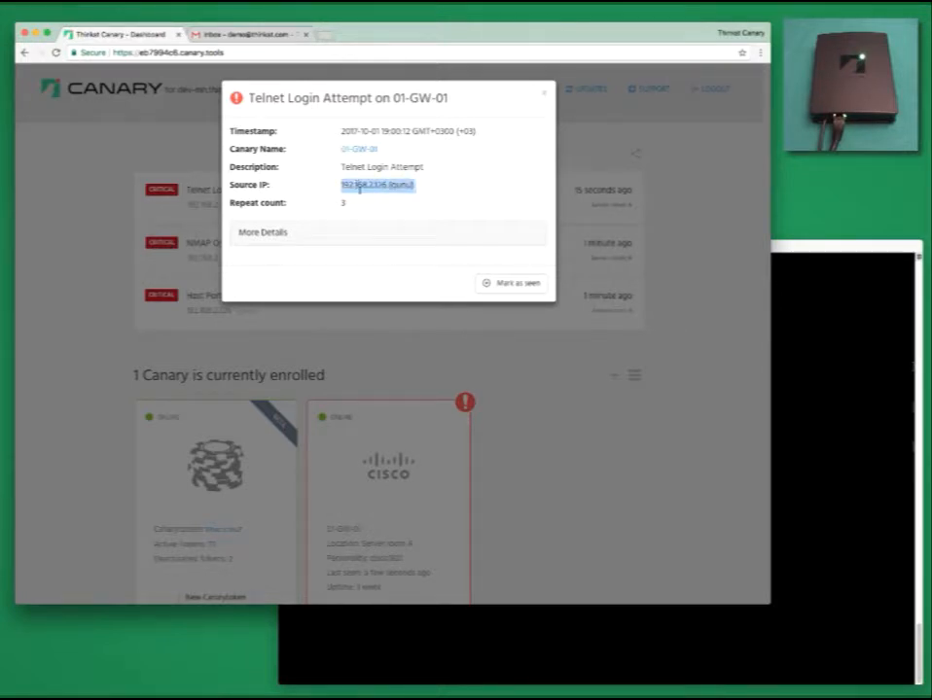
pyautogui.click(263, 231)
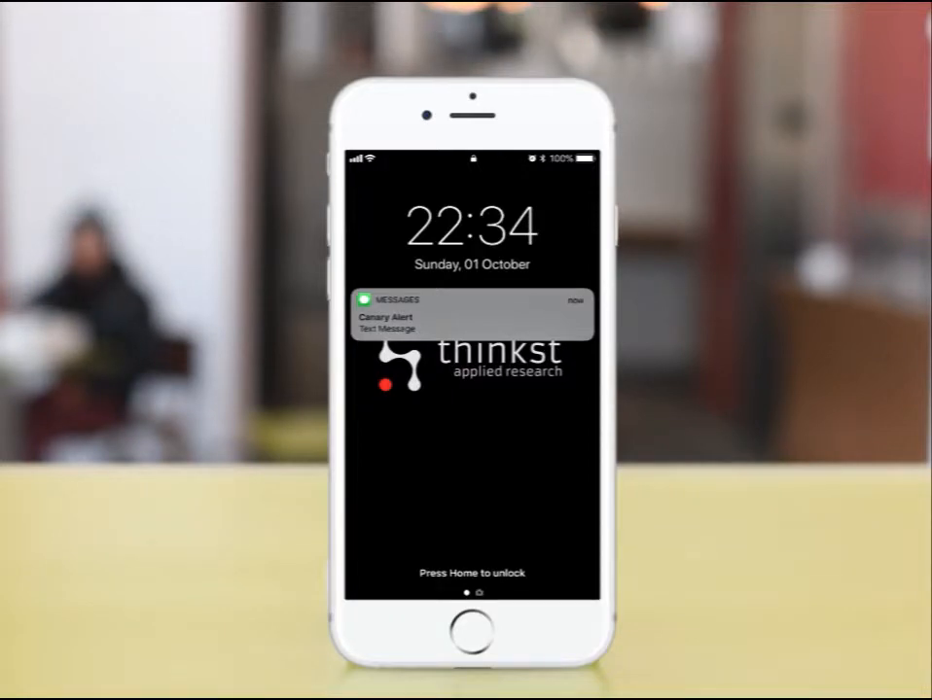
# Step: Attempt an SSH login as admin to 192.168.2.106 and review the resulting SSH Login Attempt alert
pyautogui.click(471, 319)
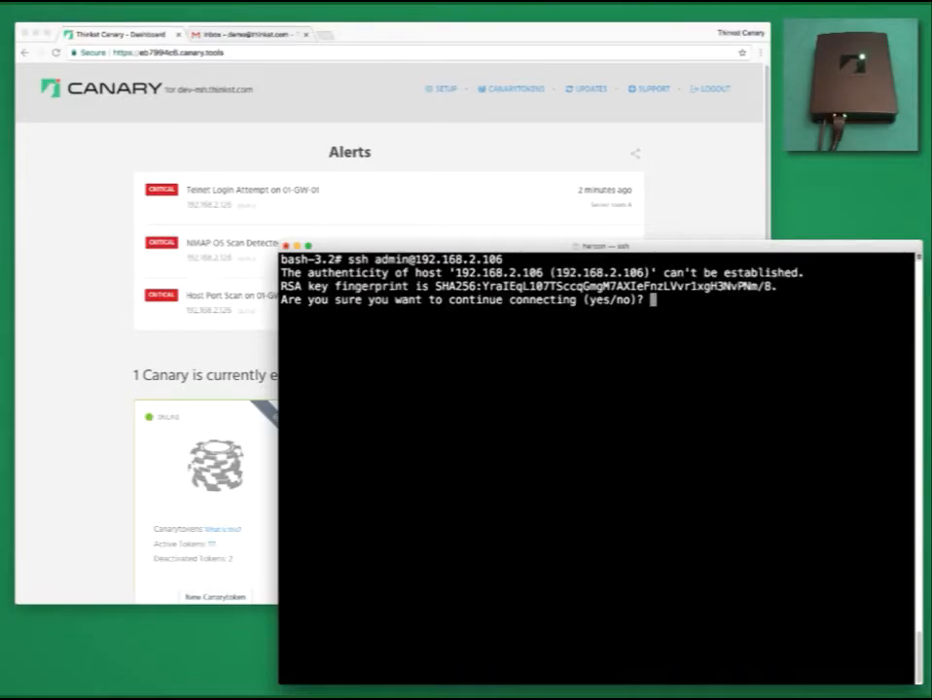
pyautogui.write('yes')
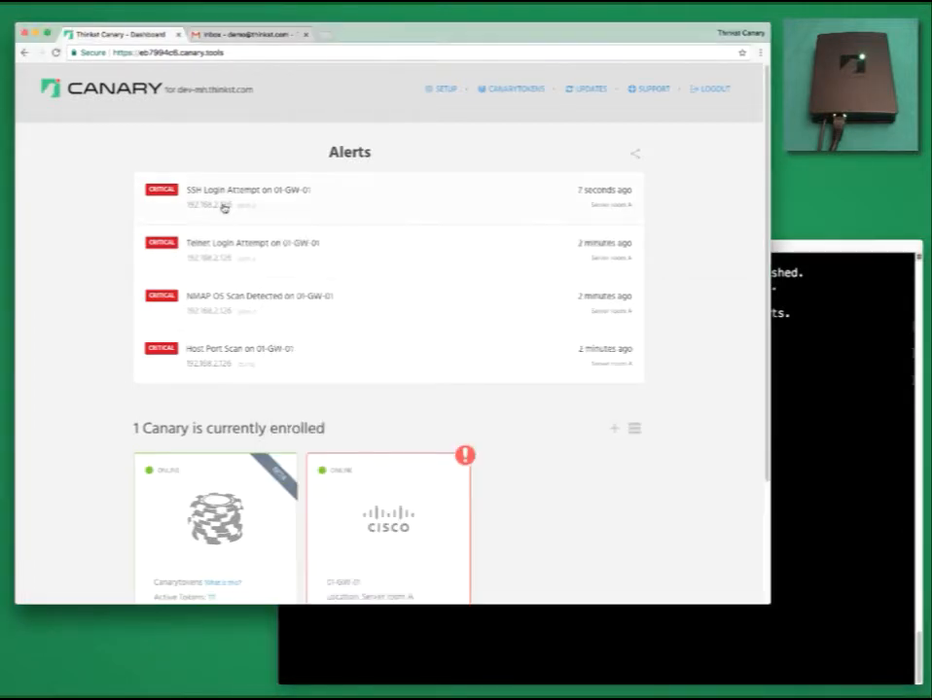
pyautogui.click(247, 191)
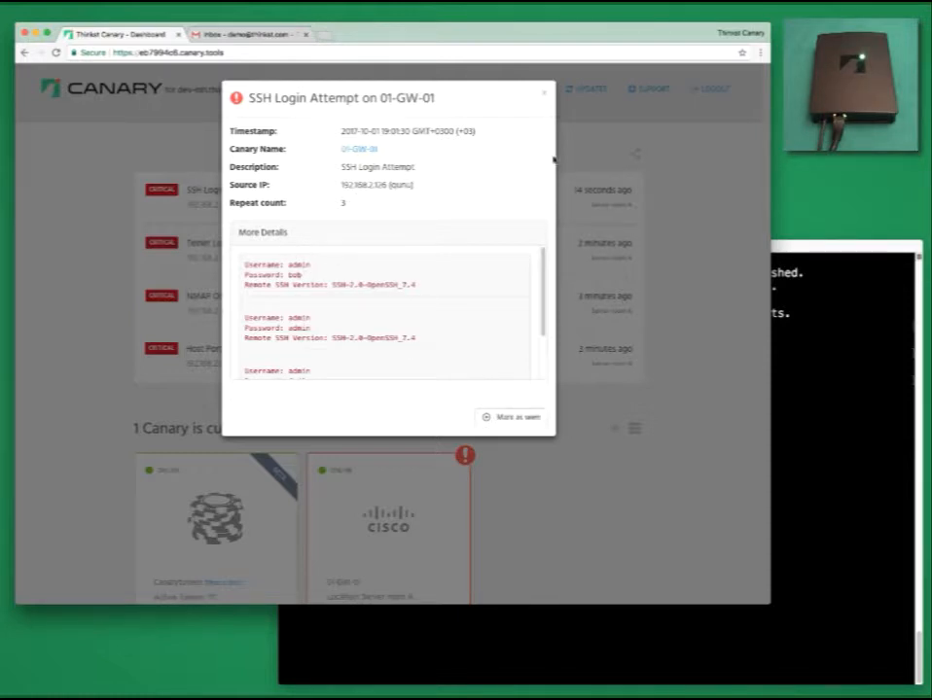
pyautogui.click(545, 93)
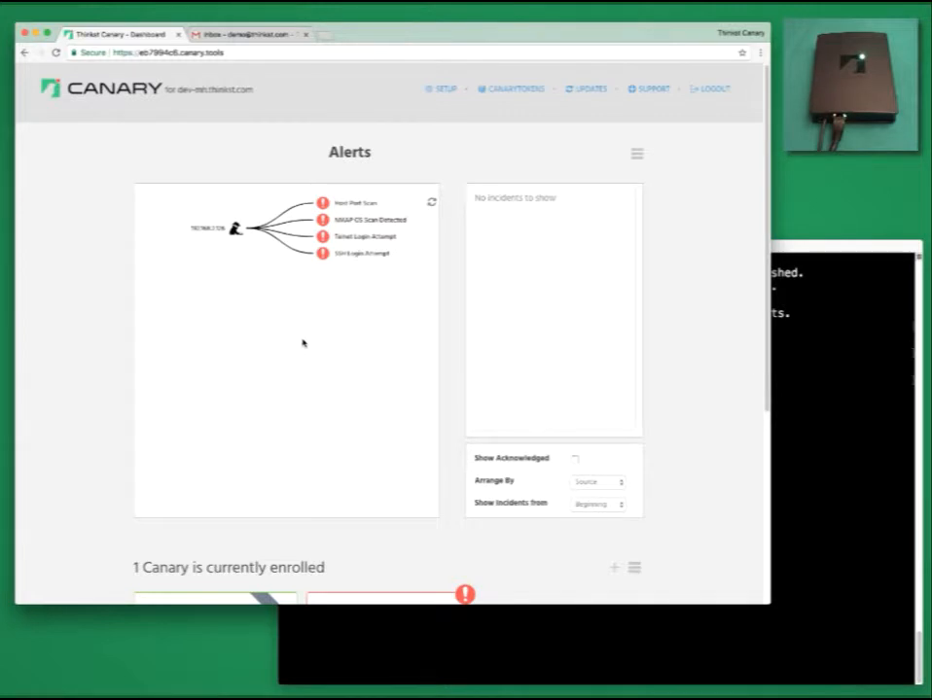
pyautogui.moveTo(260, 307)
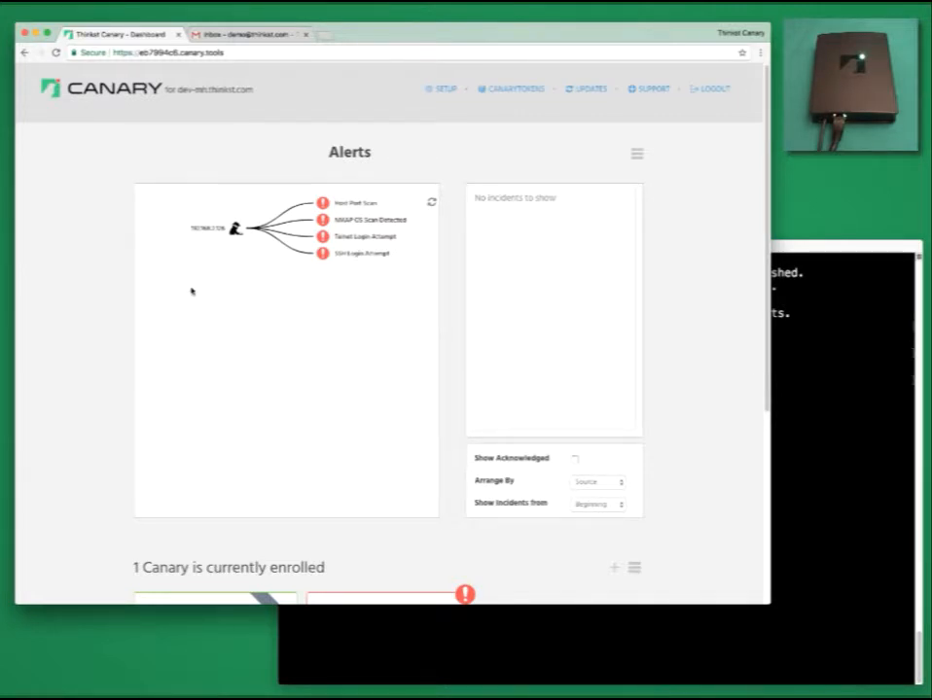
# Step: Select attacker 192.168.2.106 in the alerts graph and acknowledge its 4 incidents
pyautogui.click(236, 227)
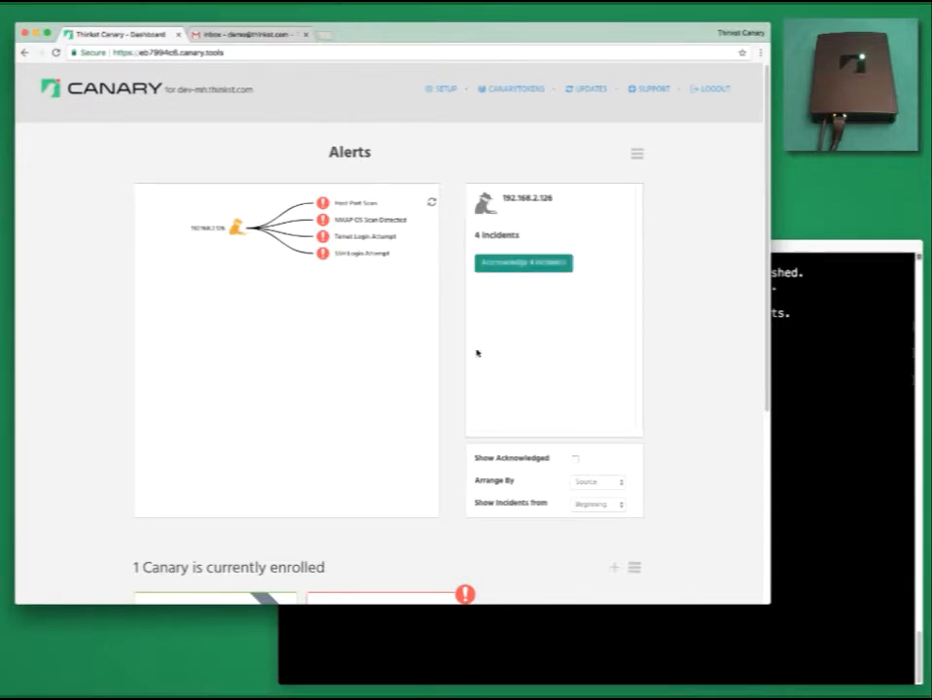
pyautogui.click(522, 262)
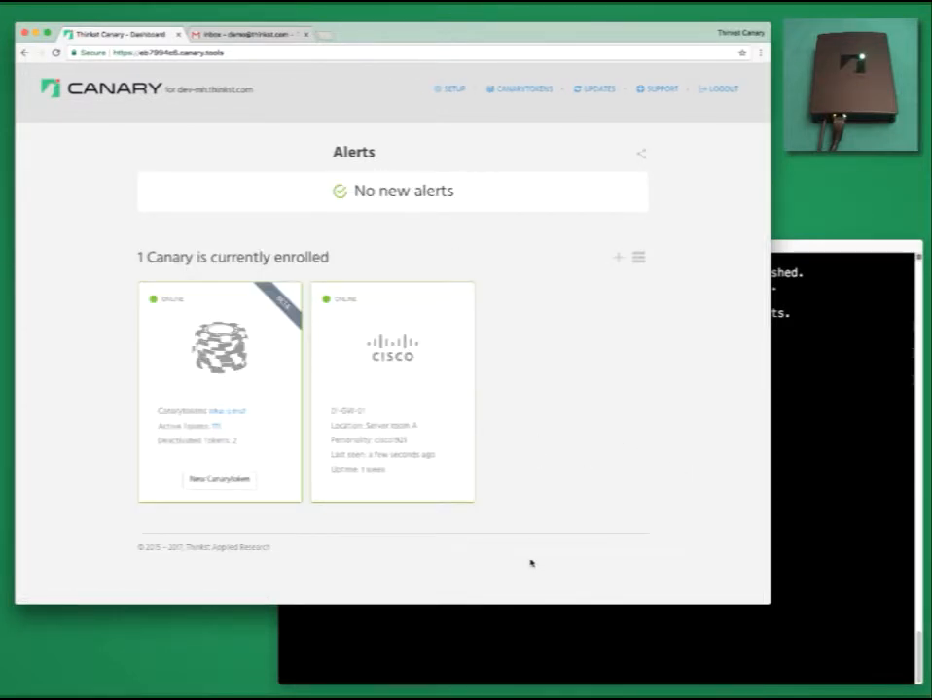
pyautogui.moveTo(611, 475)
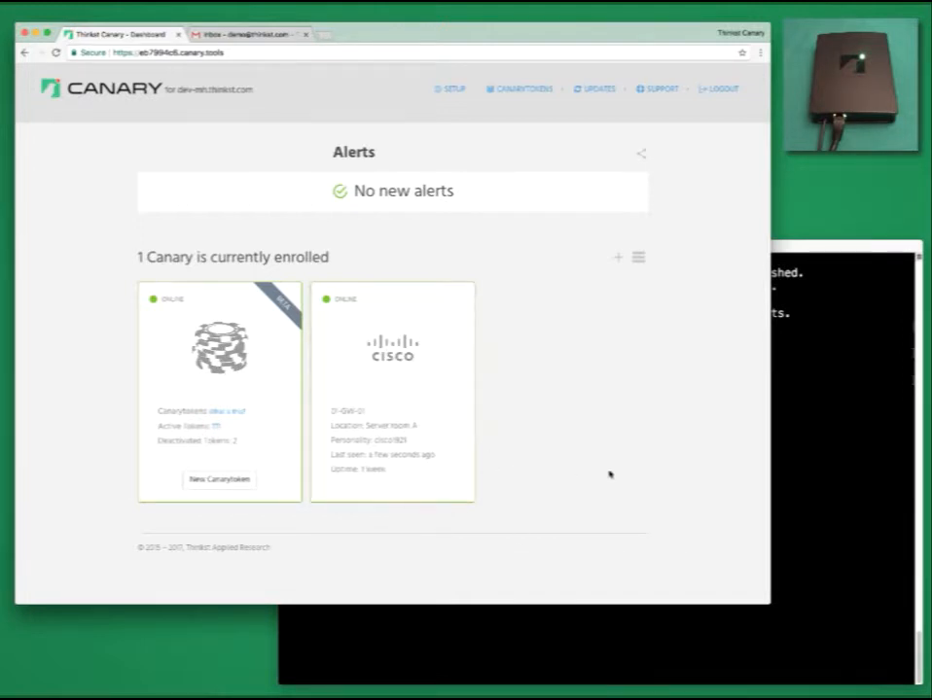
pyautogui.moveTo(596, 556)
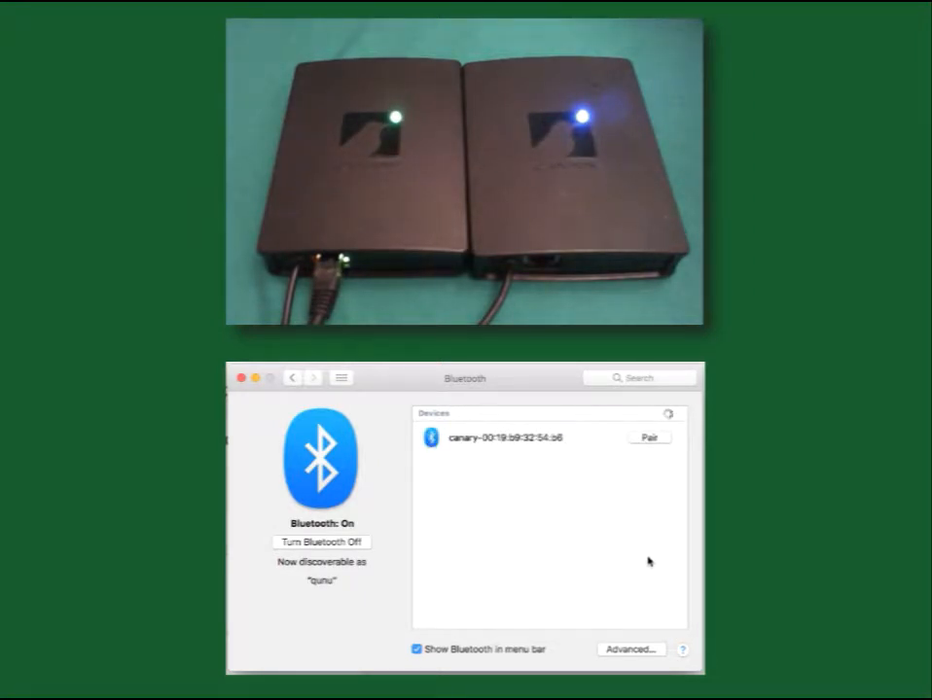
pyautogui.moveTo(596, 509)
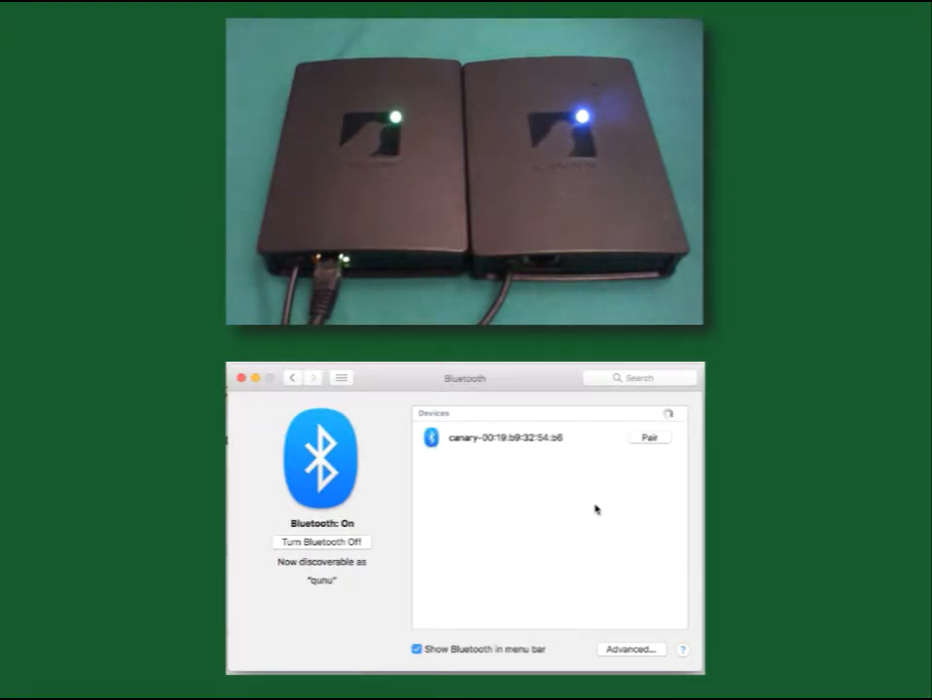
# Step: Pair the Mac with the canary device in Bluetooth preferences
pyautogui.click(650, 435)
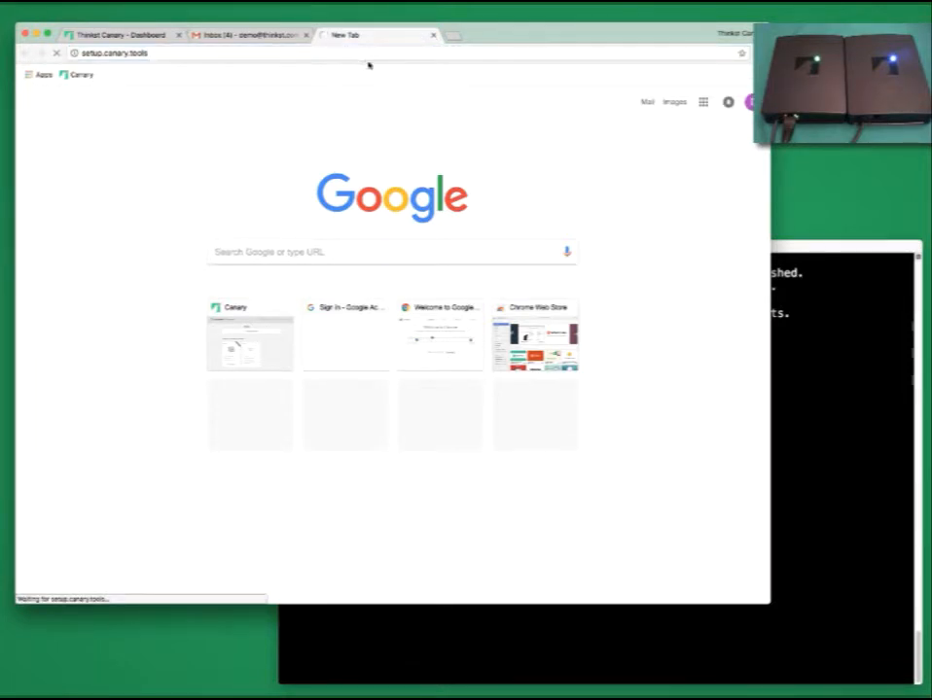
pyautogui.moveTo(519, 136)
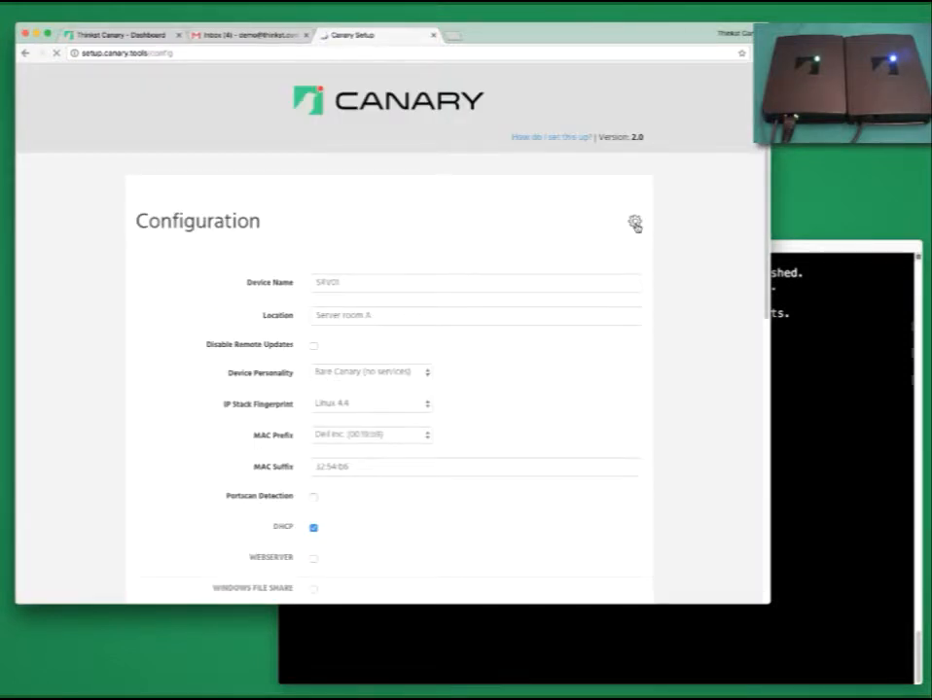
# Step: Load setup.canary.tools and set the device location to Table
pyautogui.click(634, 222)
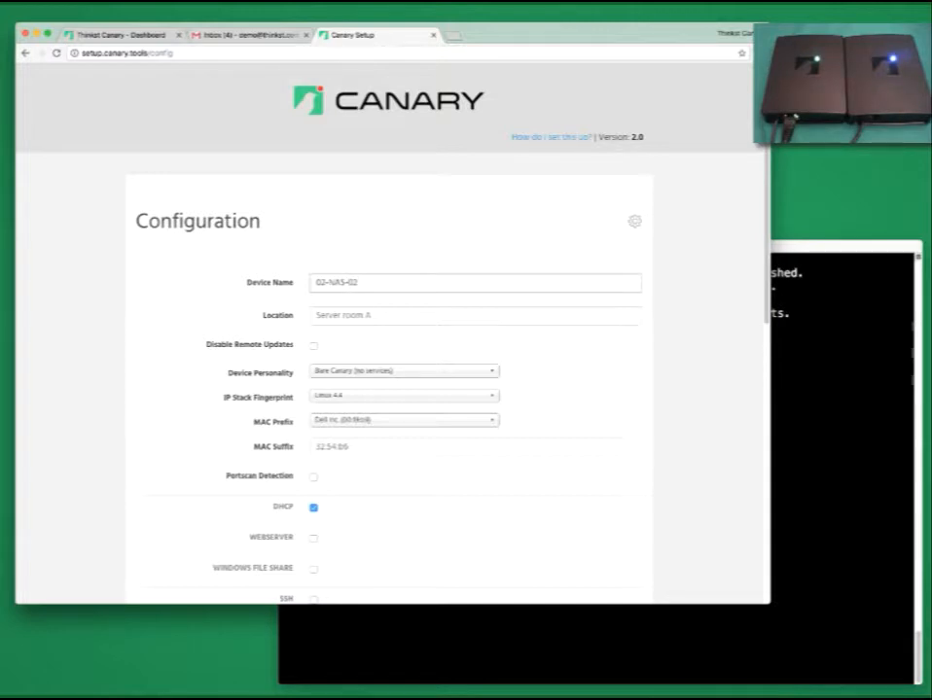
pyautogui.doubleClick(342, 316)
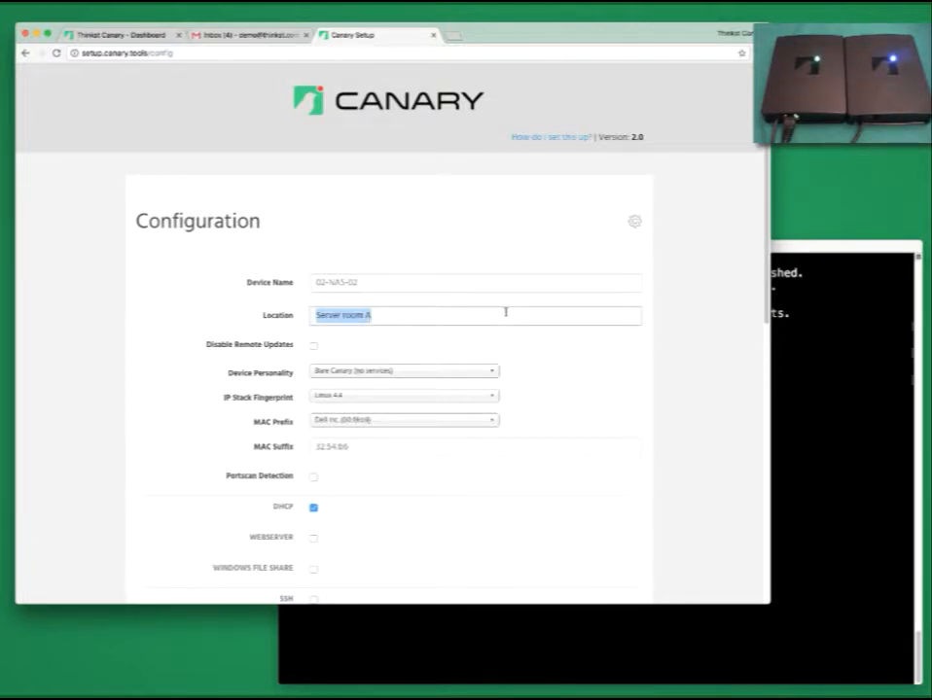
pyautogui.write('Table')
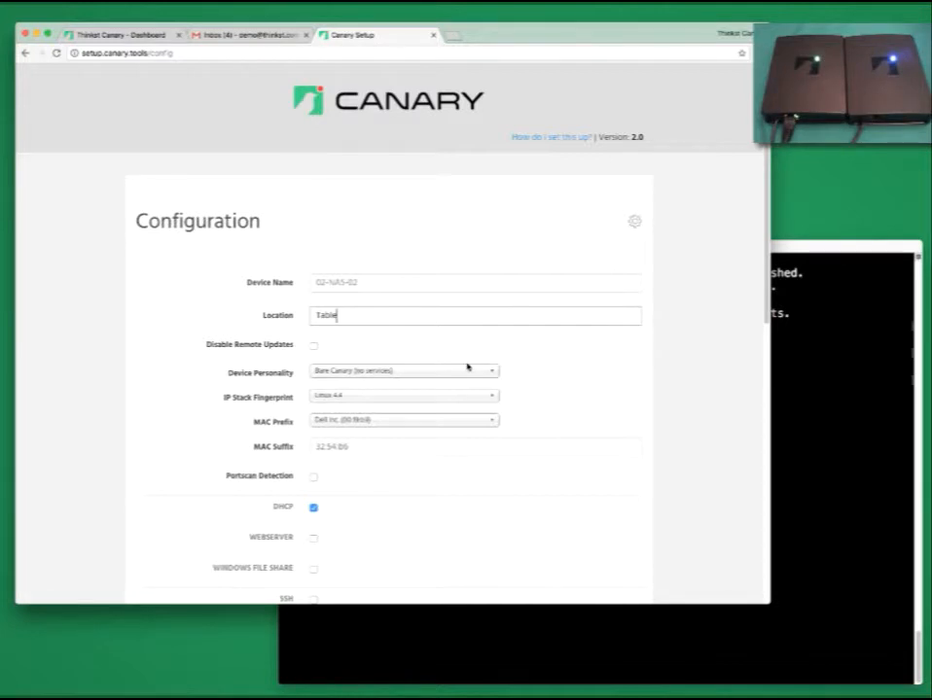
# Step: Set the device personality to Synology DiskStation NAS and review its service settings
pyautogui.click(400, 369)
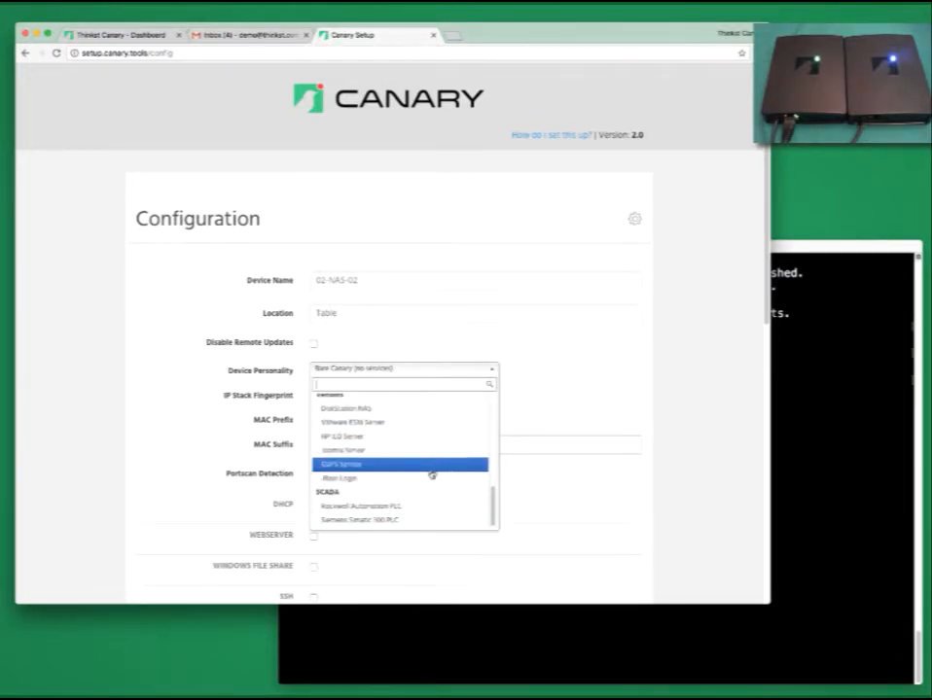
pyautogui.click(343, 463)
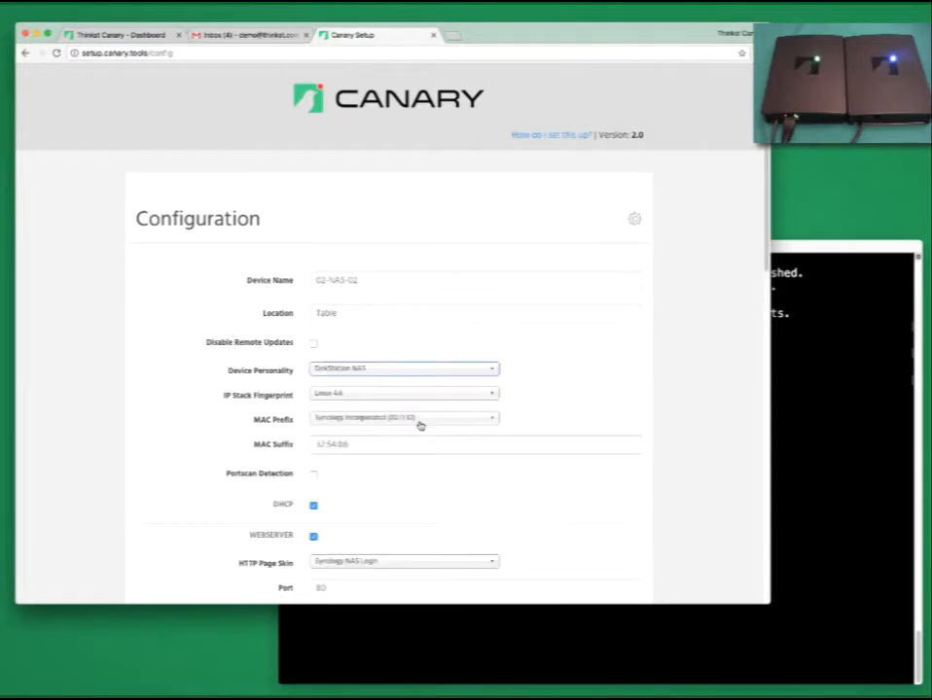
pyautogui.moveTo(506, 407)
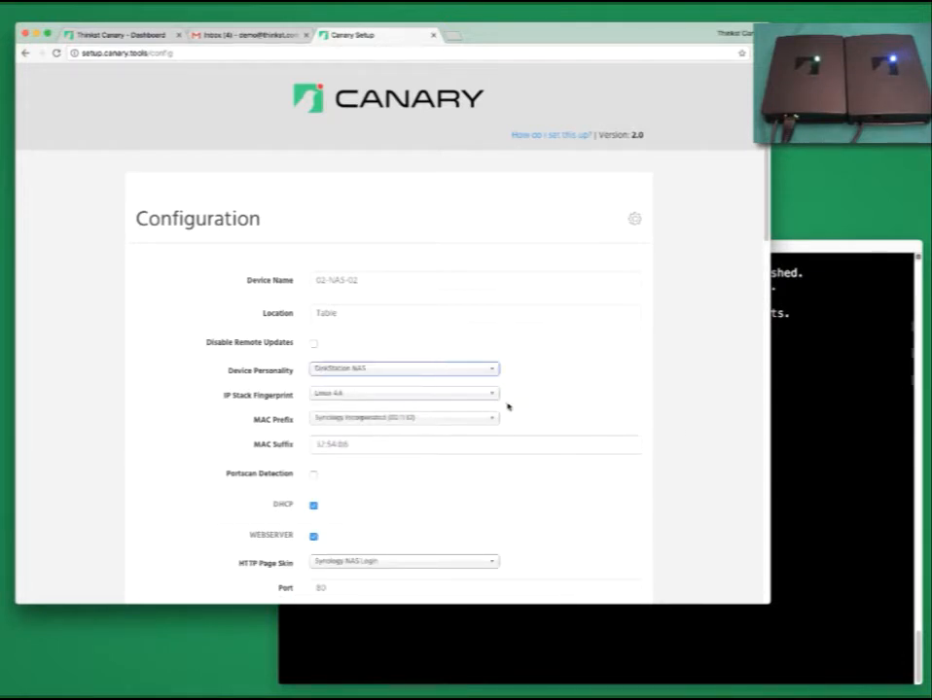
pyautogui.scroll(-3)
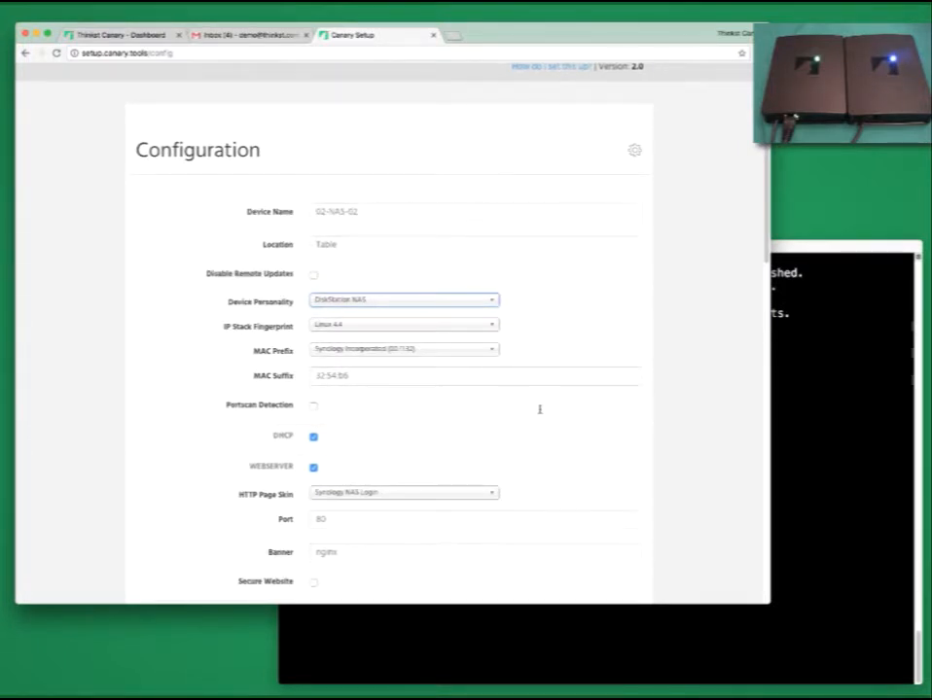
pyautogui.scroll(-3)
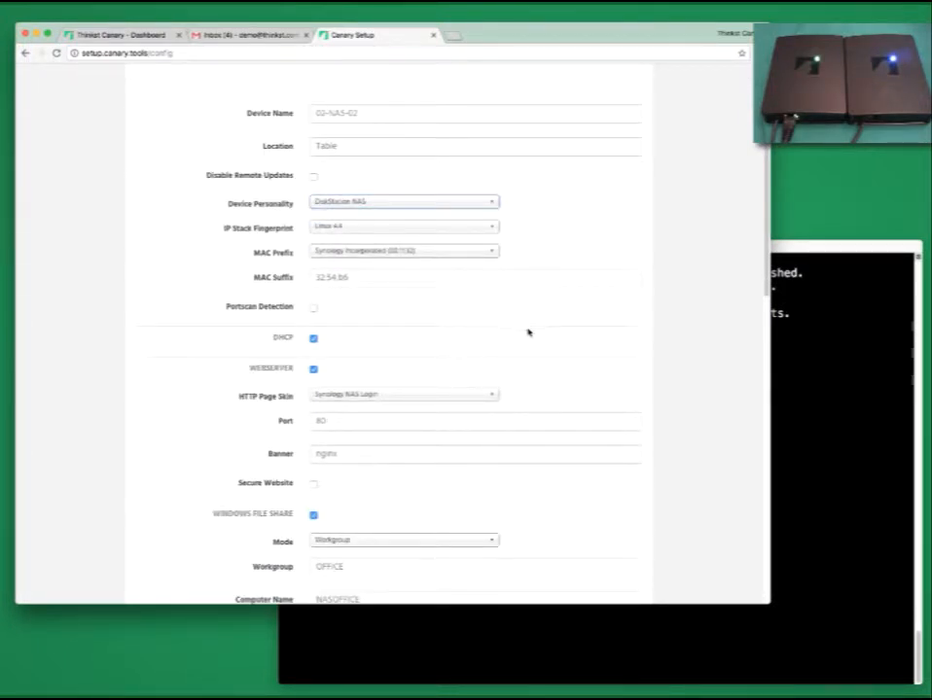
pyautogui.moveTo(506, 311)
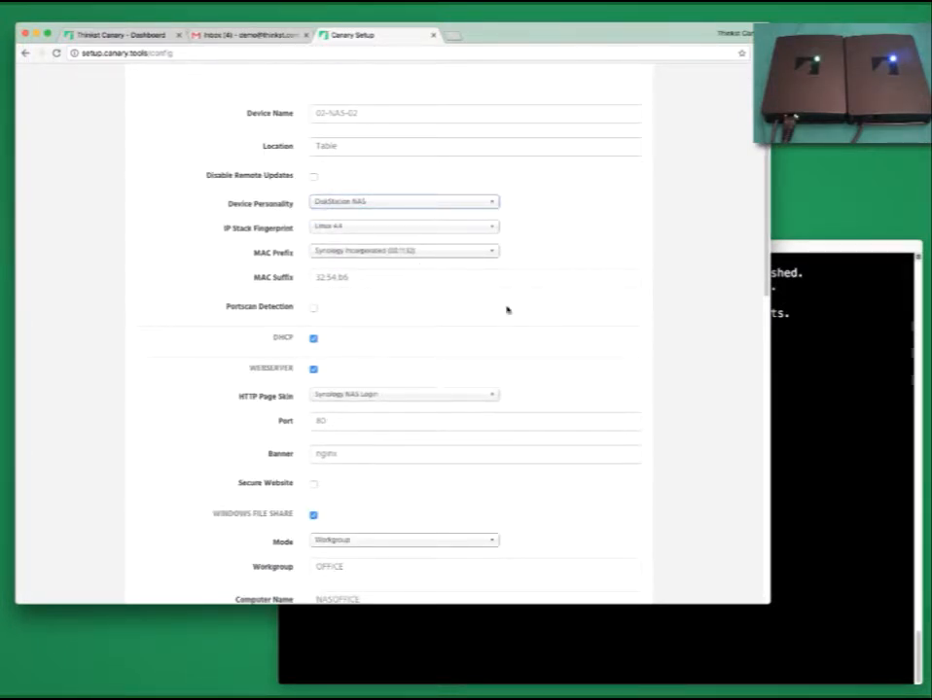
pyautogui.scroll(-3)
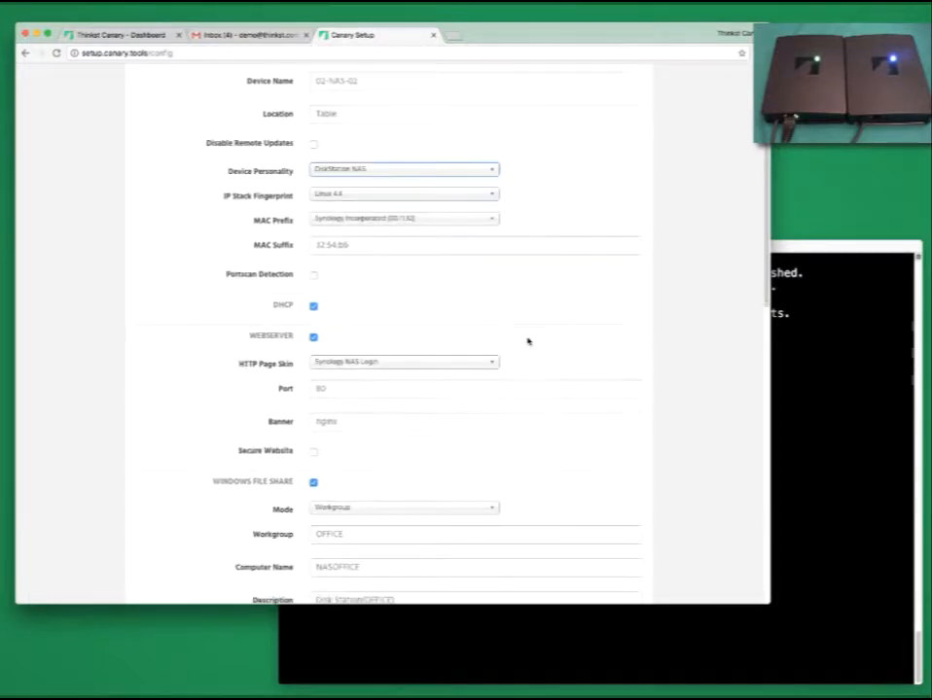
pyautogui.scroll(-3)
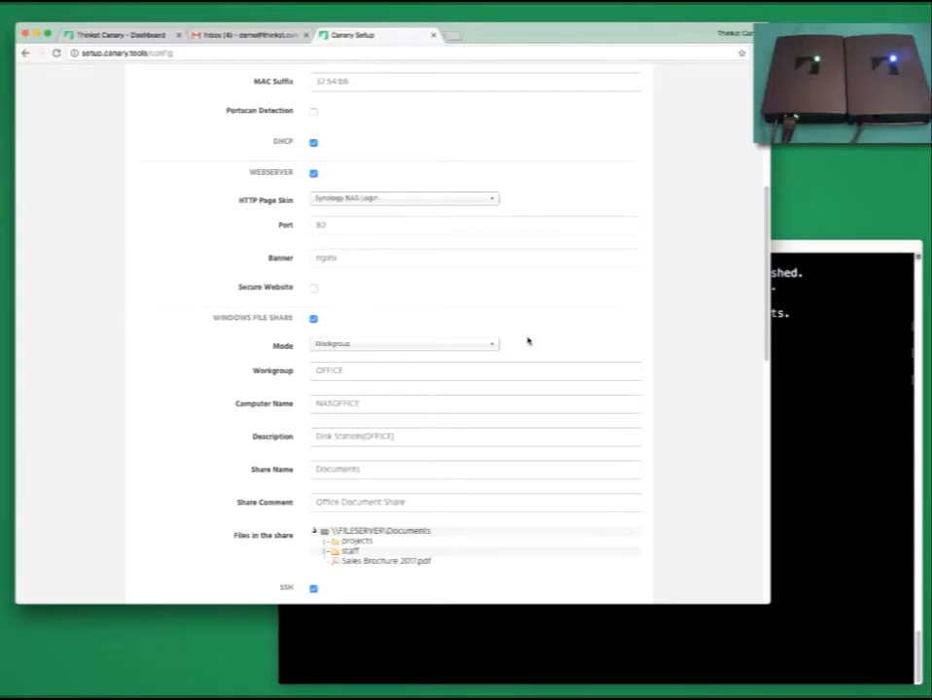
# Step: Rename the Windows file share to Secret and add a Salaries folder holding a PDF
pyautogui.scroll(-3)
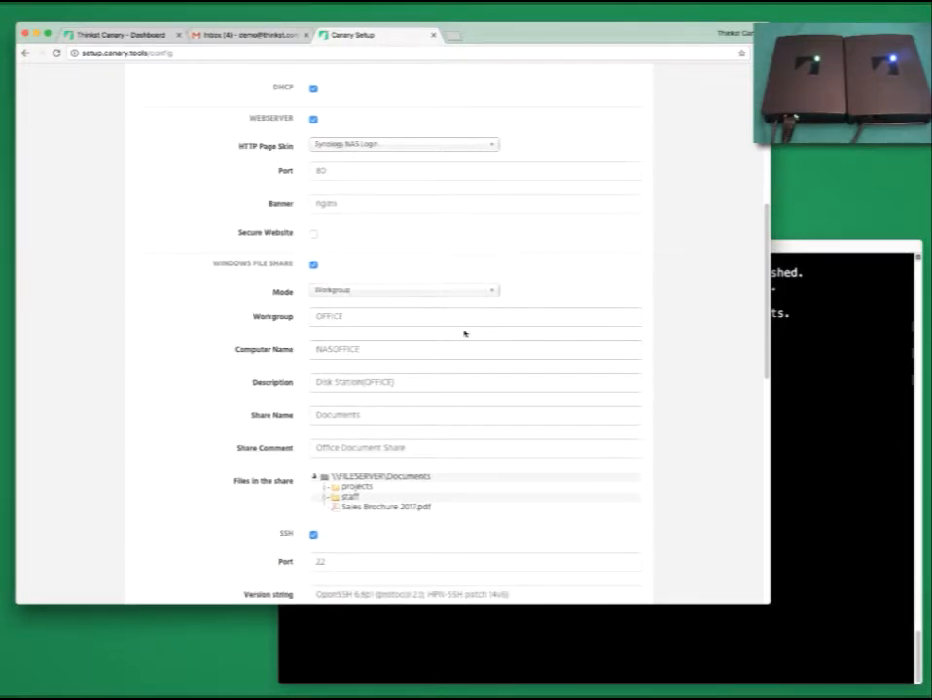
pyautogui.moveTo(379, 402)
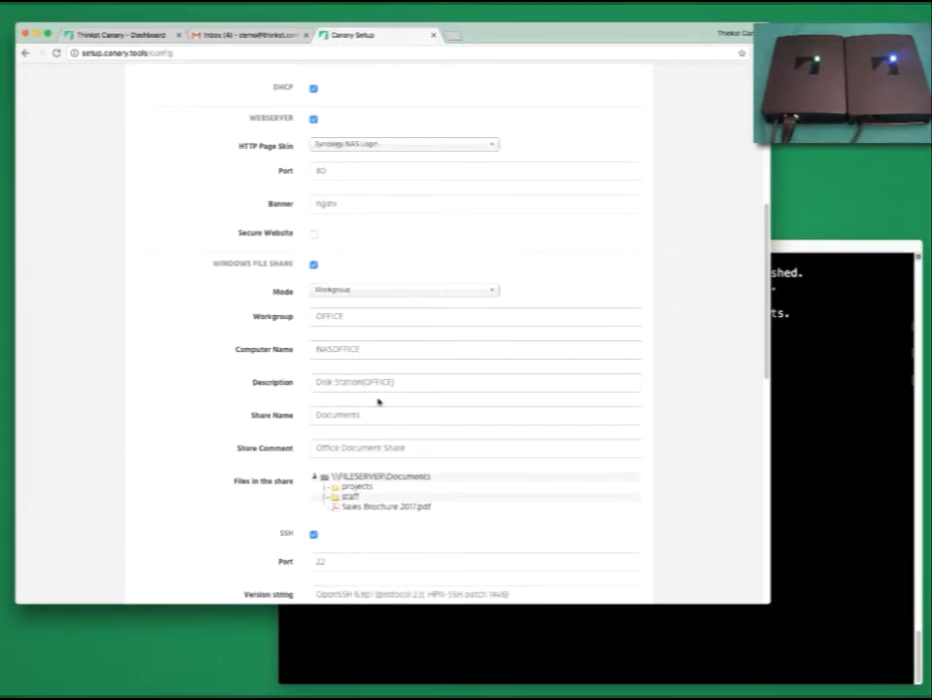
pyautogui.scroll(-3)
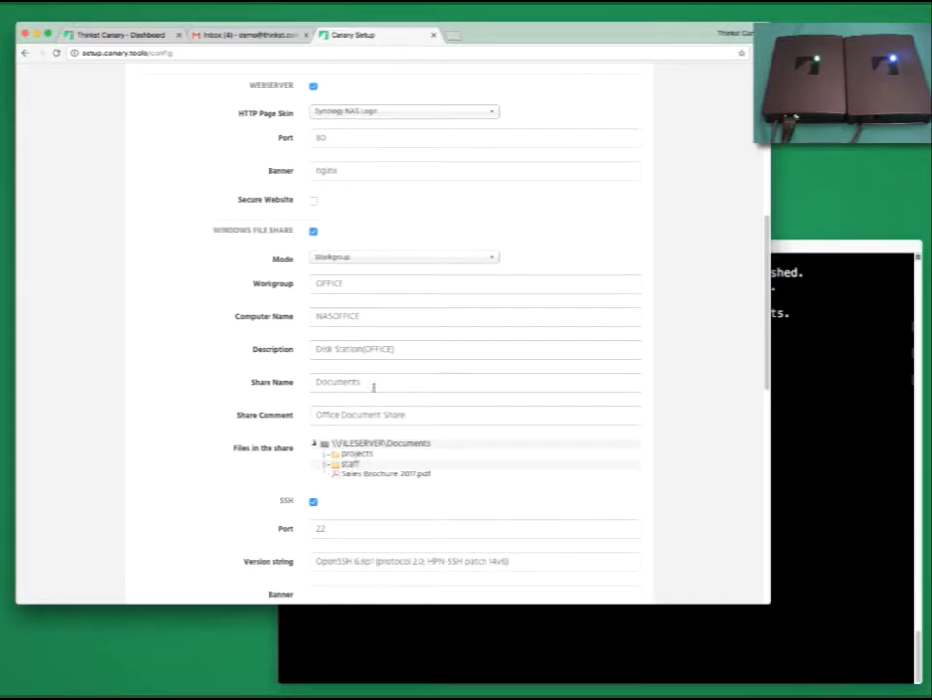
pyautogui.doubleClick(338, 381)
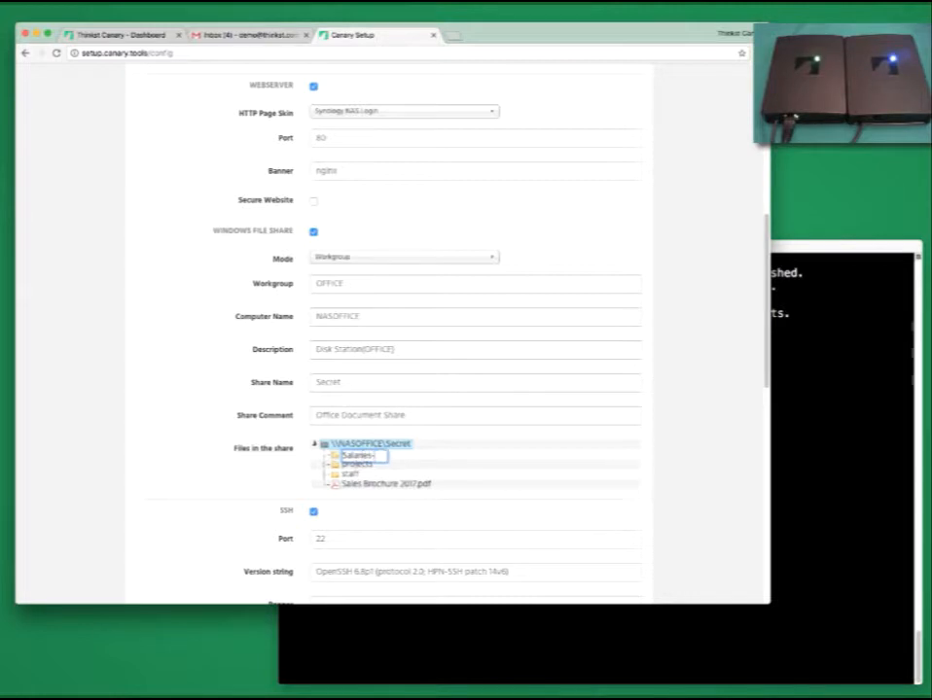
pyautogui.rightClick(358, 455)
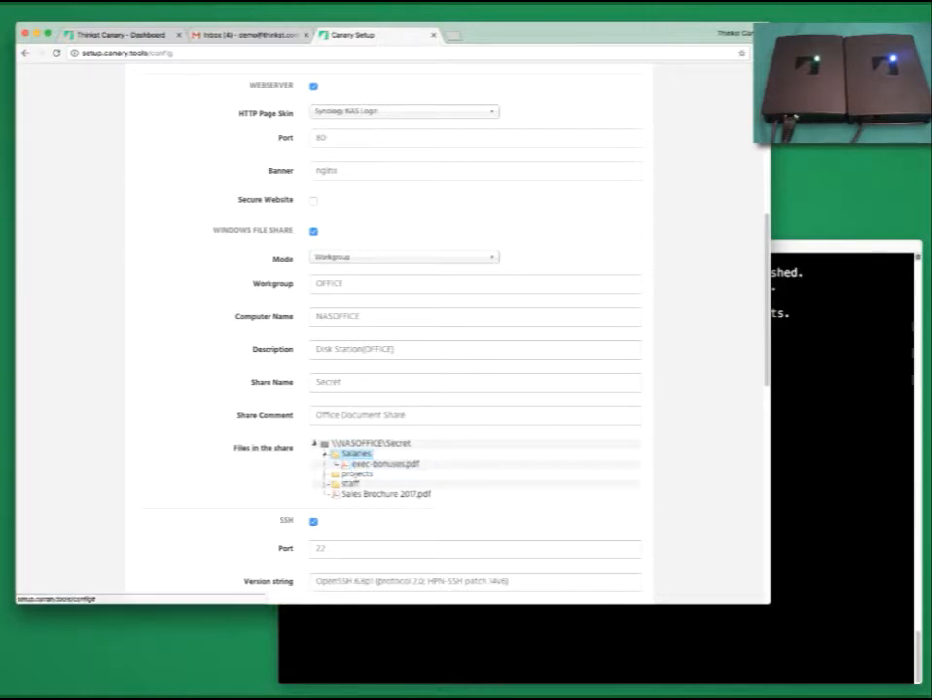
pyautogui.scroll(-3)
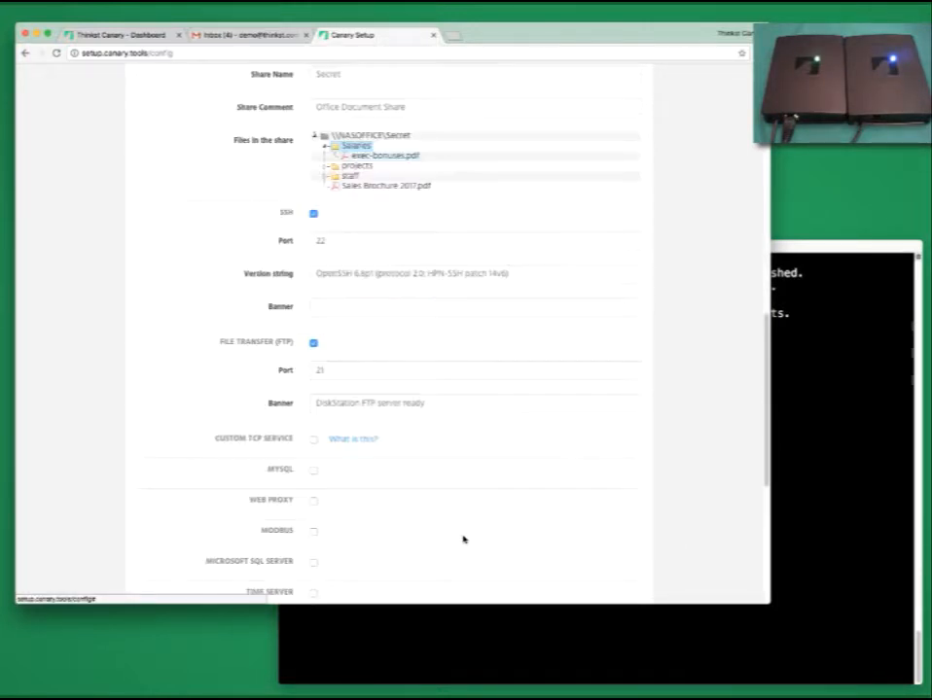
pyautogui.scroll(-3)
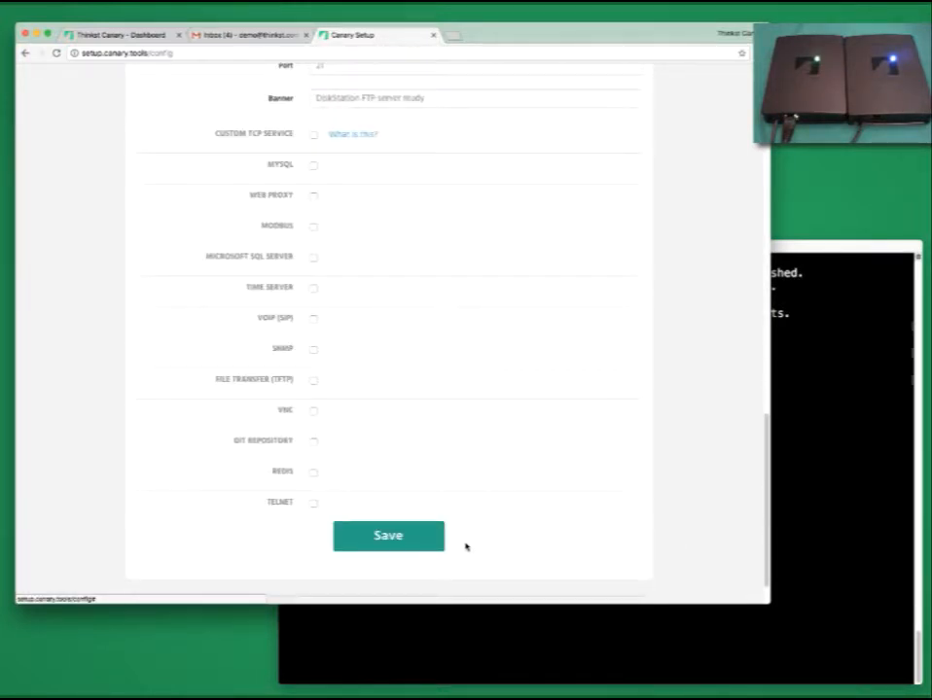
# Step: Save the Canary's service settings and start registering it with the console
pyautogui.click(387, 537)
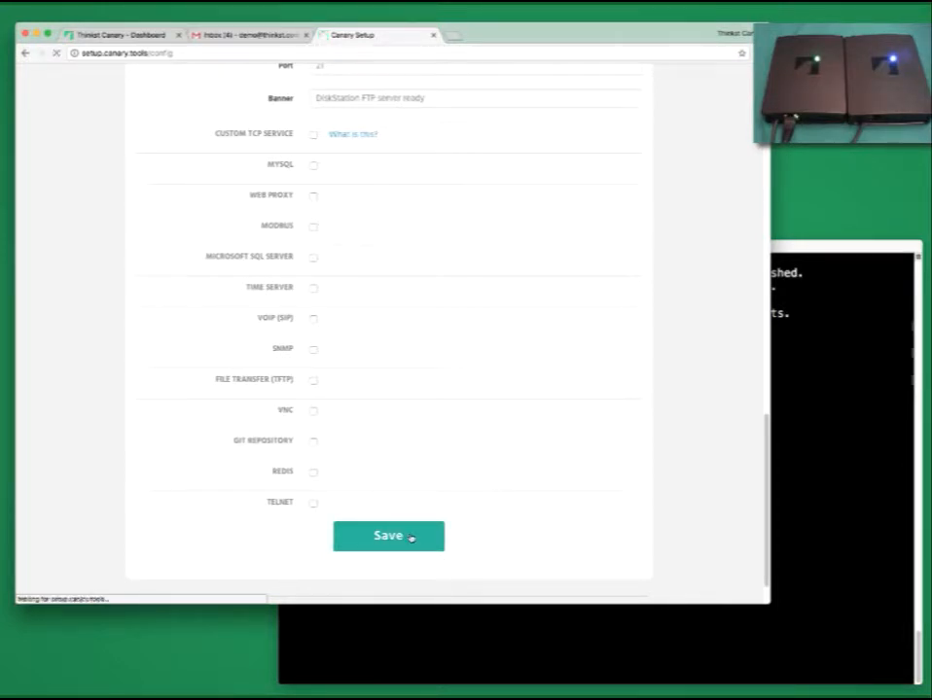
pyautogui.click(389, 537)
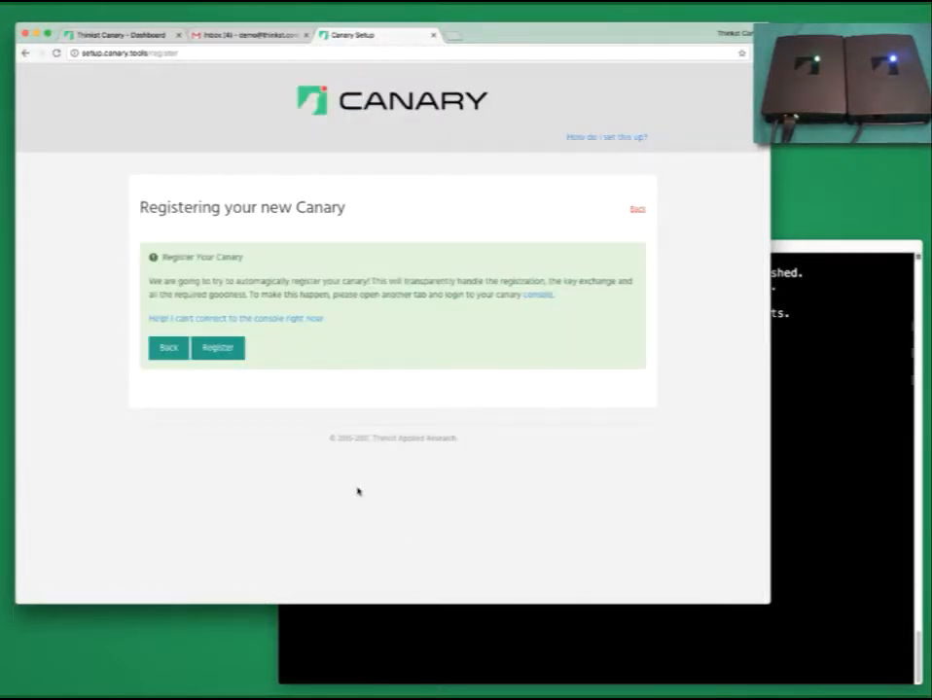
pyautogui.moveTo(288, 455)
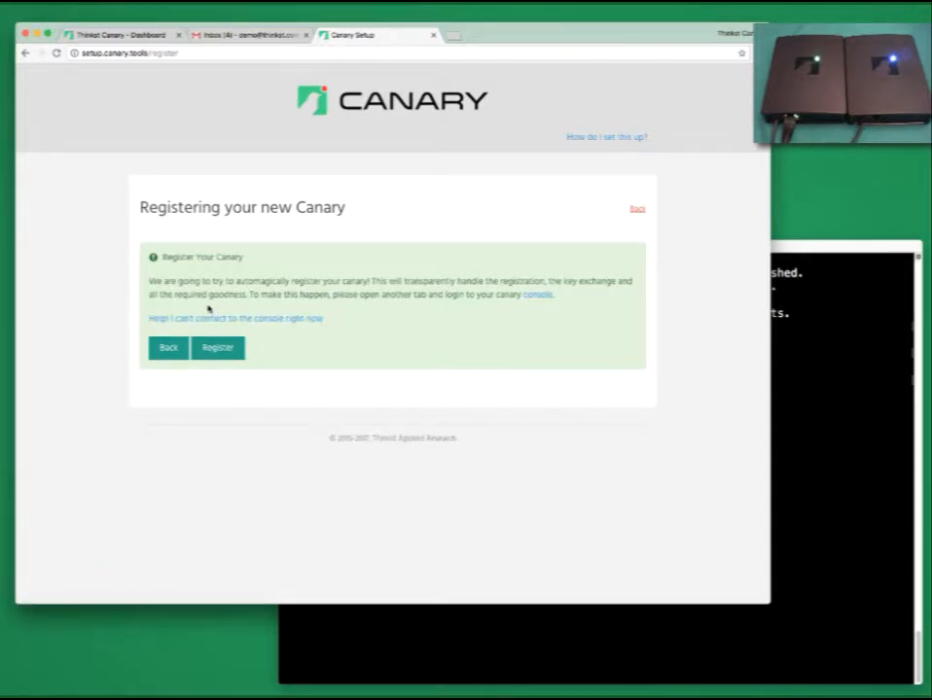
pyautogui.moveTo(207, 309)
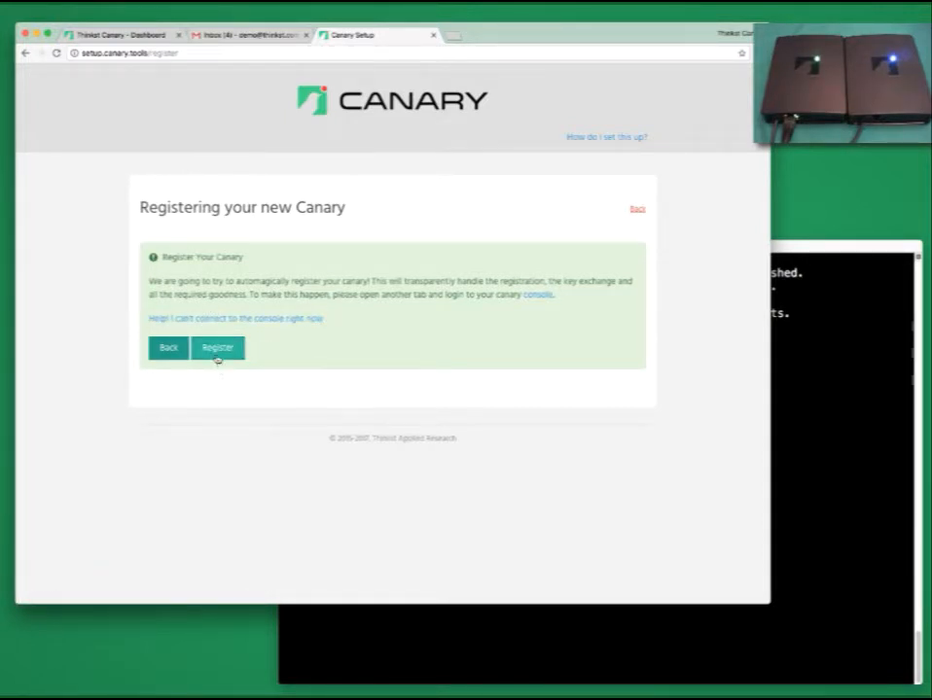
pyautogui.click(218, 346)
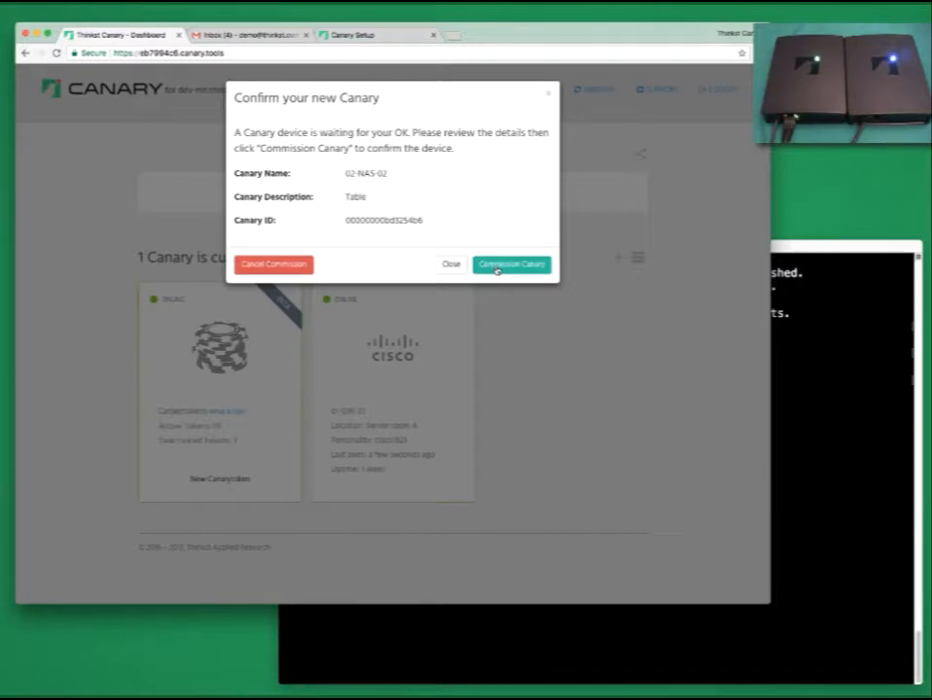
# Step: Commission the new Canary in the console and finish setup
pyautogui.click(510, 265)
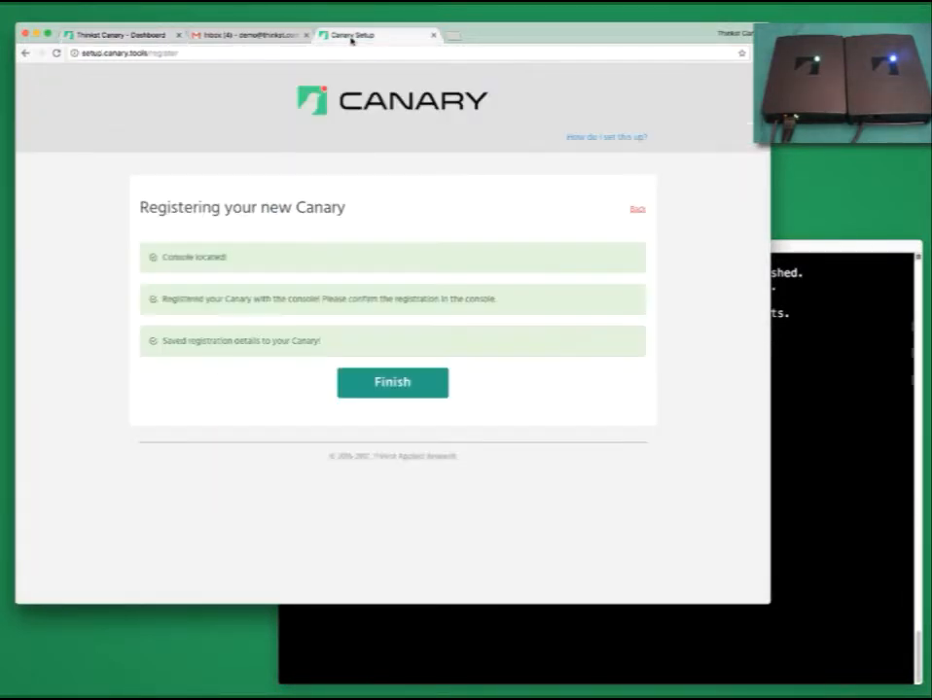
pyautogui.click(393, 381)
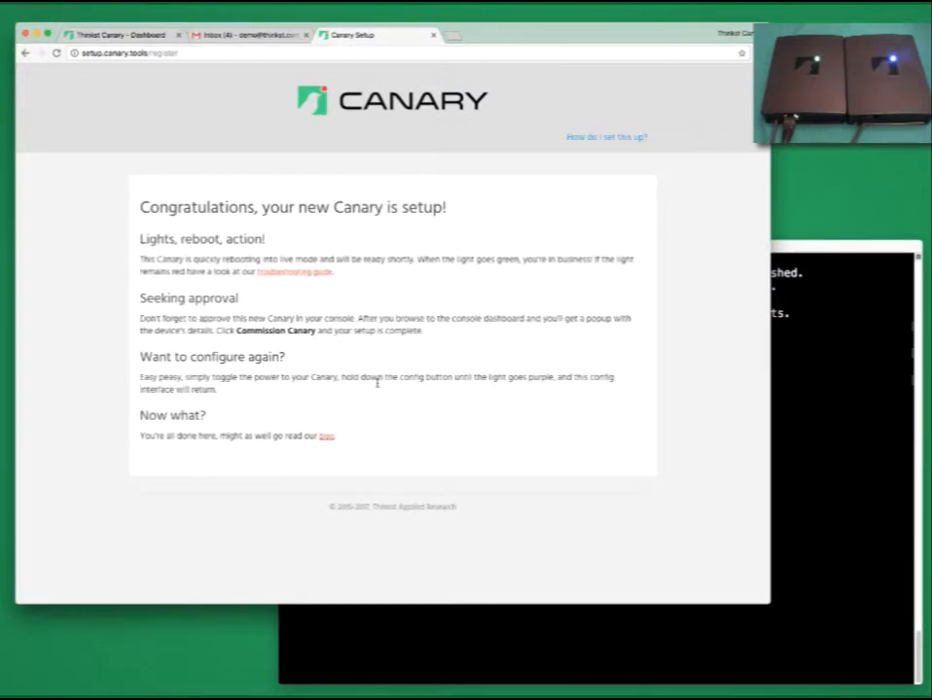
# Step: Return to the Canary console where the new 02-NAS-02 device is listed
pyautogui.click(117, 35)
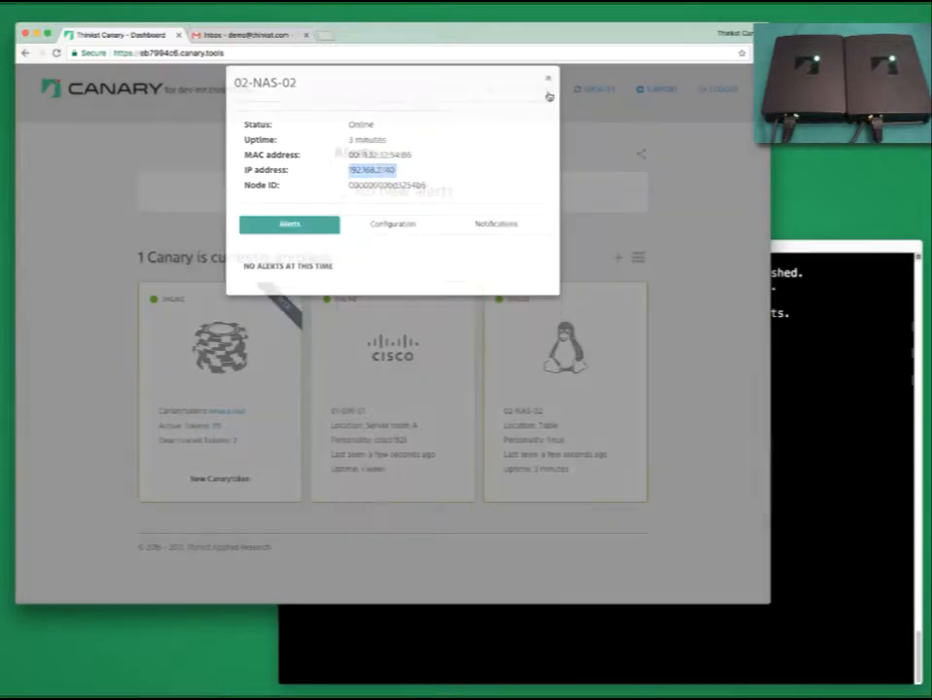
# Step: Scan 192.168.2.140 with nmap -O, then ftp in as bob with a bad password and quit with bye
pyautogui.click(549, 78)
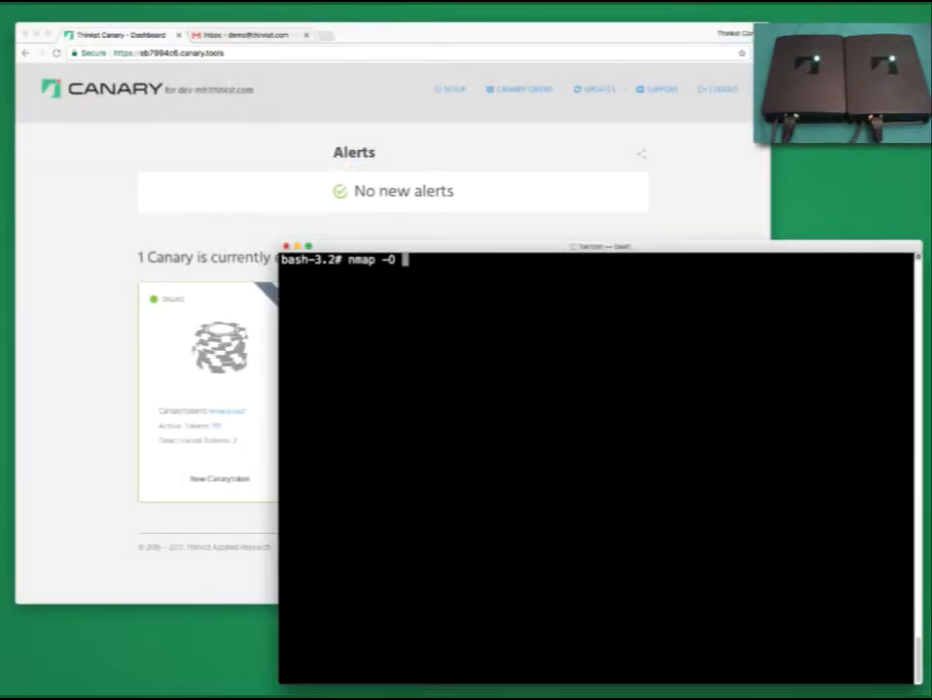
pyautogui.write('192.168.2.140')
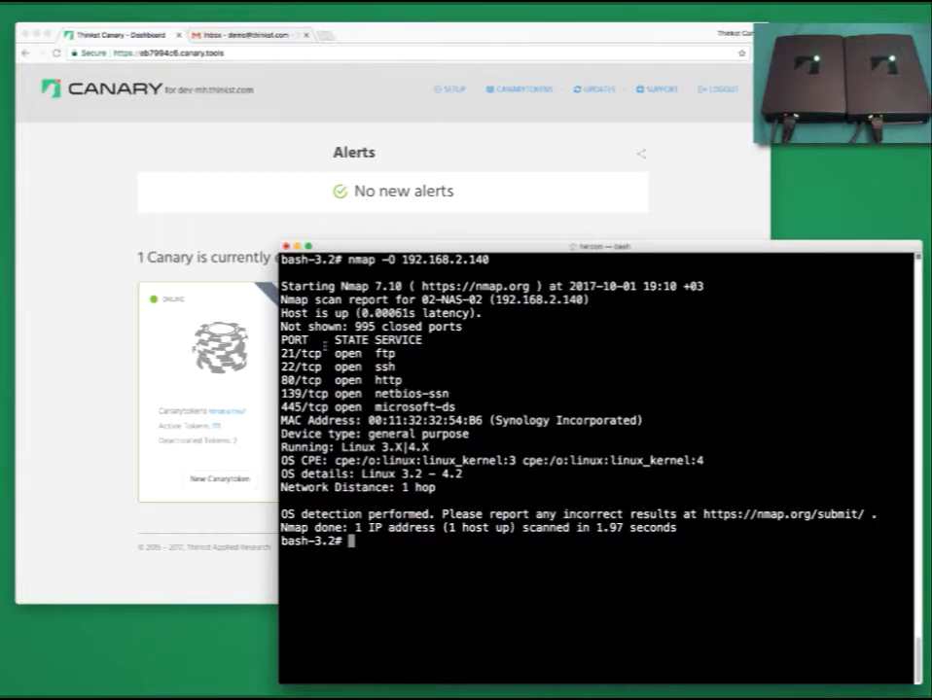
pyautogui.write('ftp 192.168.2.140')
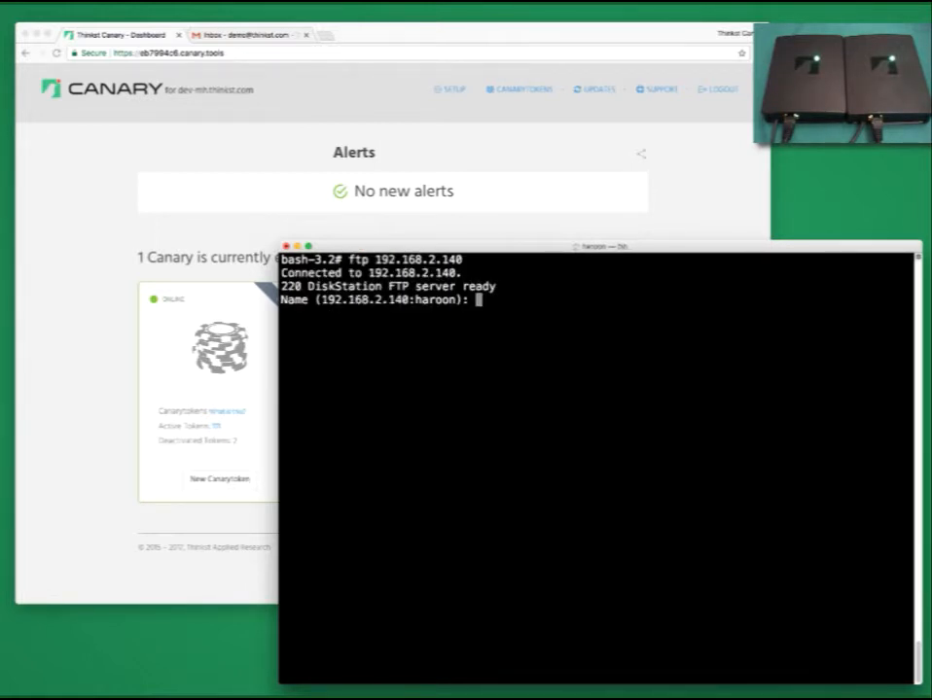
pyautogui.write('bob')
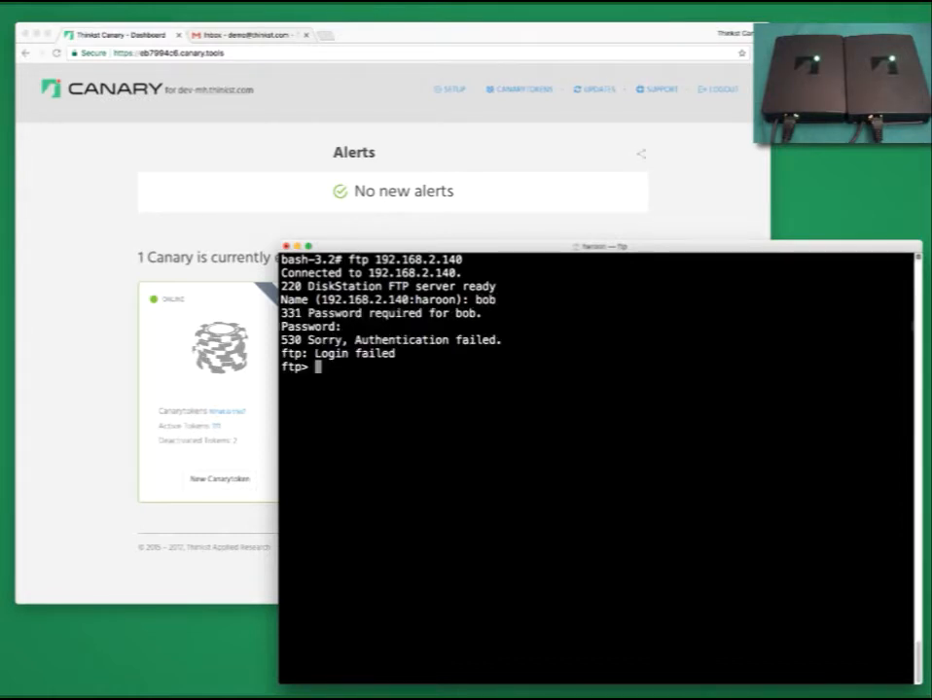
pyautogui.write('bye')
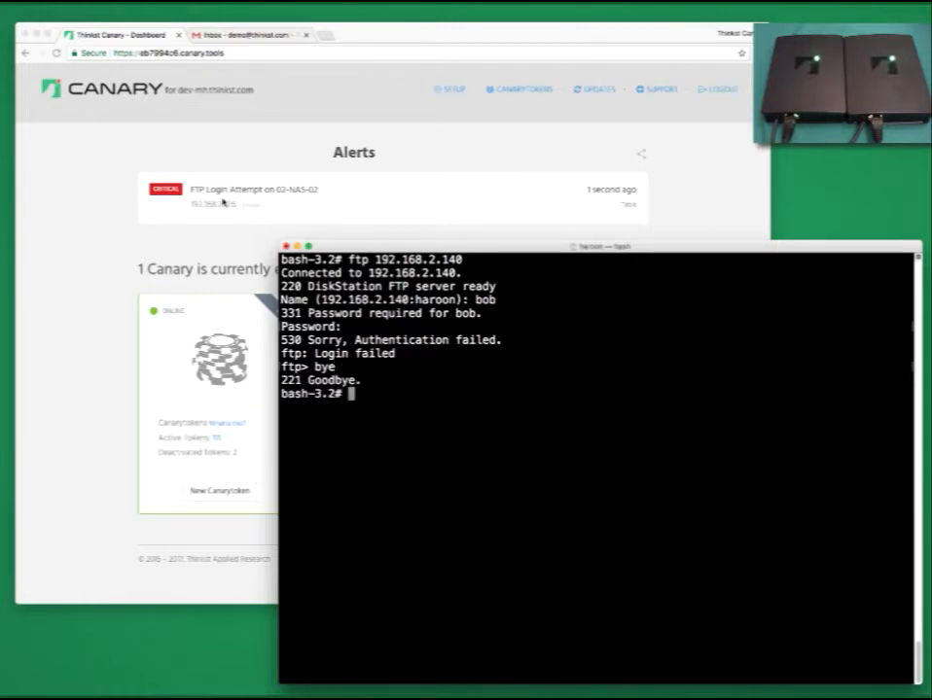
# Step: Browse to 192.168.2.140 in a new window and attempt a failed admin sign-in on the DiskStation page
pyautogui.click(252, 194)
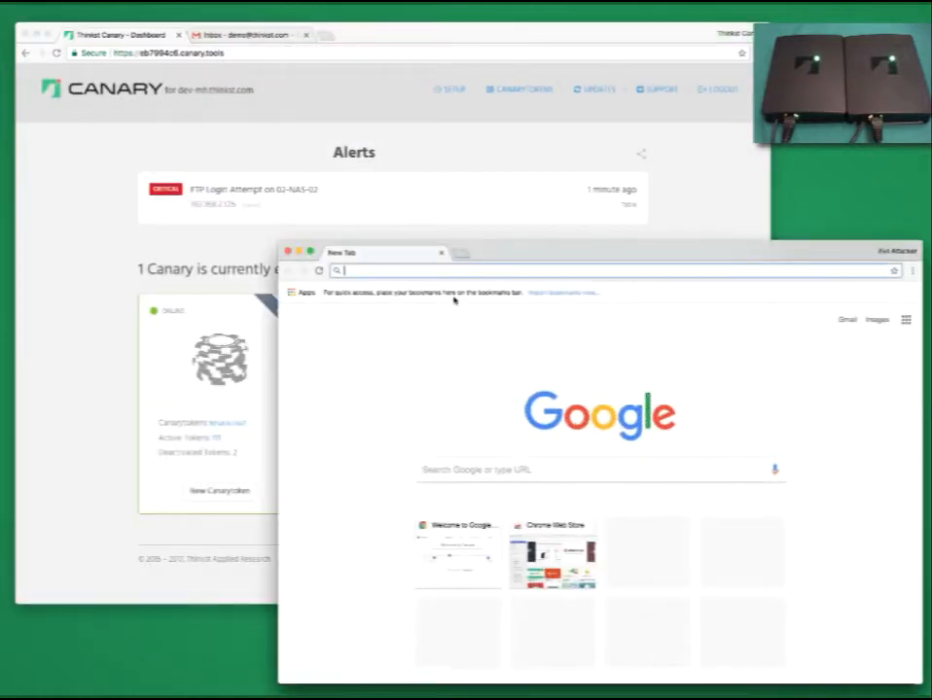
pyautogui.write('192.168.2.140/index.html')
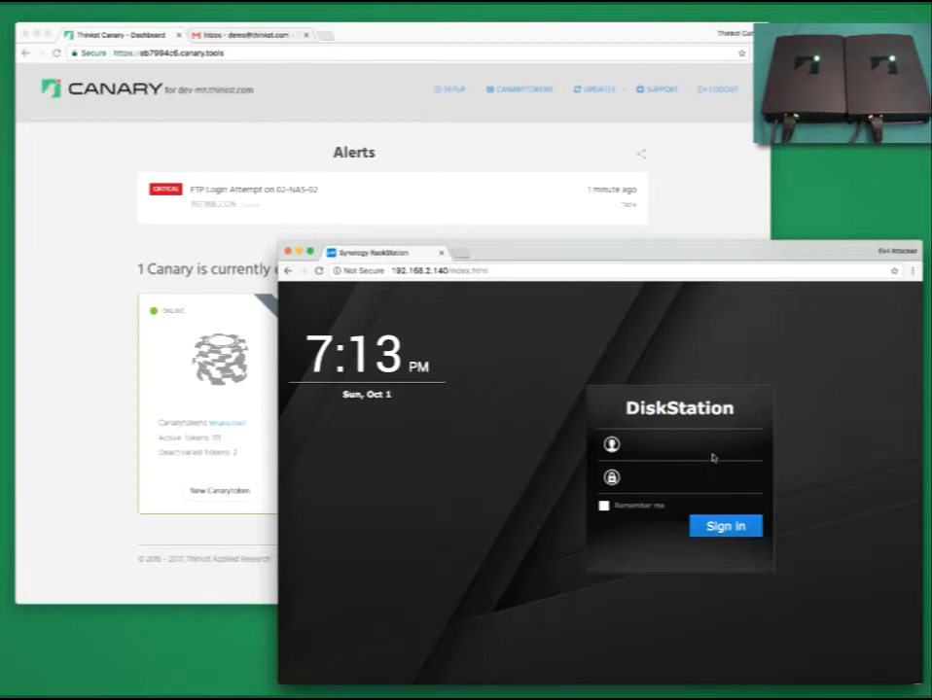
pyautogui.write('ad')
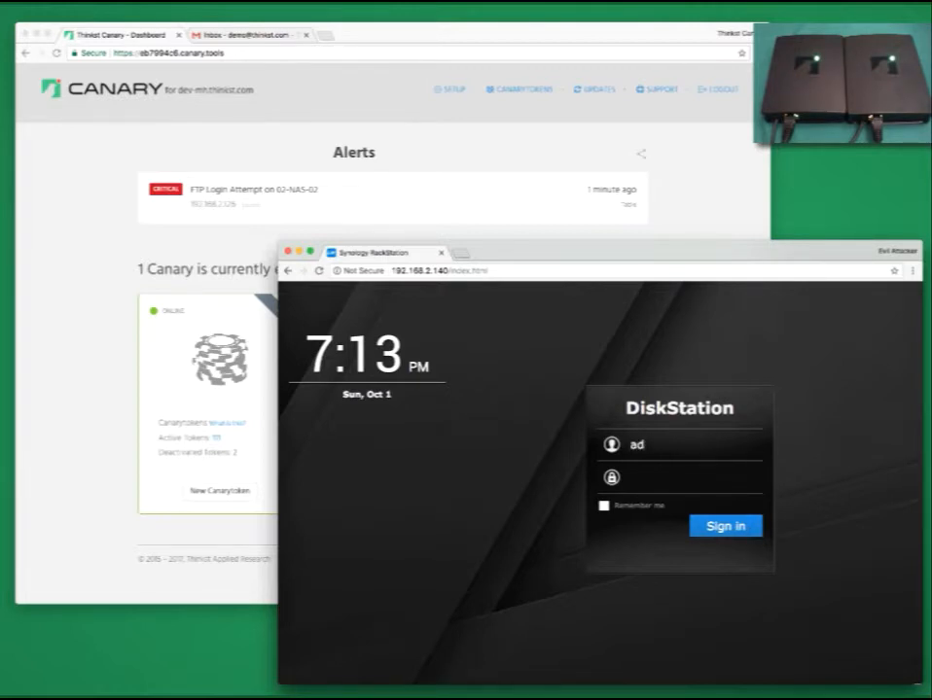
pyautogui.click(724, 525)
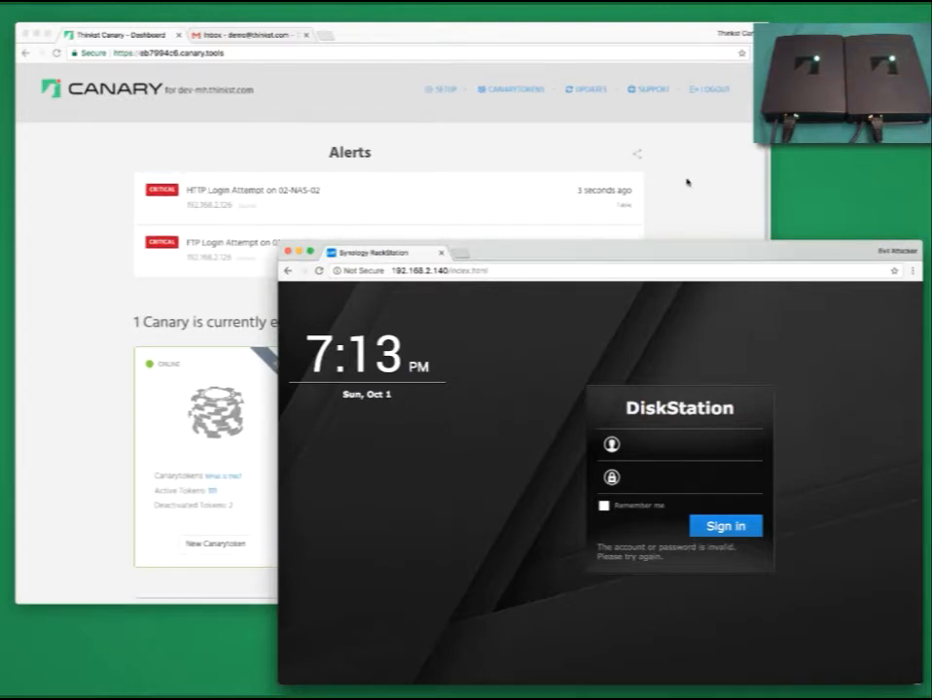
# Step: Review the resulting HTTP Login Attempt alert details in the console and dismiss them
pyautogui.click(249, 190)
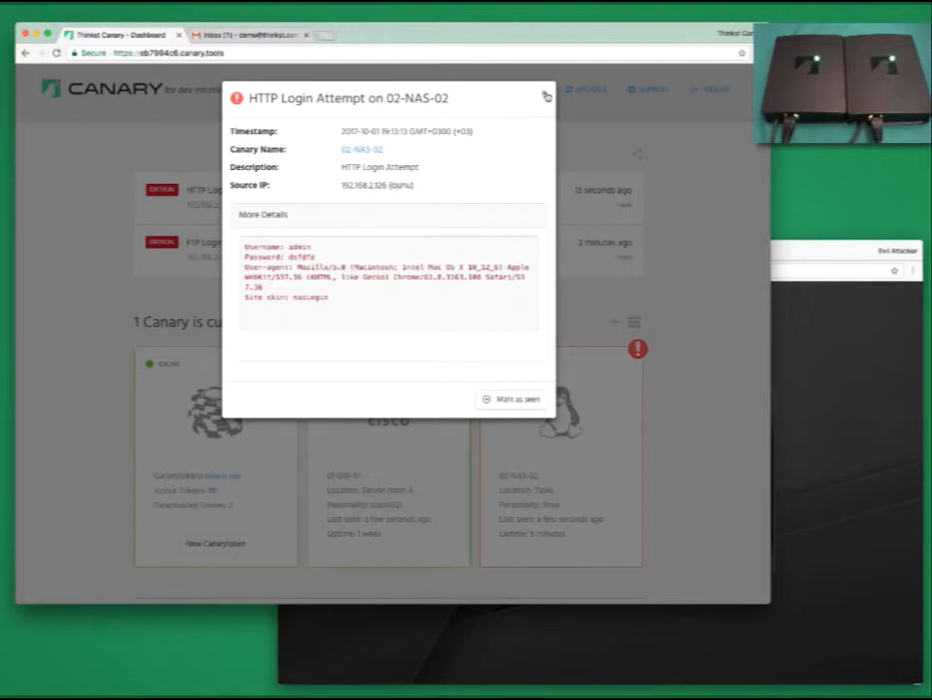
pyautogui.click(545, 97)
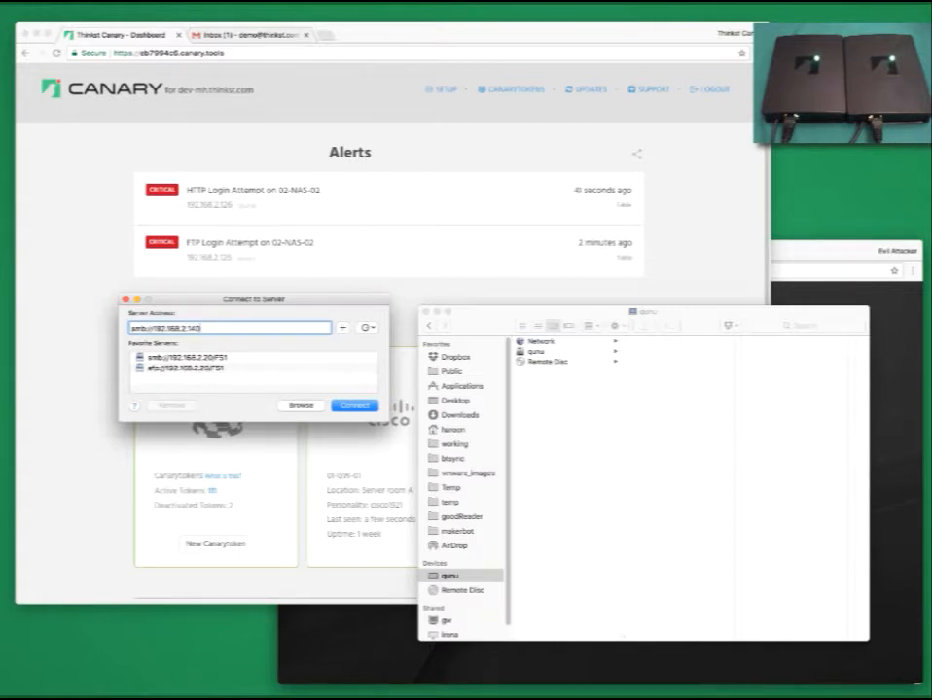
# Step: Connect to smb://192.168.2.140 as Guest and open exec-bonuses.pdf in the Salaries folder
pyautogui.click(354, 406)
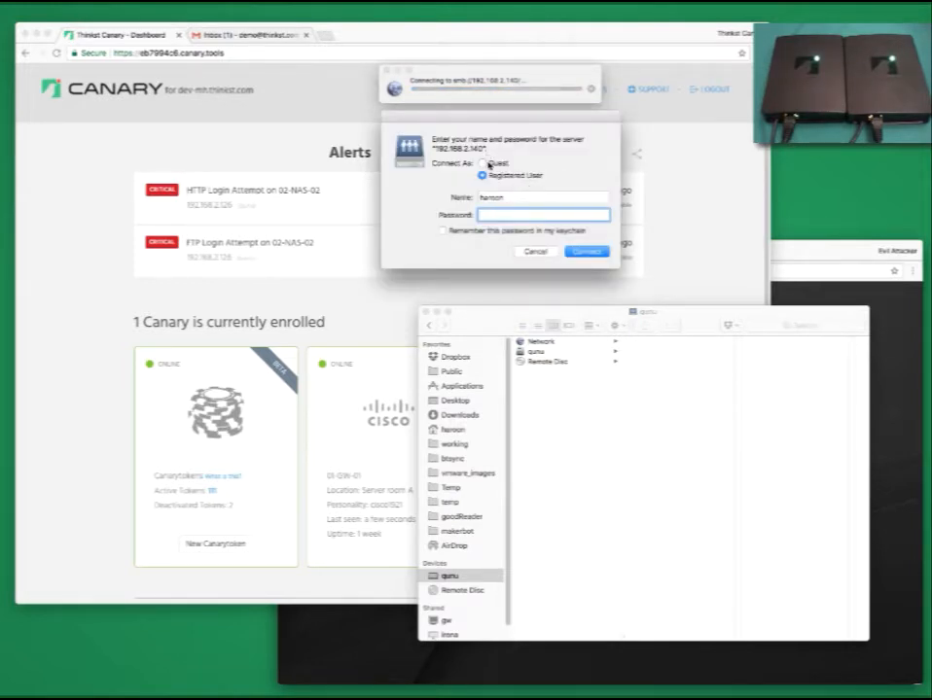
pyautogui.click(483, 164)
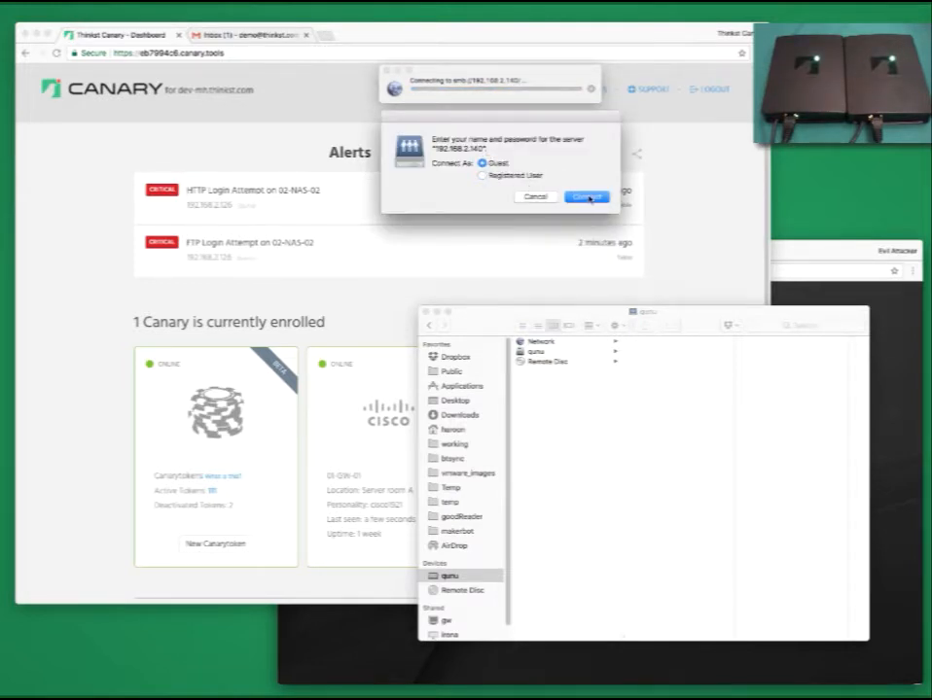
pyautogui.click(583, 197)
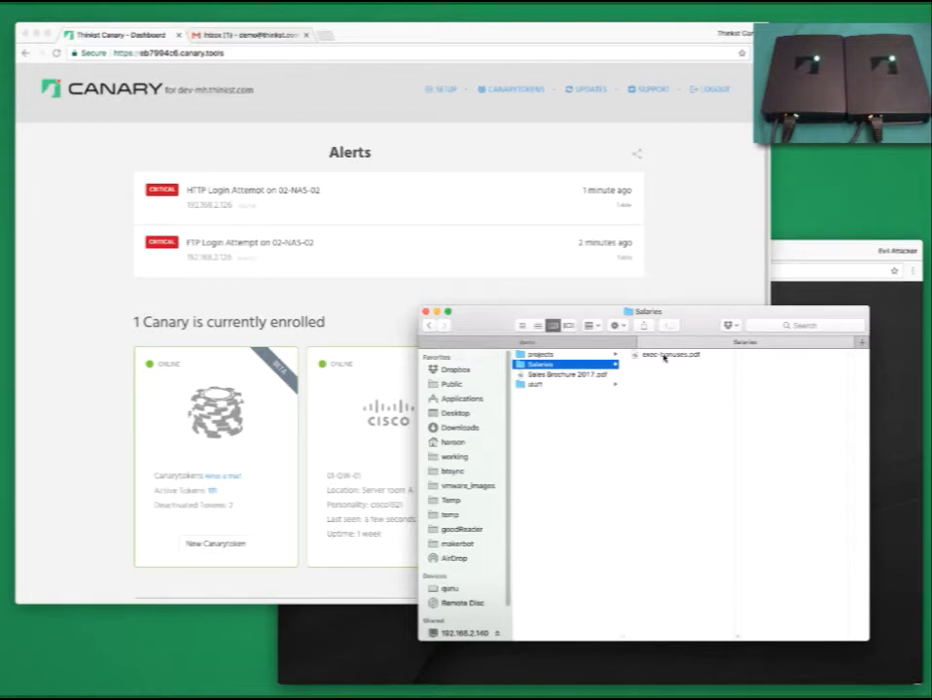
pyautogui.doubleClick(669, 354)
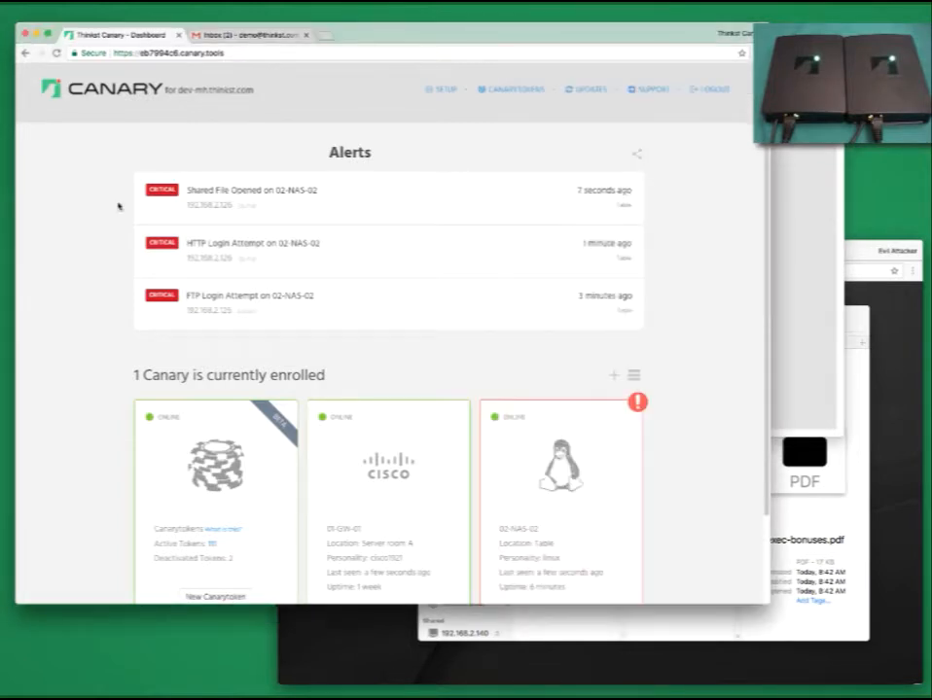
# Step: Read through the Shared File Opened alert's More Details, close it and acknowledge all alerts
pyautogui.click(251, 191)
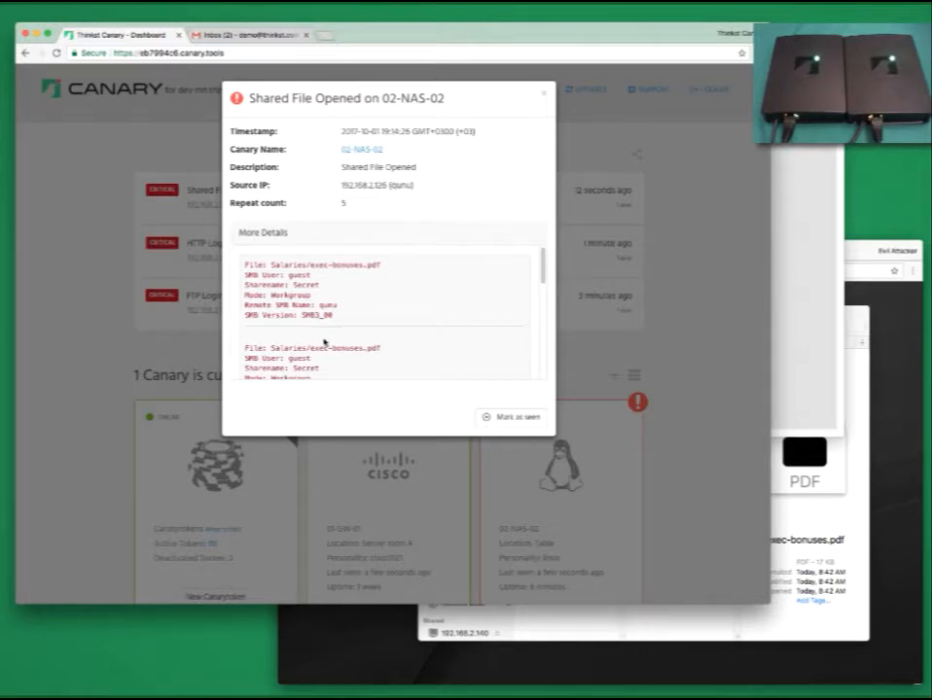
pyautogui.moveTo(325, 342)
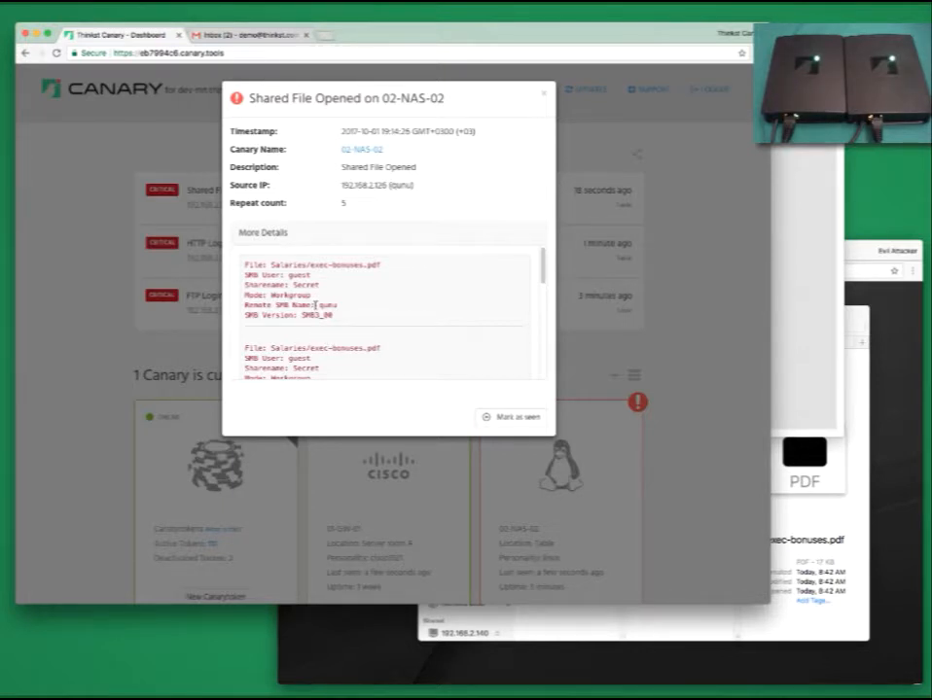
pyautogui.scroll(-3)
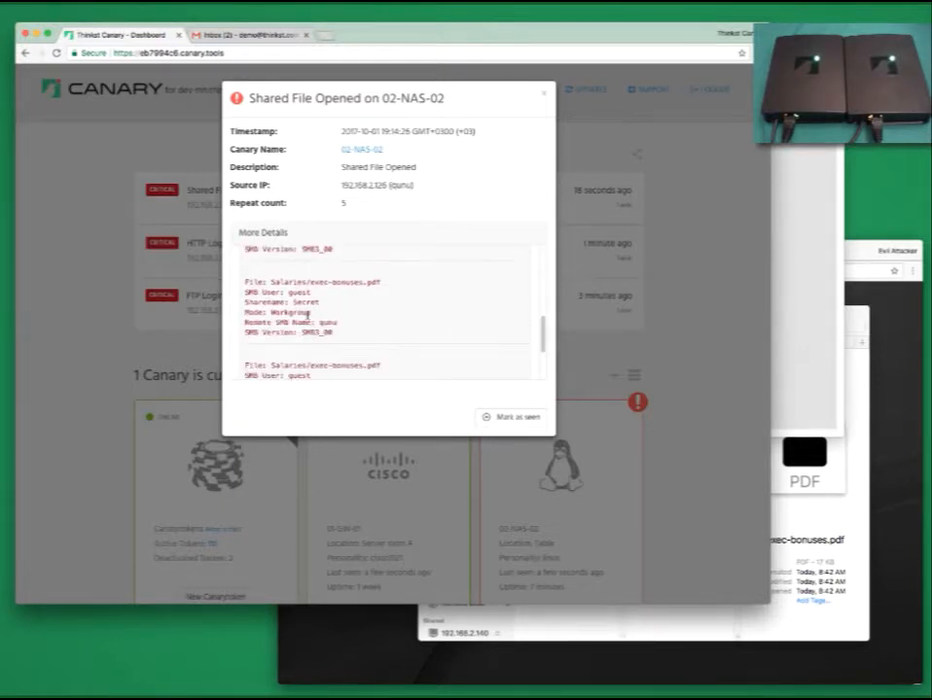
pyautogui.scroll(-3)
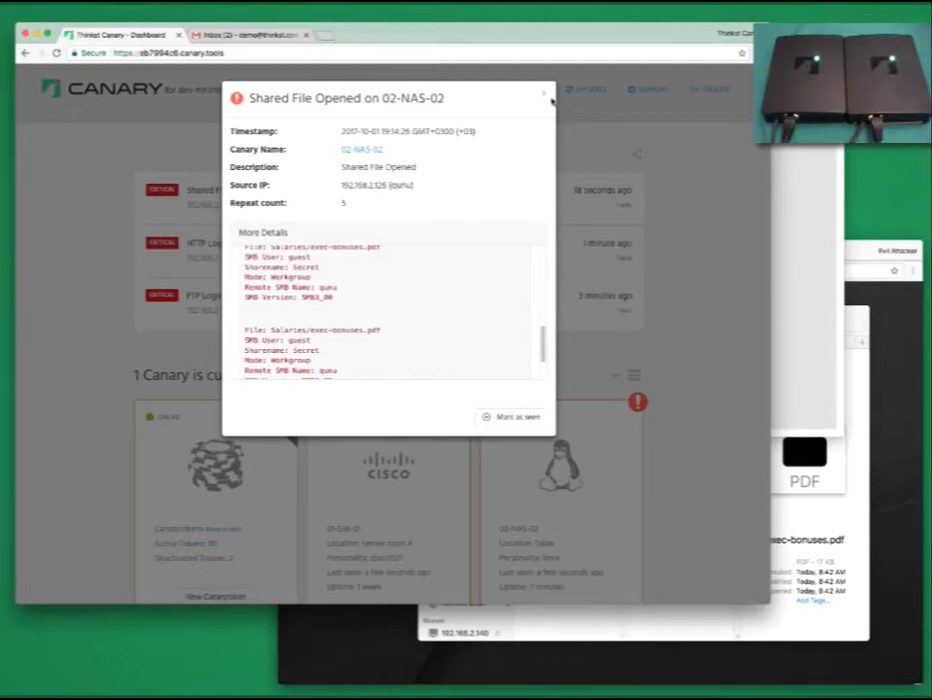
pyautogui.click(545, 98)
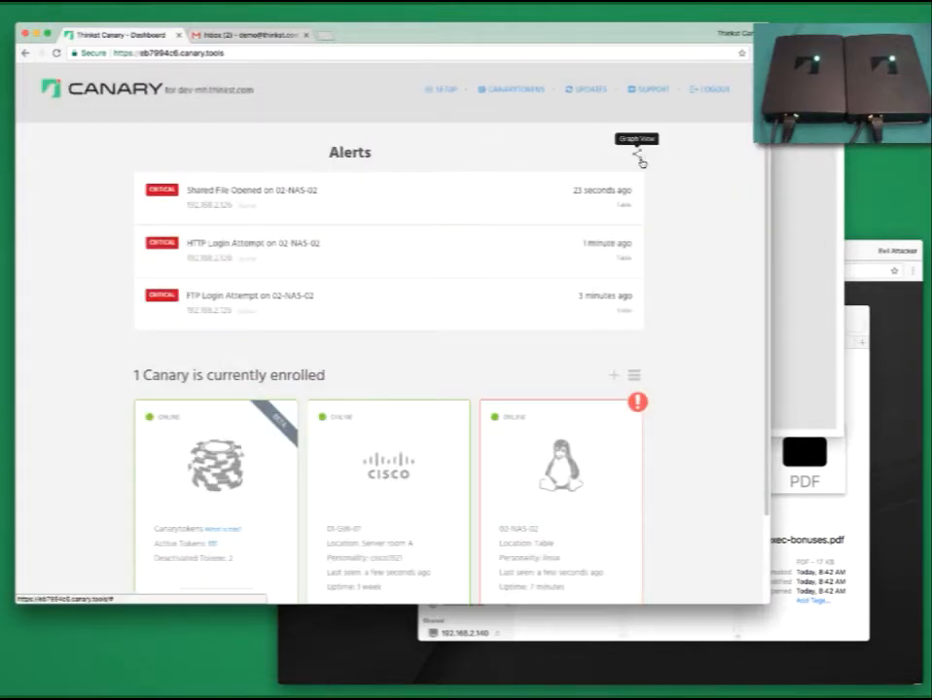
pyautogui.click(636, 154)
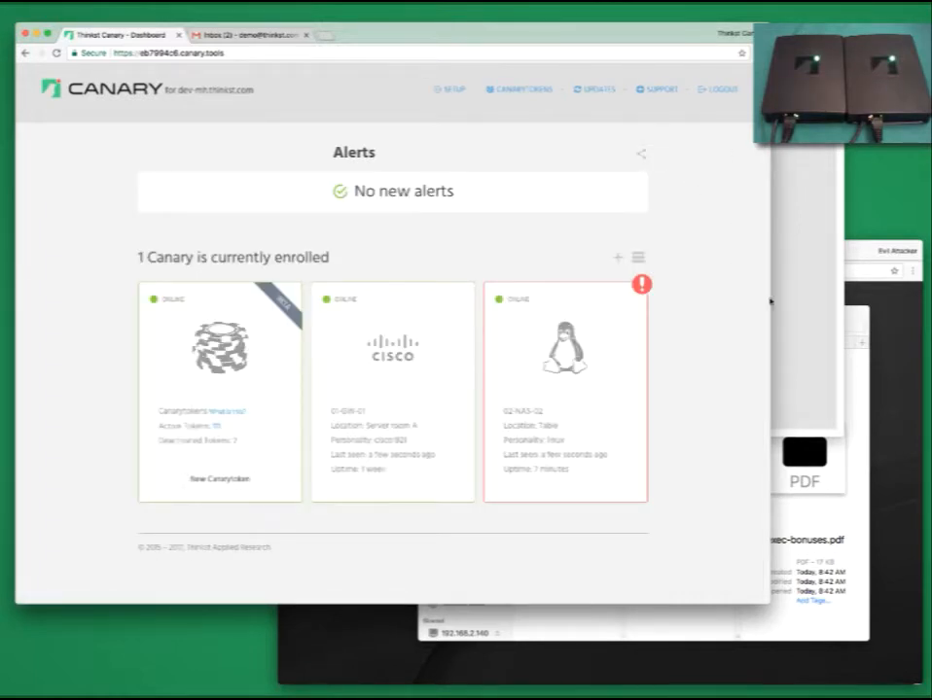
# Step: From the 02-NAS-02 device dialog's Configuration tab, follow Configure to its Canary Configuration page
pyautogui.click(564, 350)
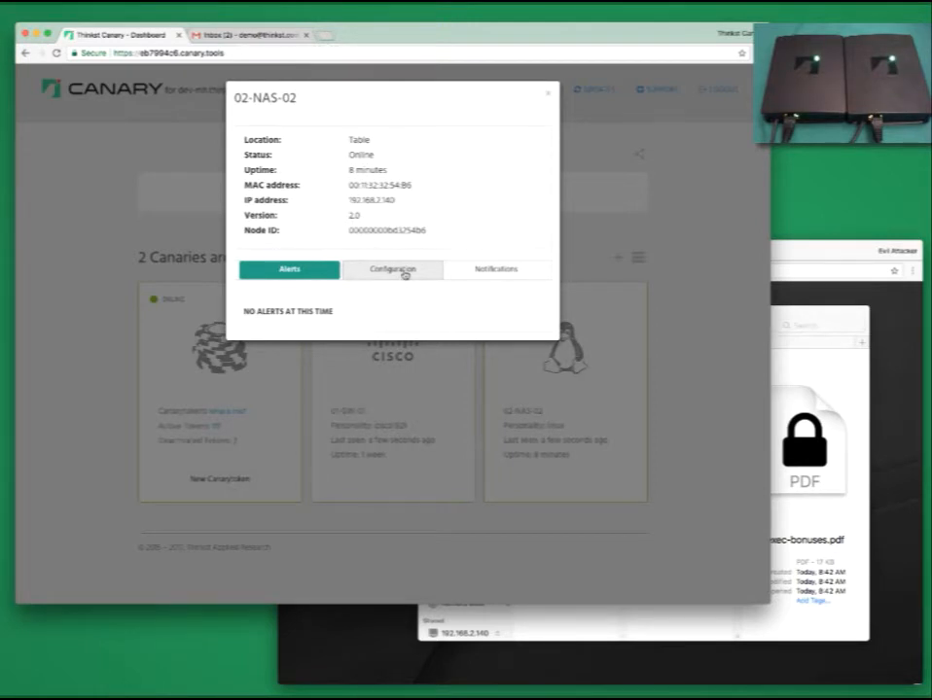
pyautogui.click(393, 268)
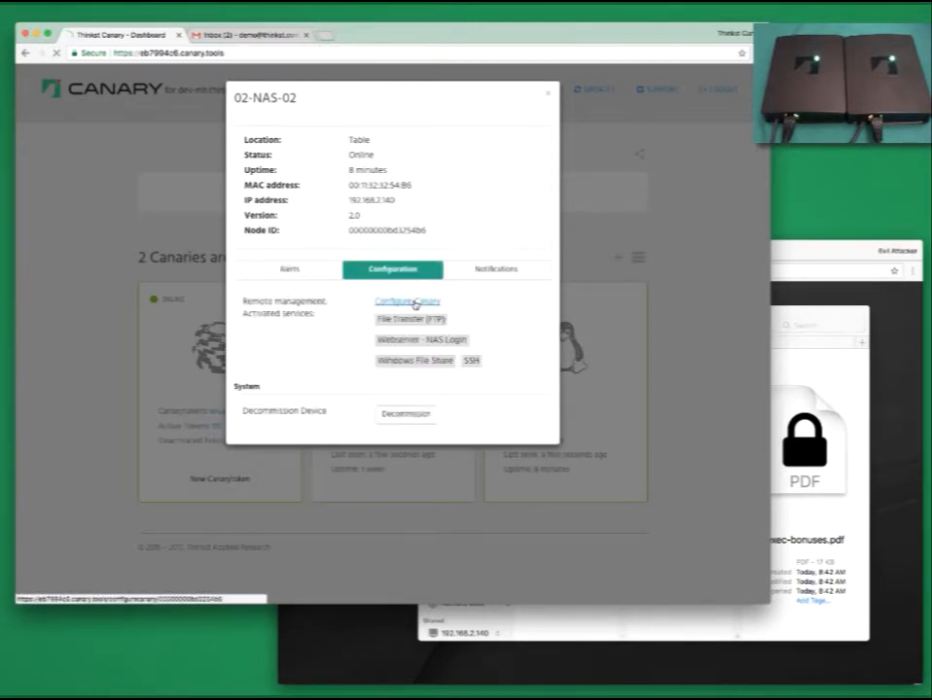
pyautogui.click(407, 299)
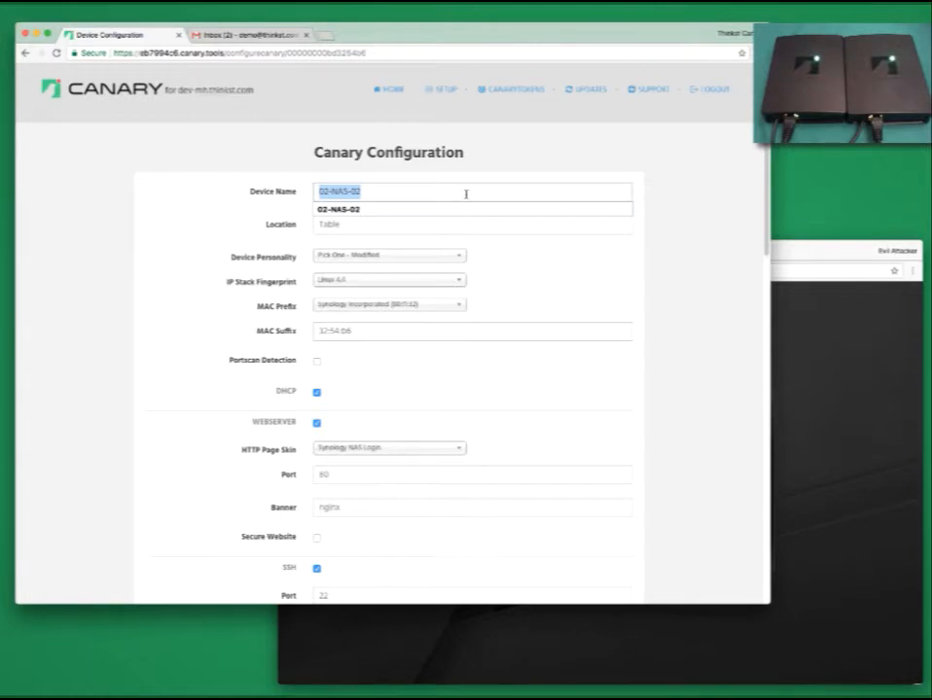
# Step: Rename the device to 03-WINFS and set its personality to Windows Server 2012 Office File share
pyautogui.write('03-')
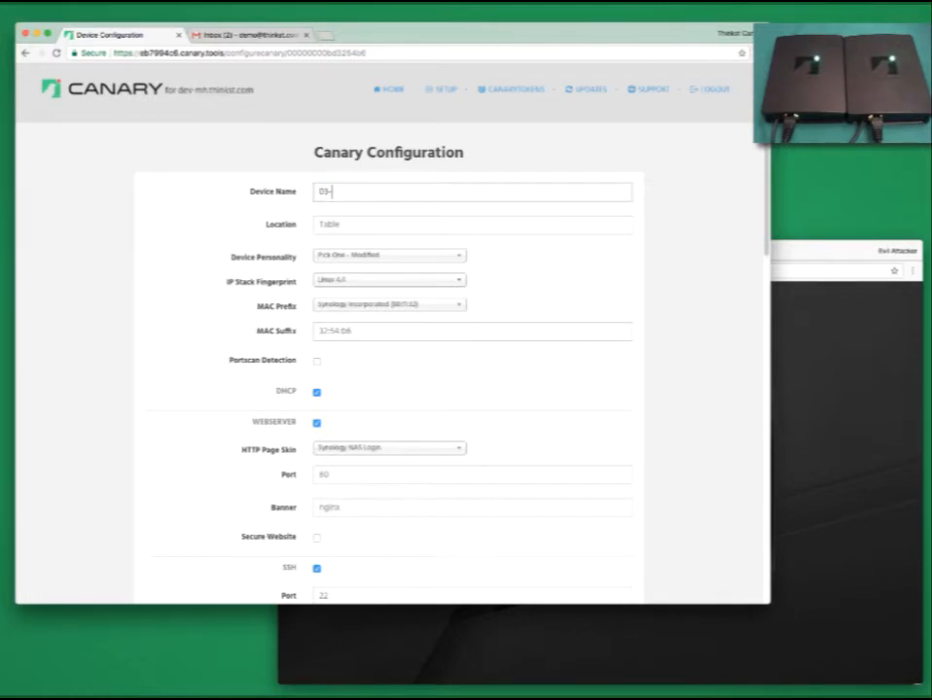
pyautogui.write('WINFS1-03')
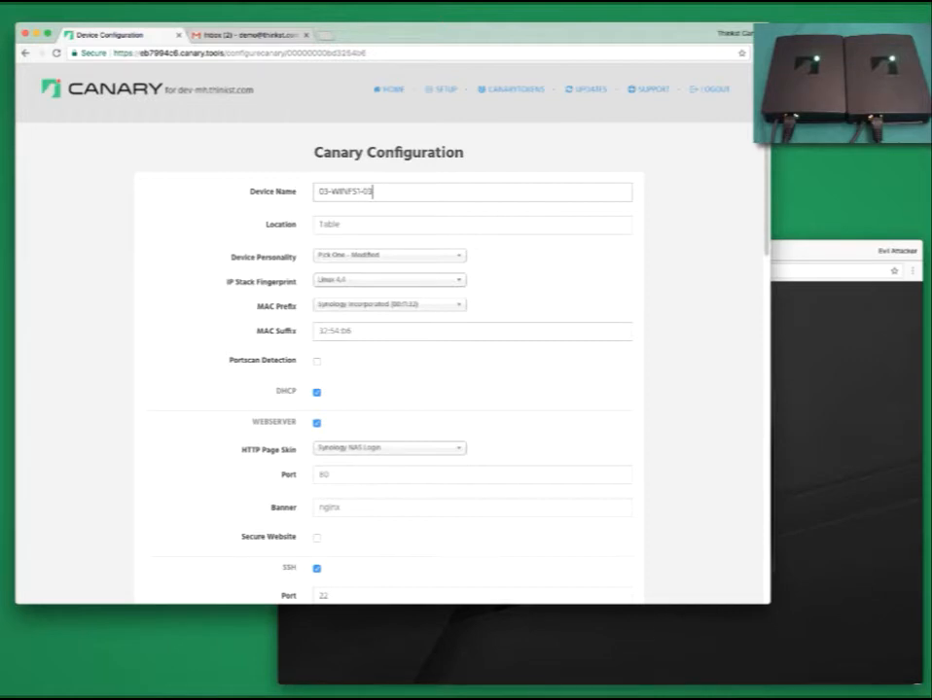
pyautogui.moveTo(515, 257)
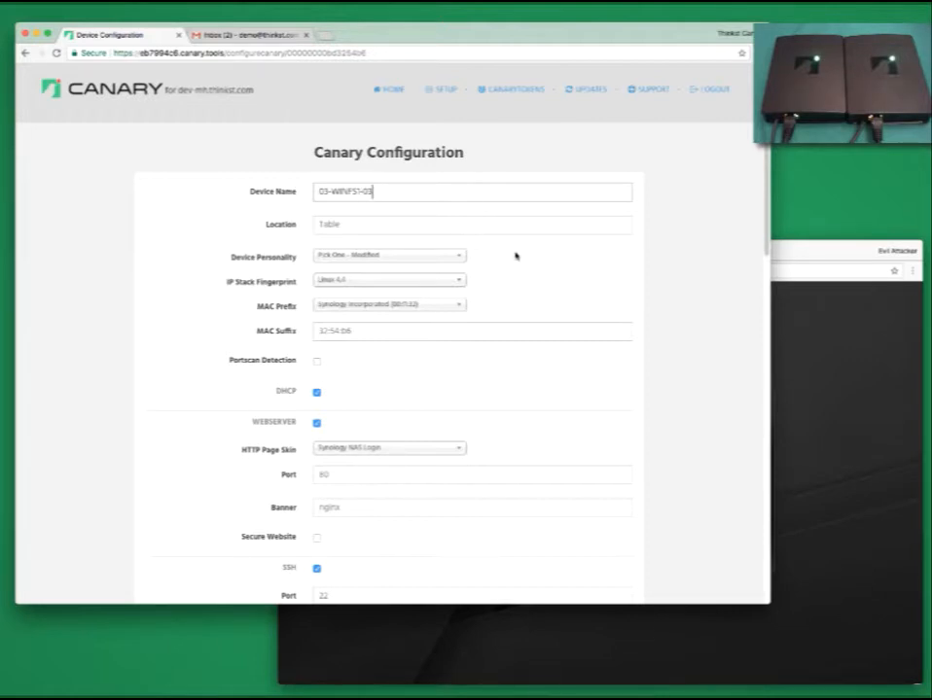
pyautogui.click(389, 257)
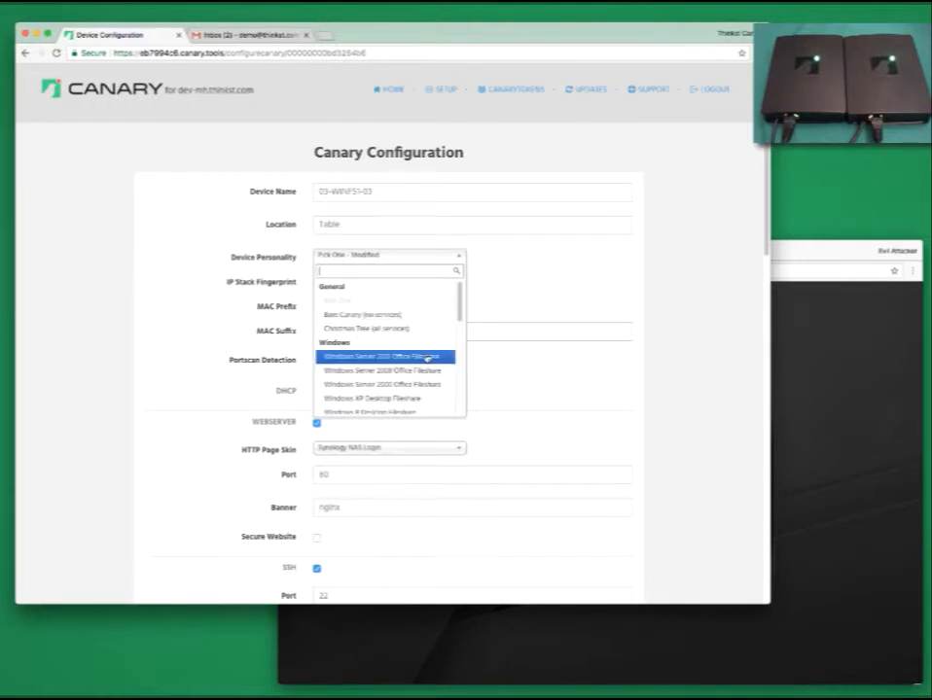
pyautogui.click(381, 358)
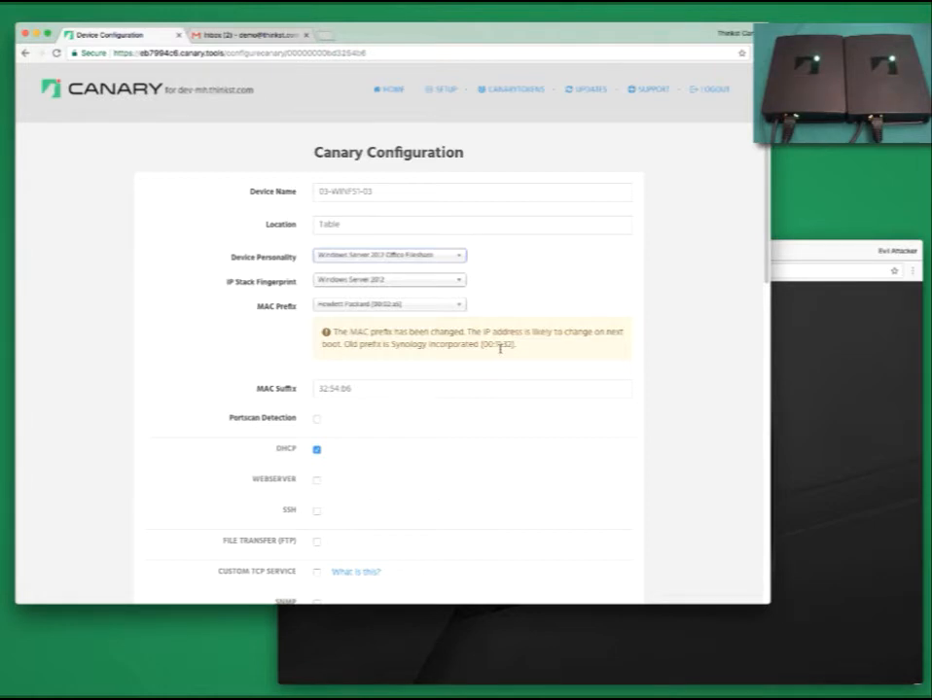
# Step: Enable the Webserver service with the Synology NAS page skin and toggle Secure Website
pyautogui.scroll(-3)
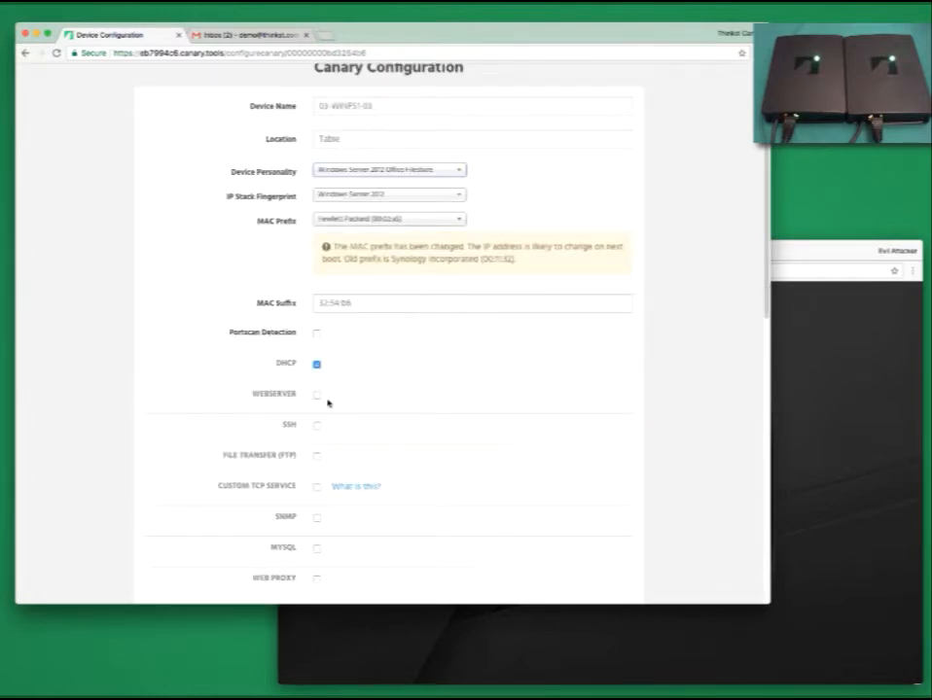
pyautogui.click(315, 395)
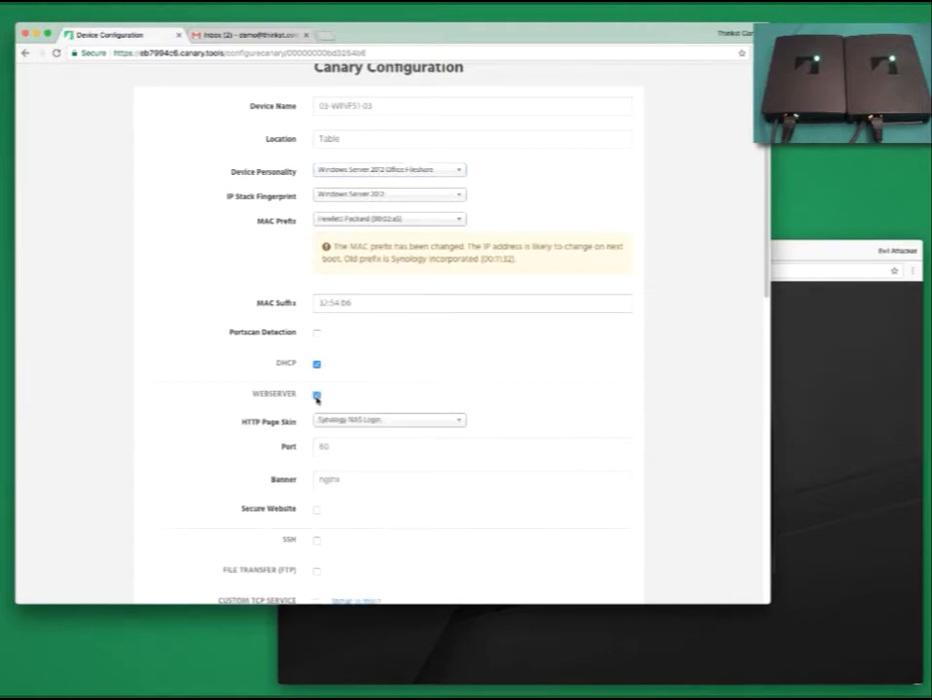
pyautogui.scroll(-3)
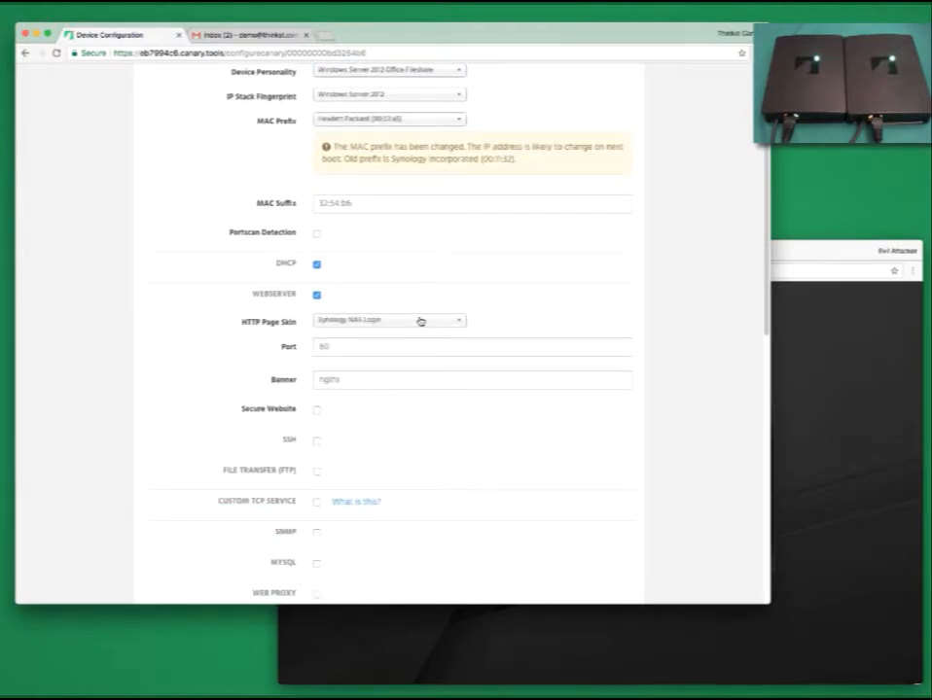
pyautogui.click(387, 319)
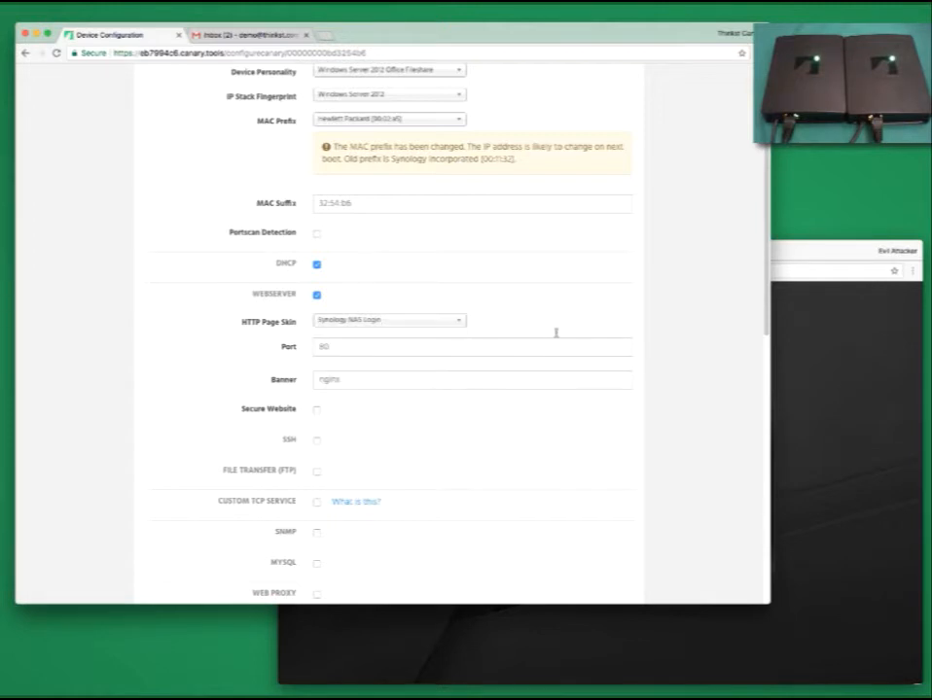
pyautogui.click(317, 409)
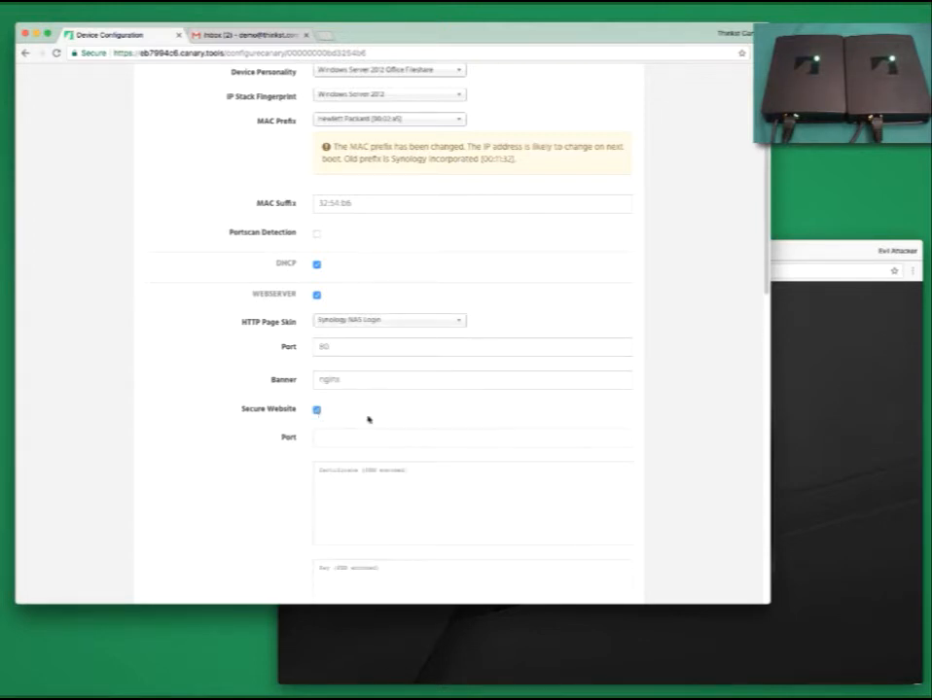
pyautogui.scroll(-3)
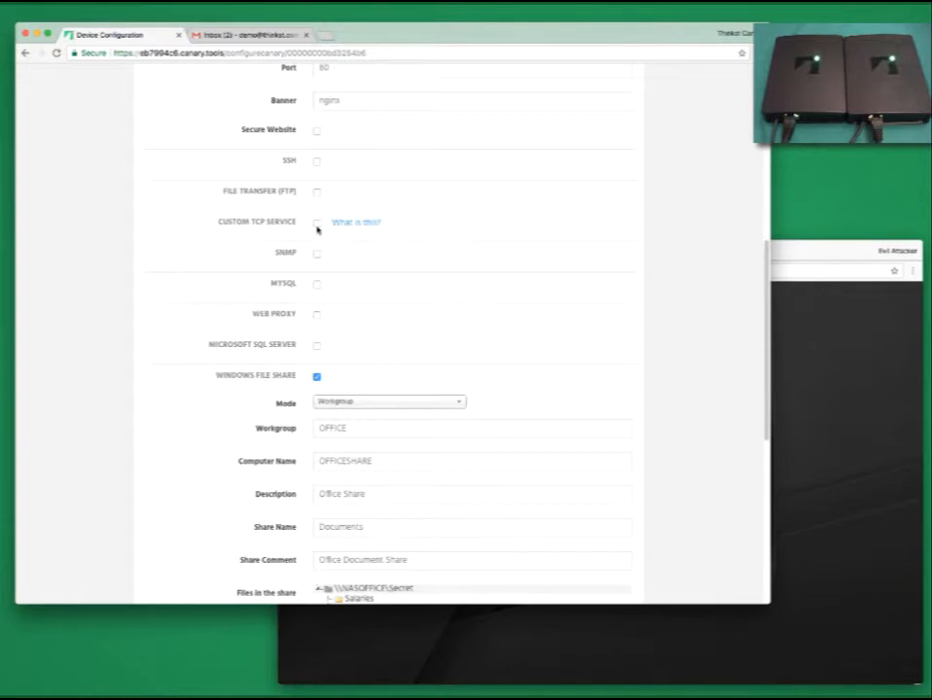
# Step: Enable a Custom TCP Service on port 4444 with a Metasploit shell welcome banner answering 404 - Command Unknown
pyautogui.click(315, 222)
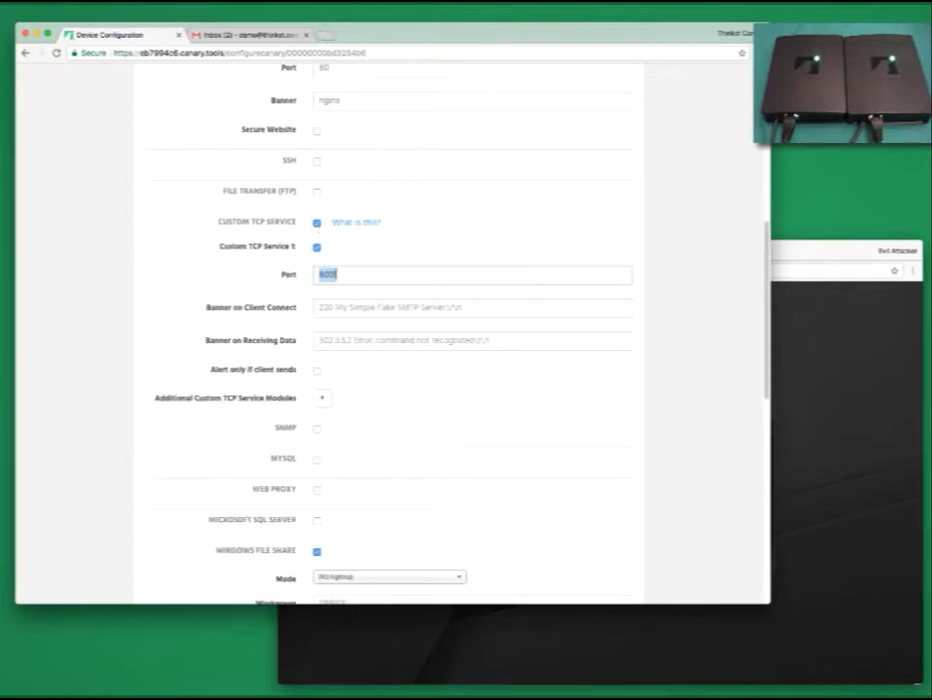
pyautogui.write('4444')
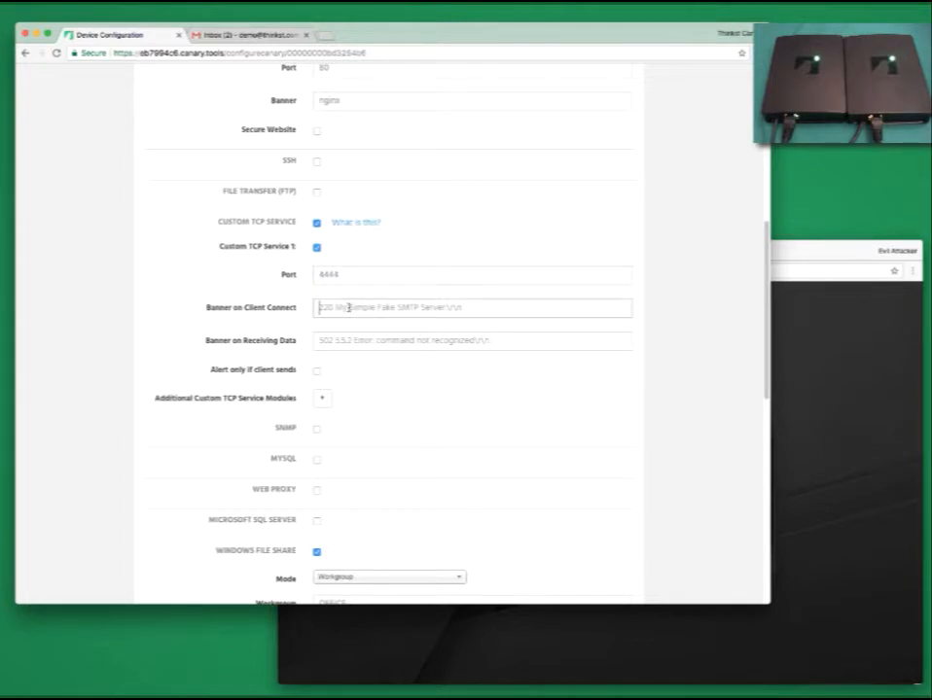
pyautogui.write('Welcome to the Metasploit Shell')
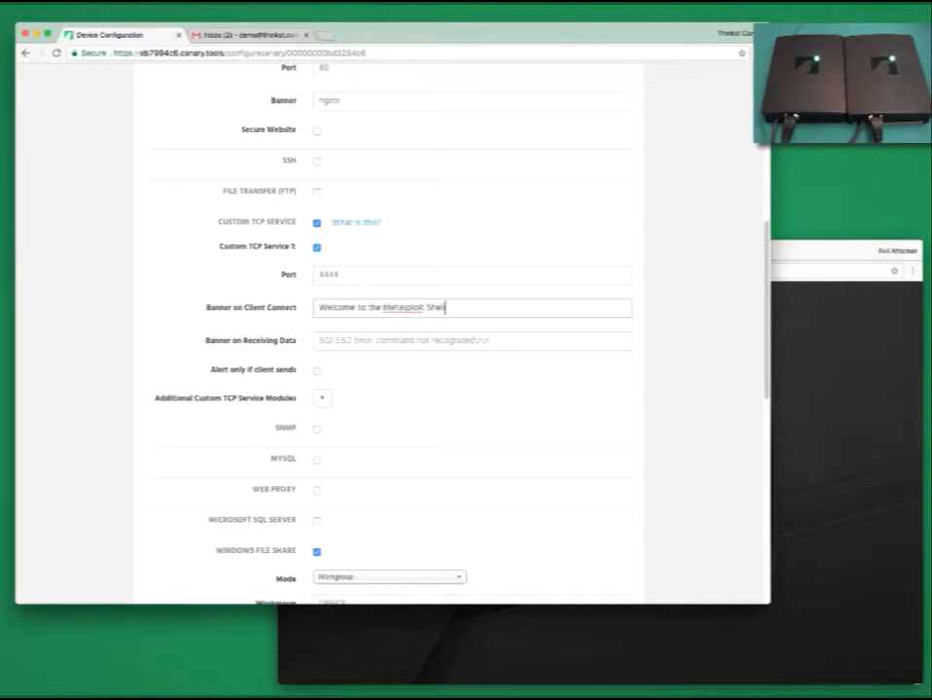
pyautogui.write('\\n')
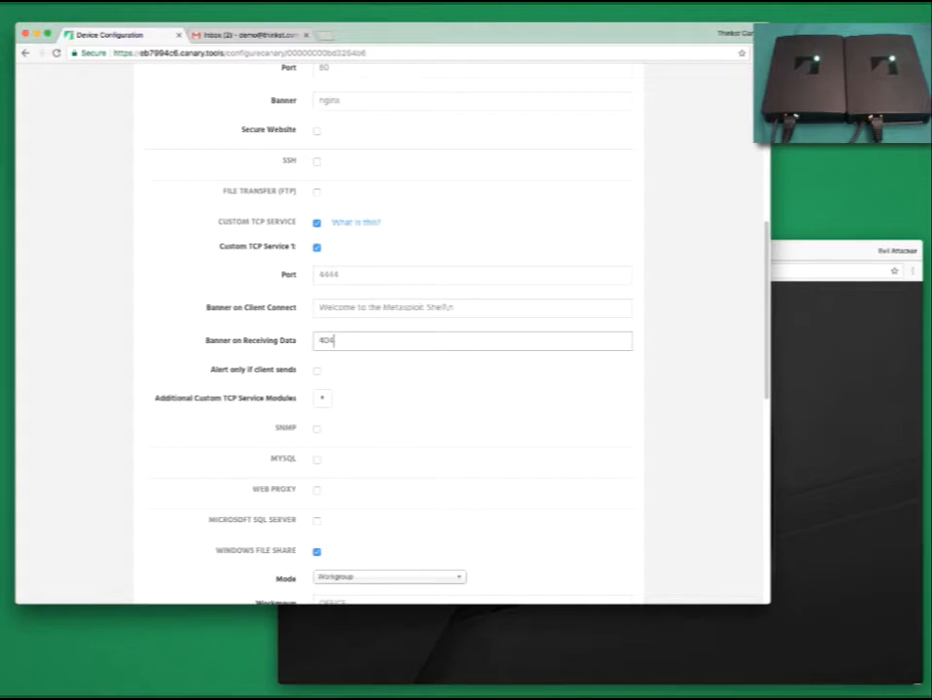
pyautogui.write('- Command Unkn')
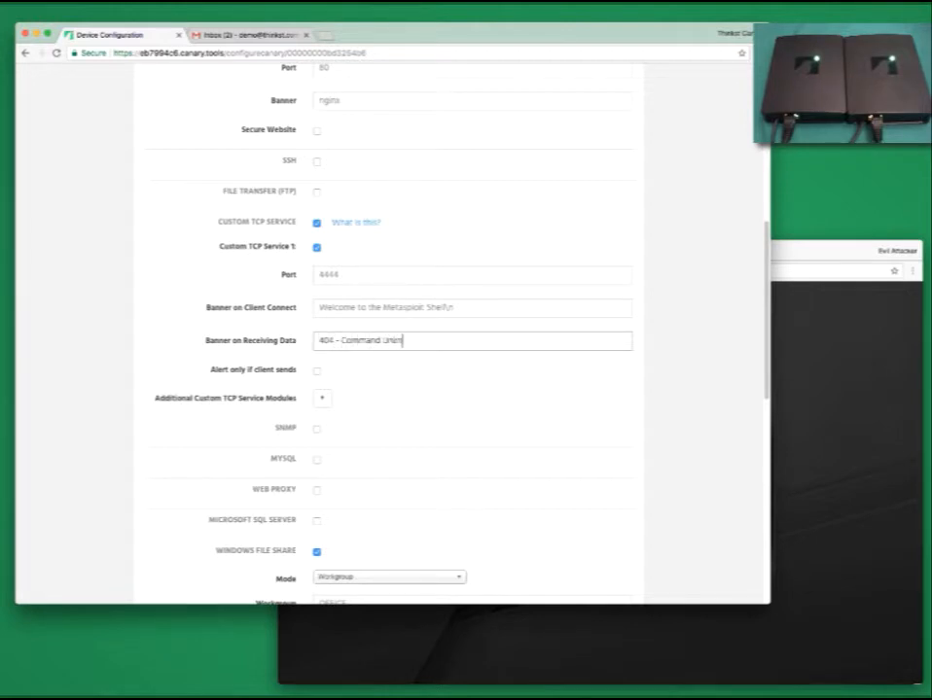
pyautogui.write('own\\n')
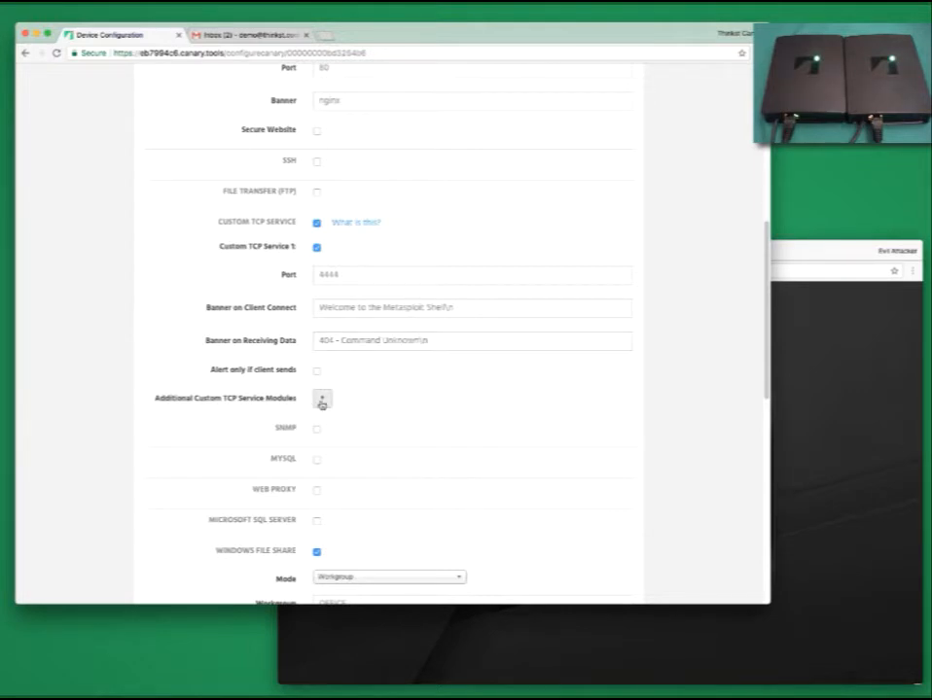
# Step: Add an additional custom TCP service module slot below it
pyautogui.click(321, 401)
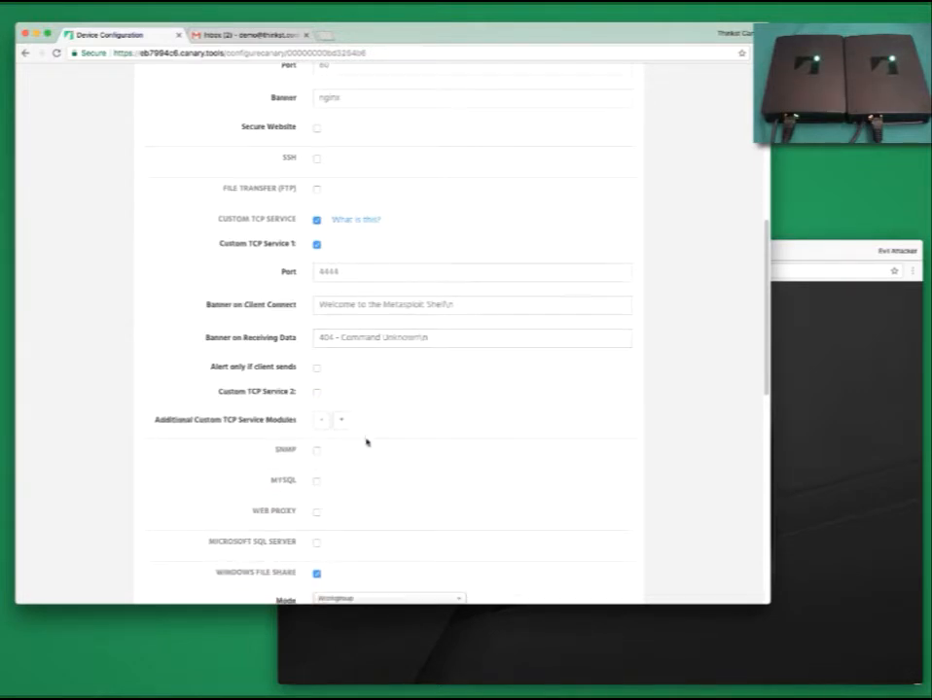
pyautogui.scroll(-3)
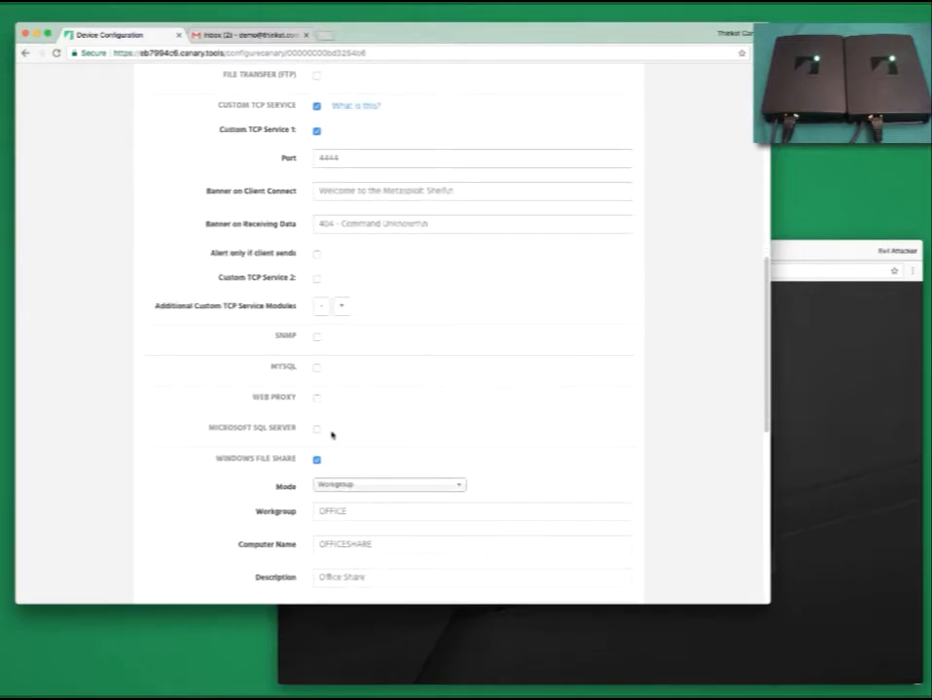
pyautogui.click(315, 430)
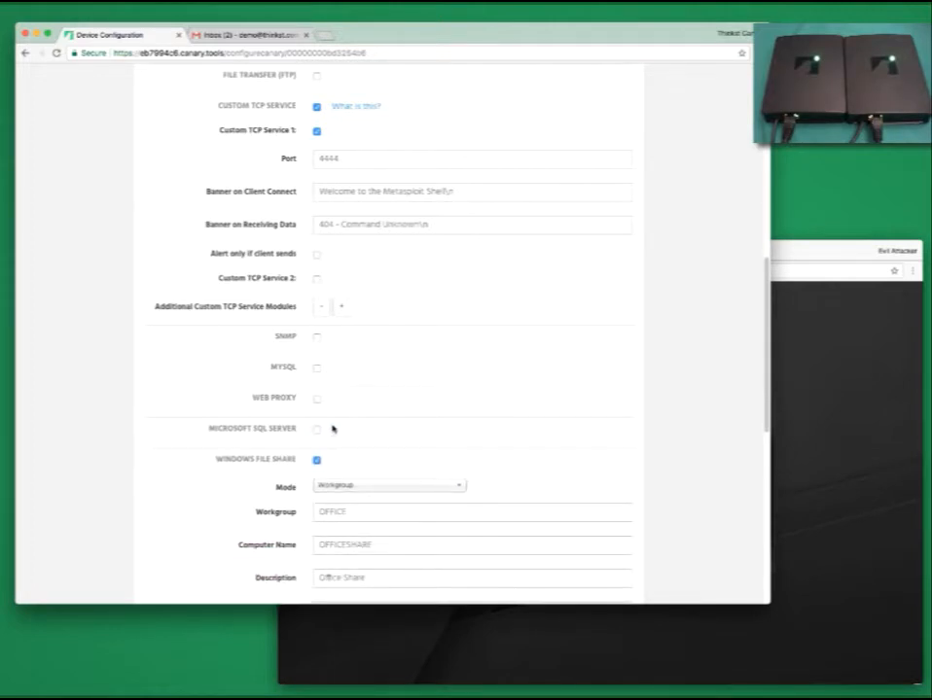
# Step: Rename the share from Documents to Finances and rename the Salaries folder to SoopaSecretStuff
pyautogui.scroll(-3)
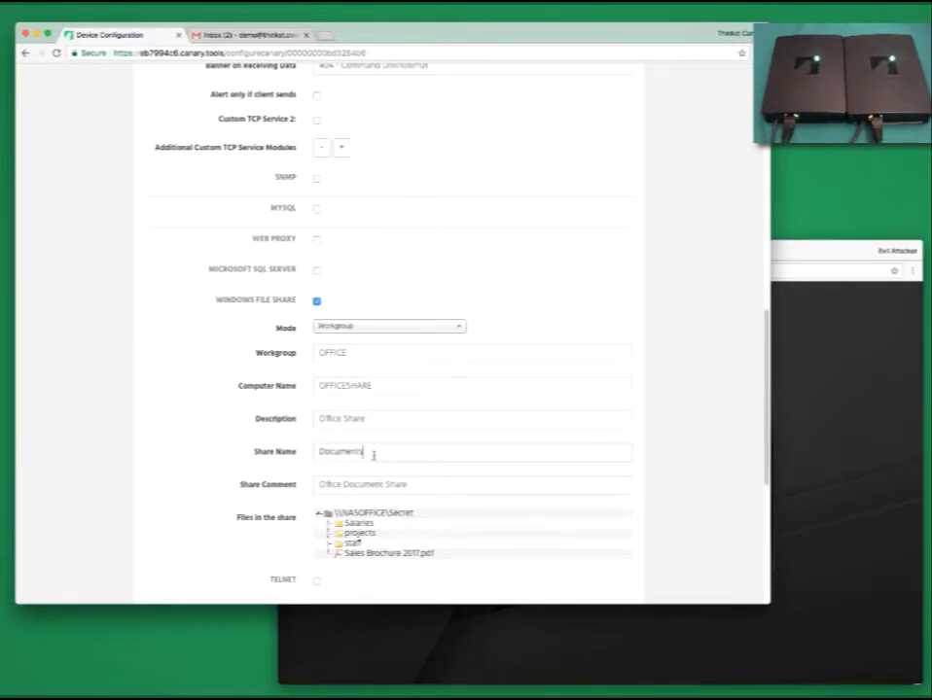
pyautogui.doubleClick(339, 451)
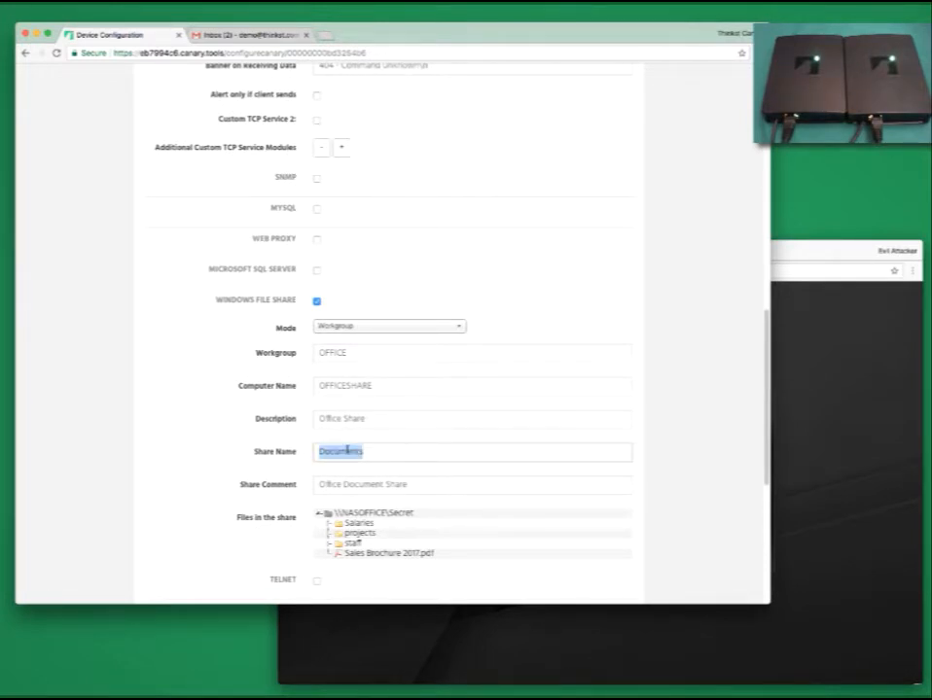
pyautogui.write('Finances')
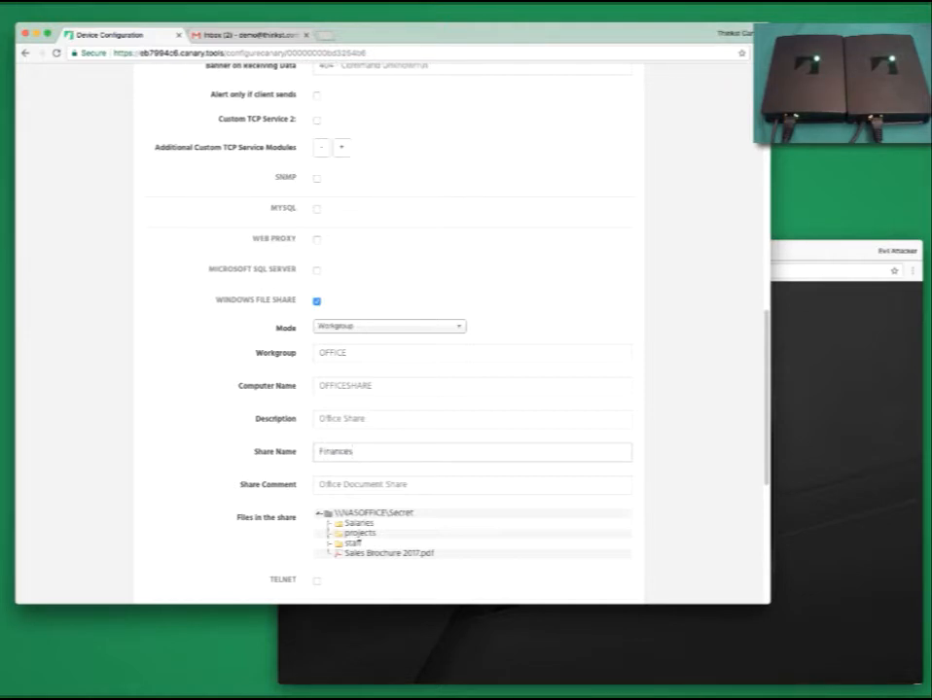
pyautogui.scroll(-3)
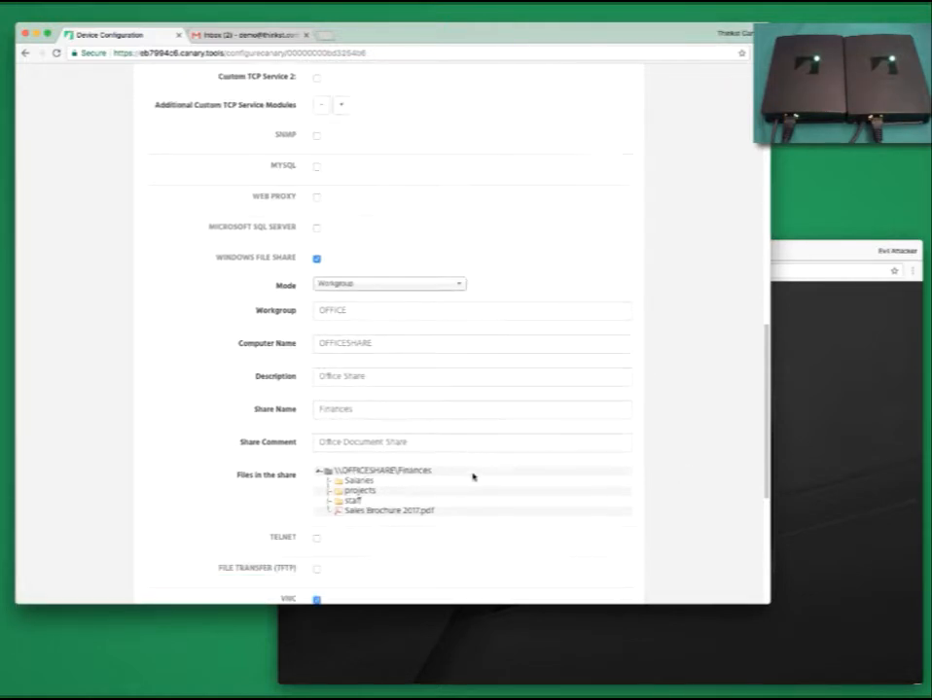
pyautogui.rightClick(358, 480)
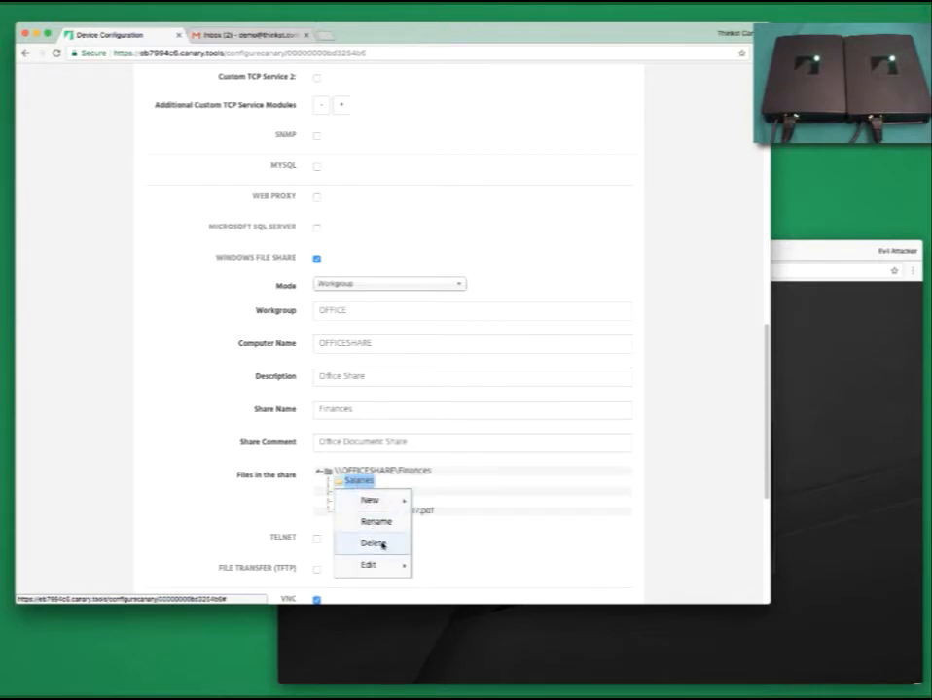
pyautogui.click(367, 498)
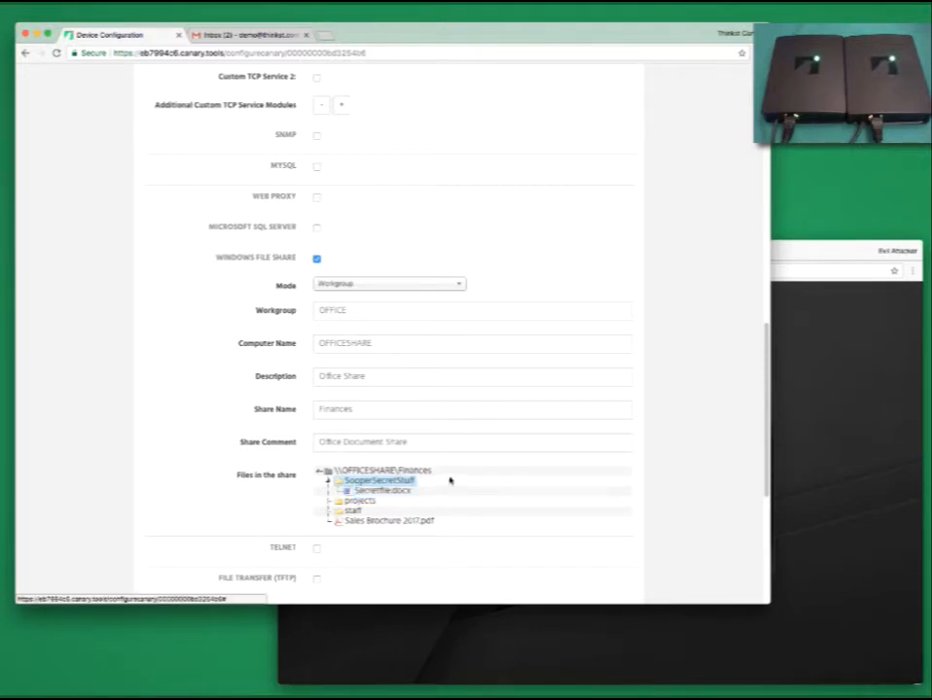
# Step: Deploy the new configuration to the Canary and confirm
pyautogui.scroll(-3)
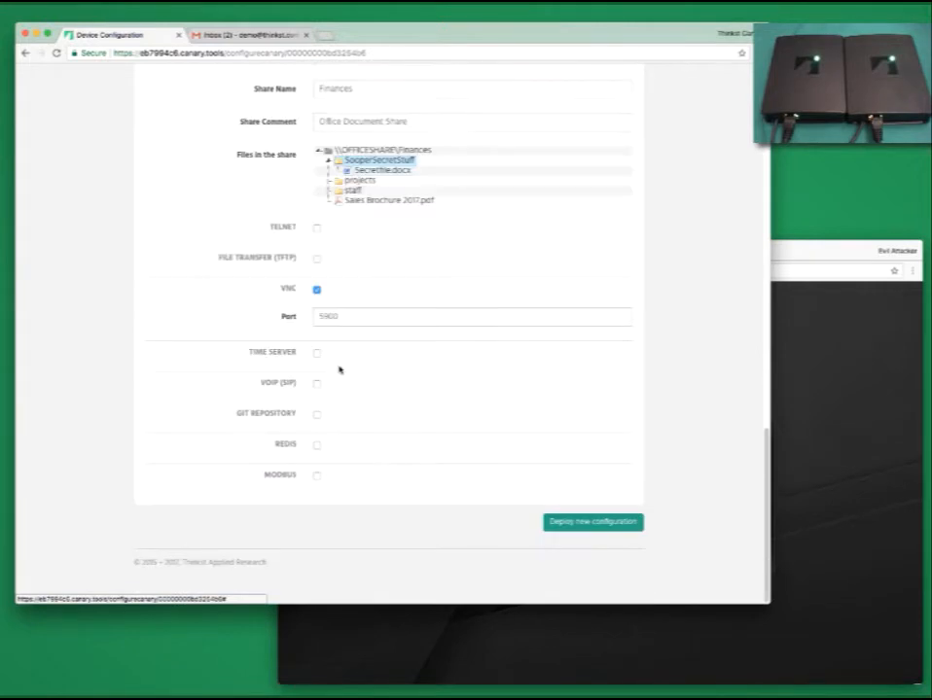
pyautogui.click(591, 521)
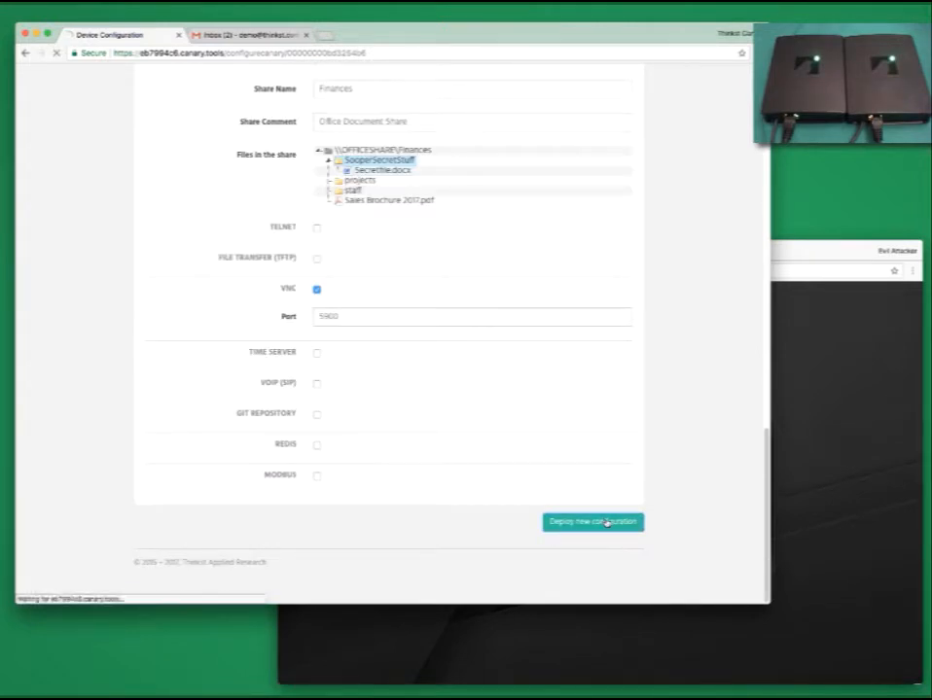
pyautogui.click(591, 521)
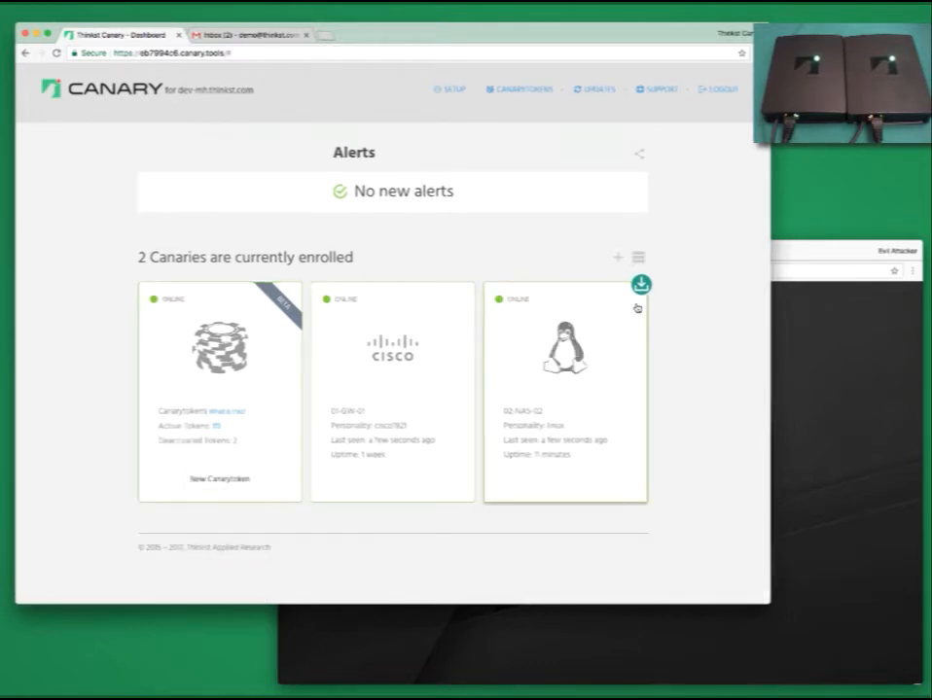
pyautogui.moveTo(642, 284)
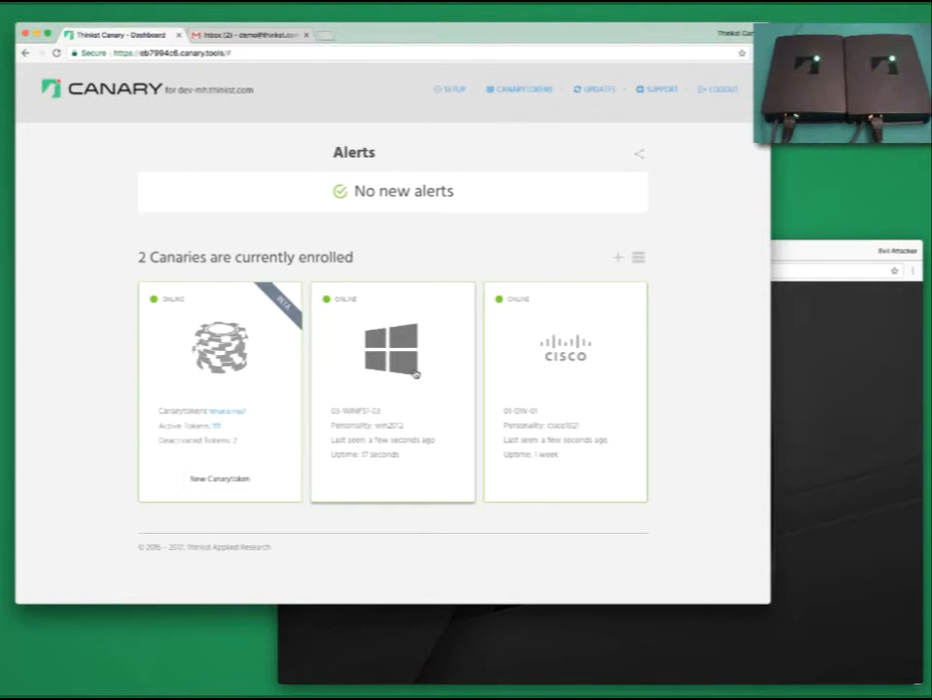
# Step: Open the device details of the redeployed 03-WINFS1-03 Windows Canary to see its IP address
pyautogui.click(393, 350)
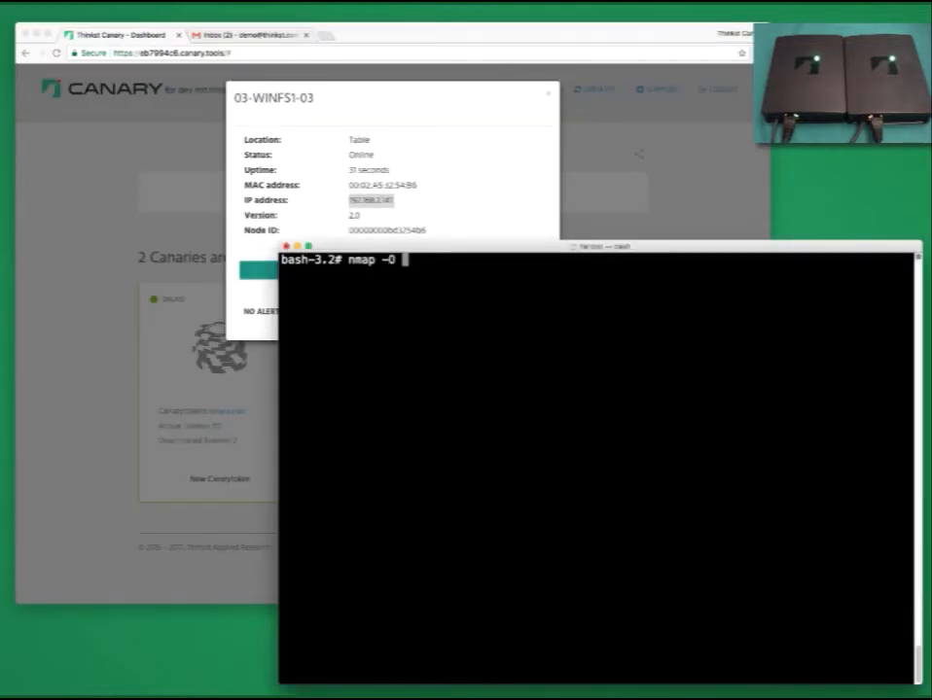
# Step: Telnet to 192.168.2.141 port 4444 and enter help and random text at the fake Metasploit prompt
pyautogui.write('192.168.2.141')
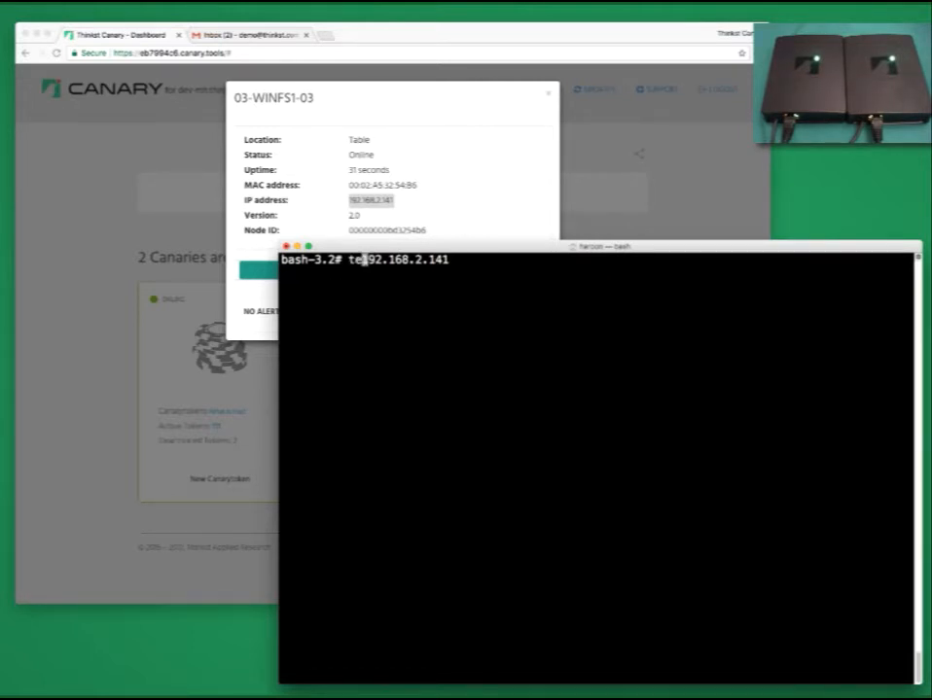
pyautogui.write('lnet')
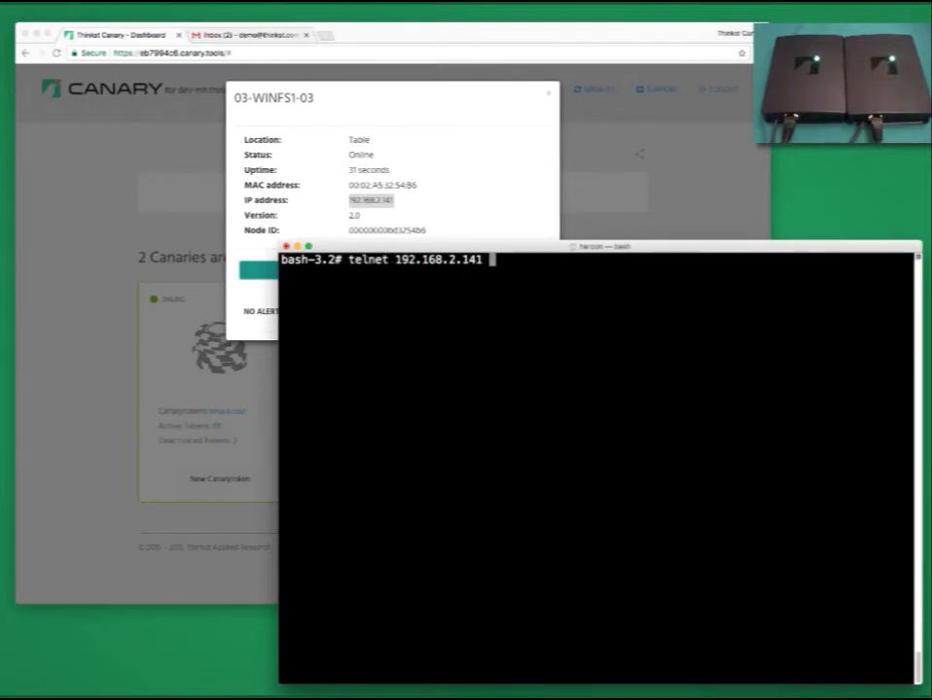
pyautogui.write('4444')
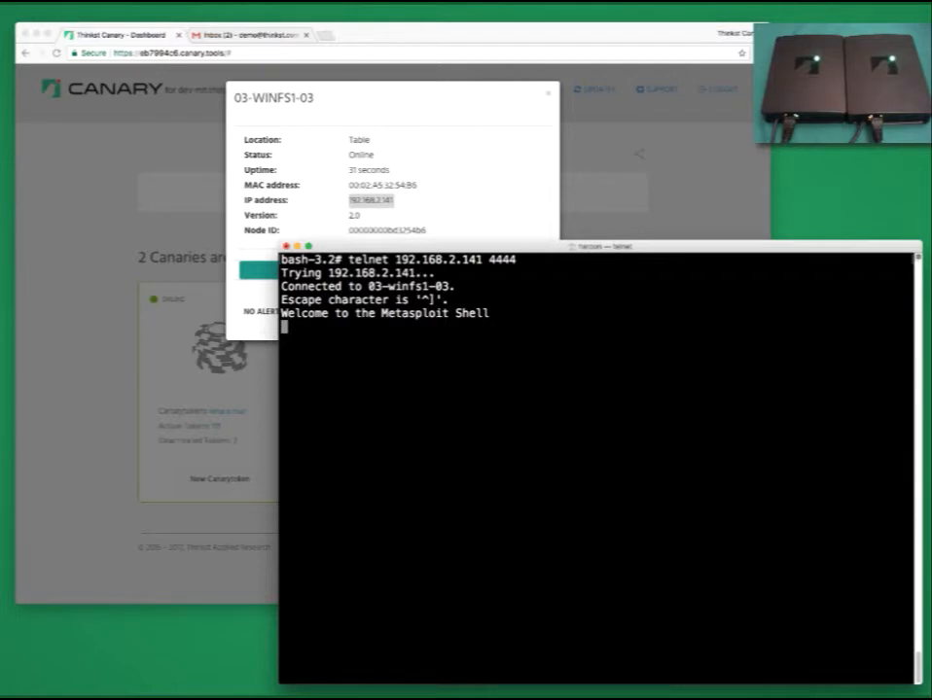
pyautogui.write('help')
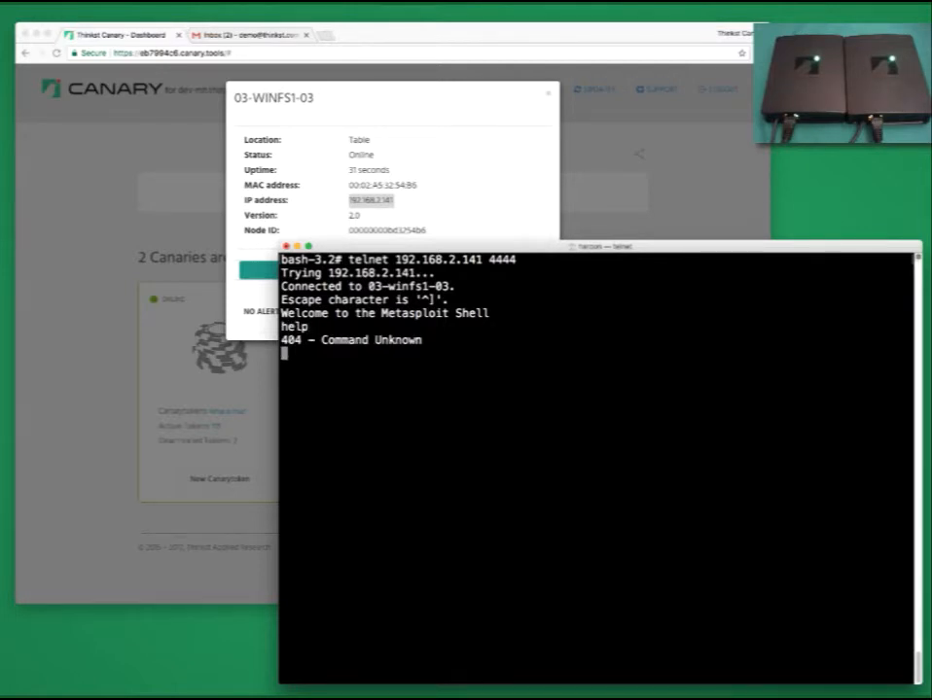
pyautogui.write('wewerwerwe')
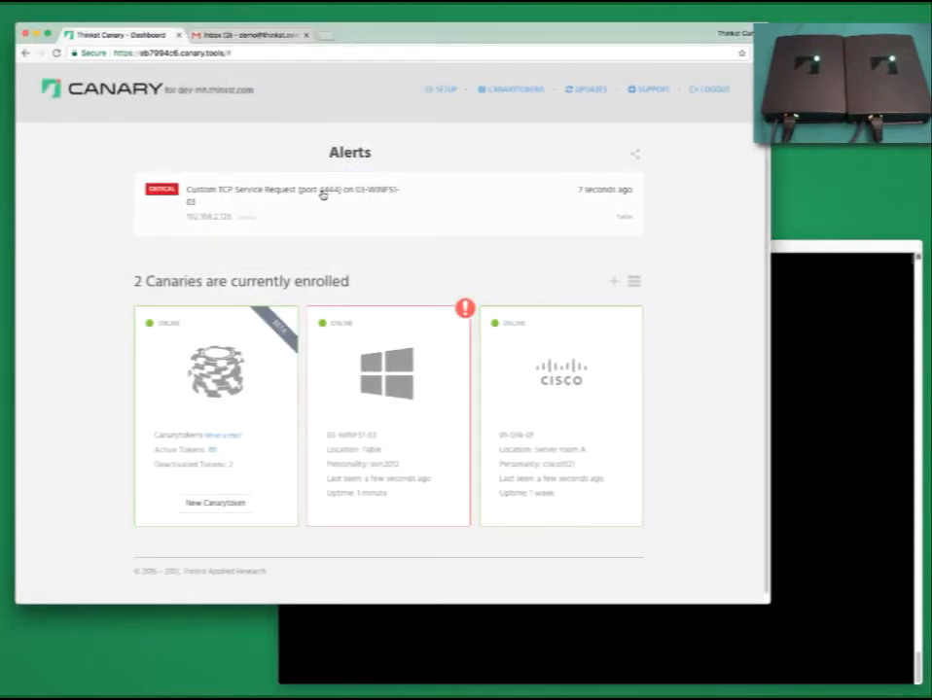
# Step: Review the Custom TCP Service Request alert's details and raw event log before acknowledging it
pyautogui.click(282, 195)
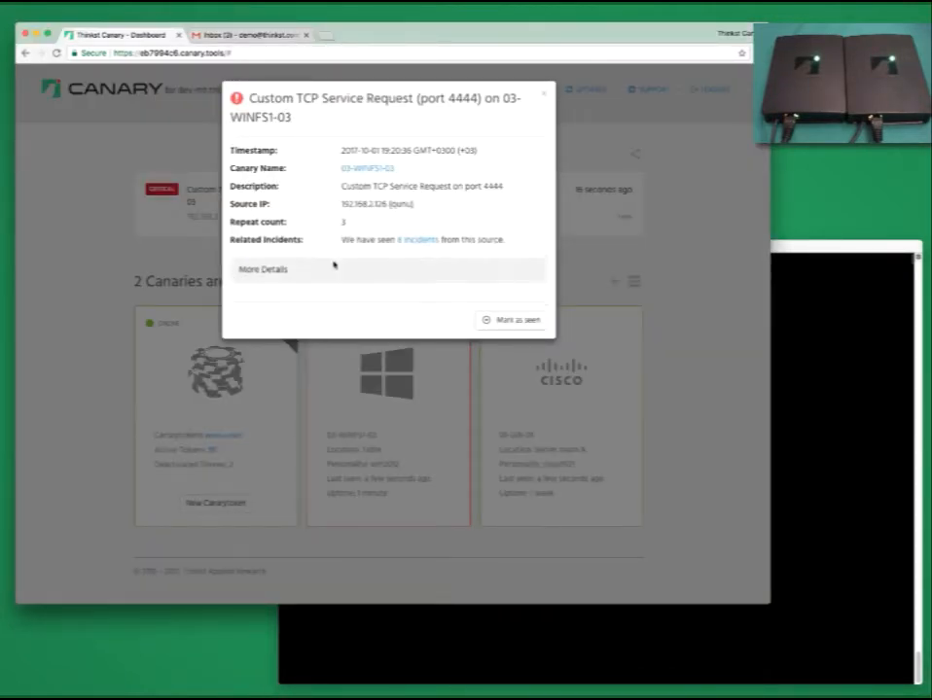
pyautogui.click(264, 268)
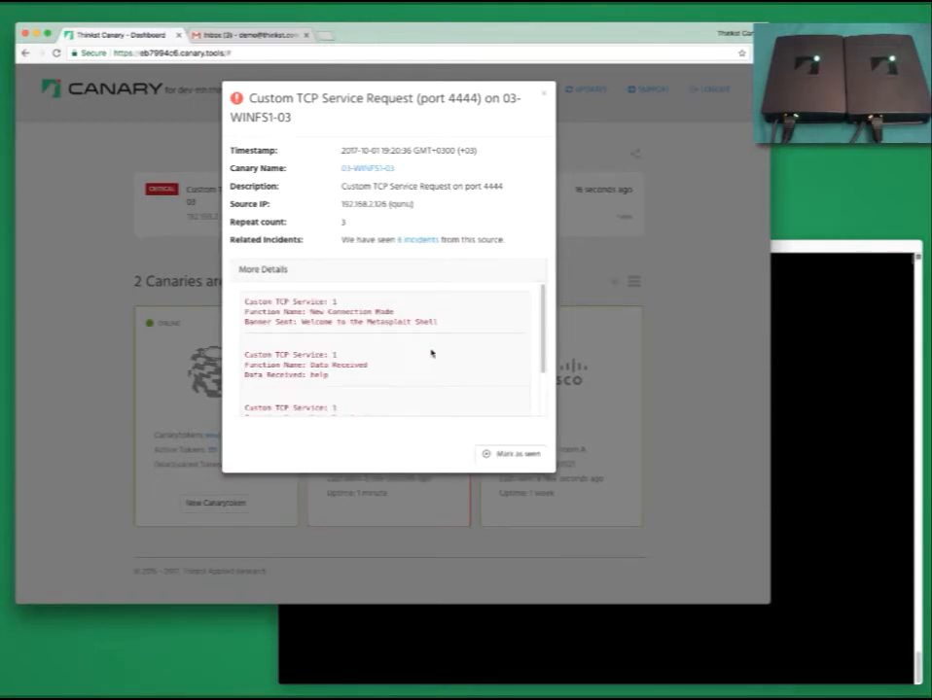
pyautogui.scroll(-3)
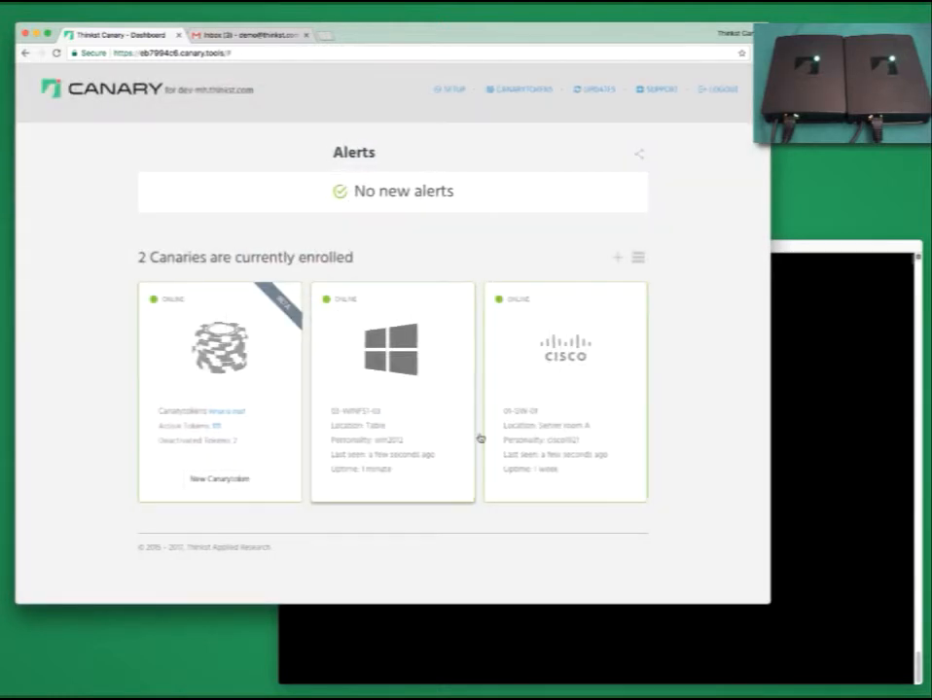
pyautogui.moveTo(658, 321)
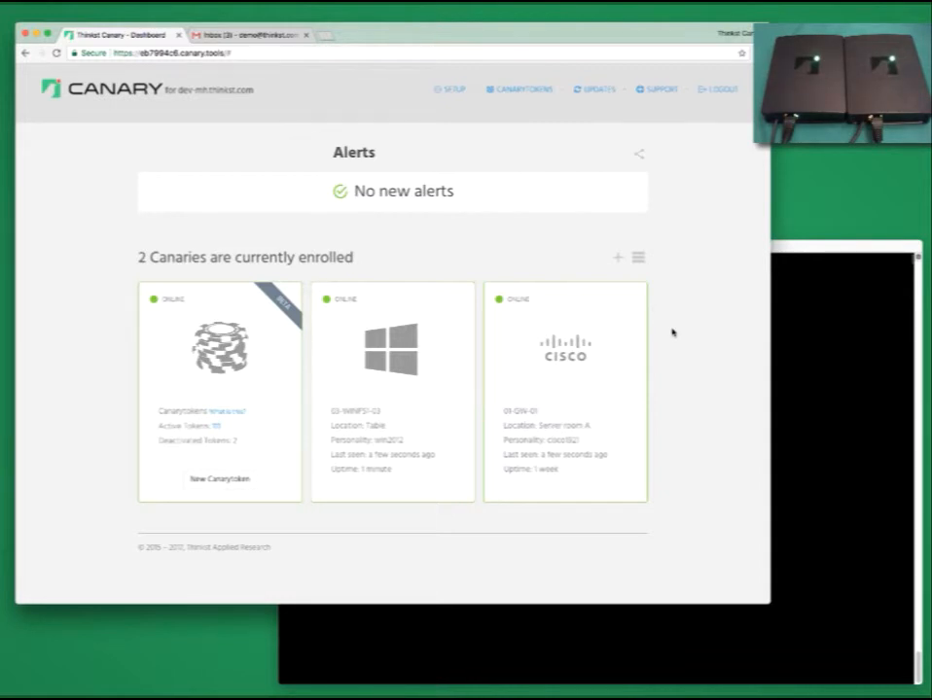
pyautogui.moveTo(670, 334)
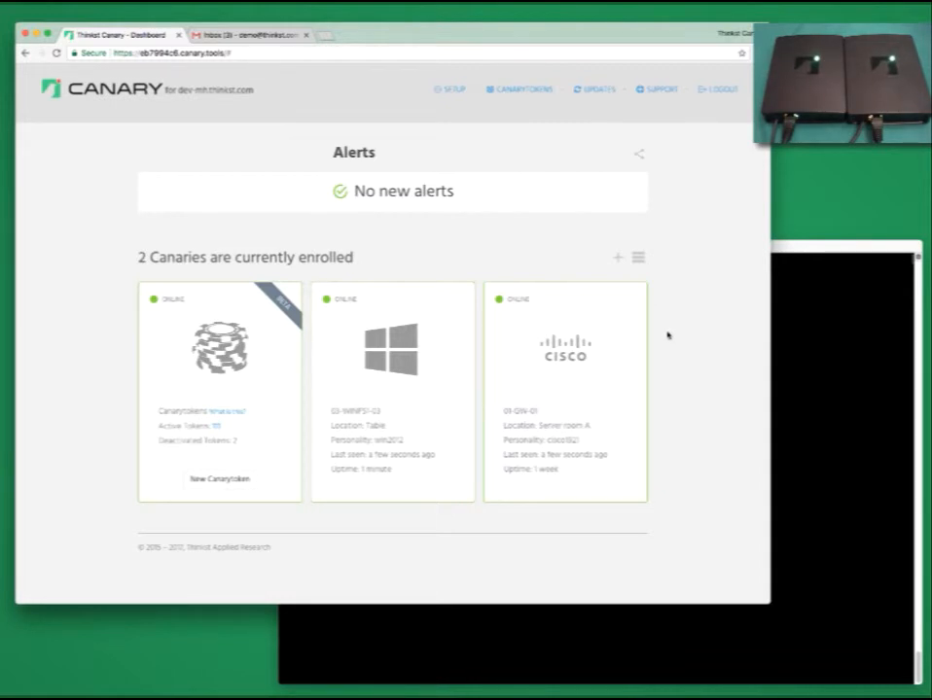
# Step: Load canarytokens.org in a new browser tab from the address-bar suggestions
pyautogui.click(370, 35)
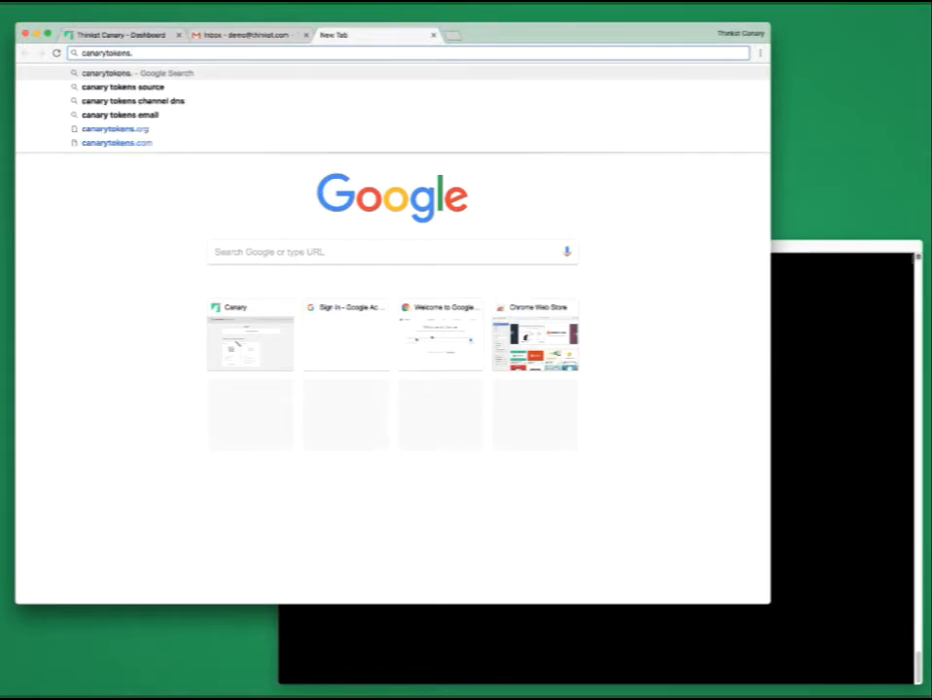
pyautogui.click(114, 129)
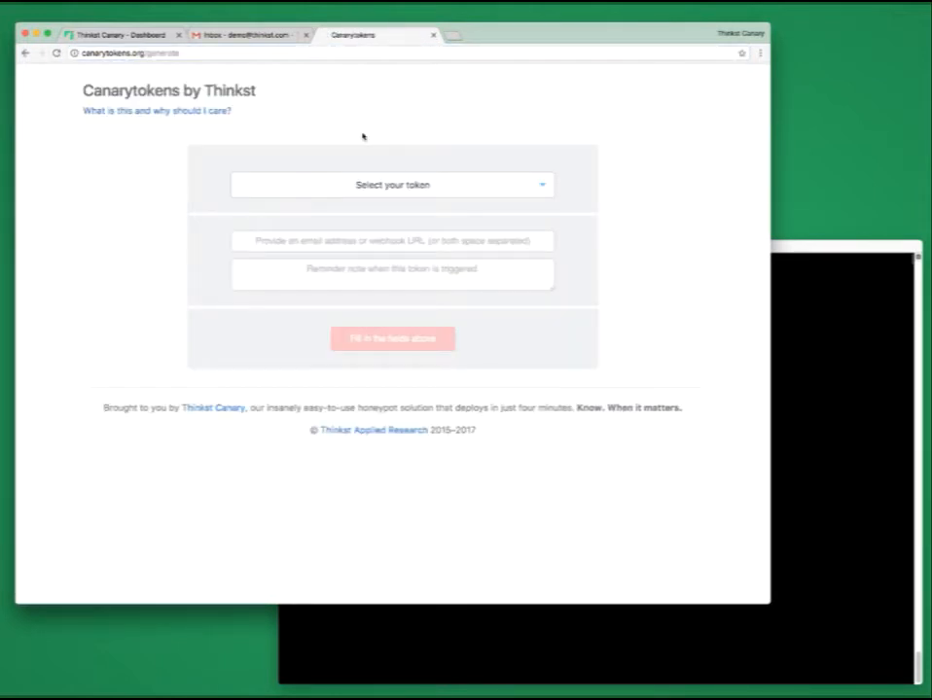
pyautogui.moveTo(494, 175)
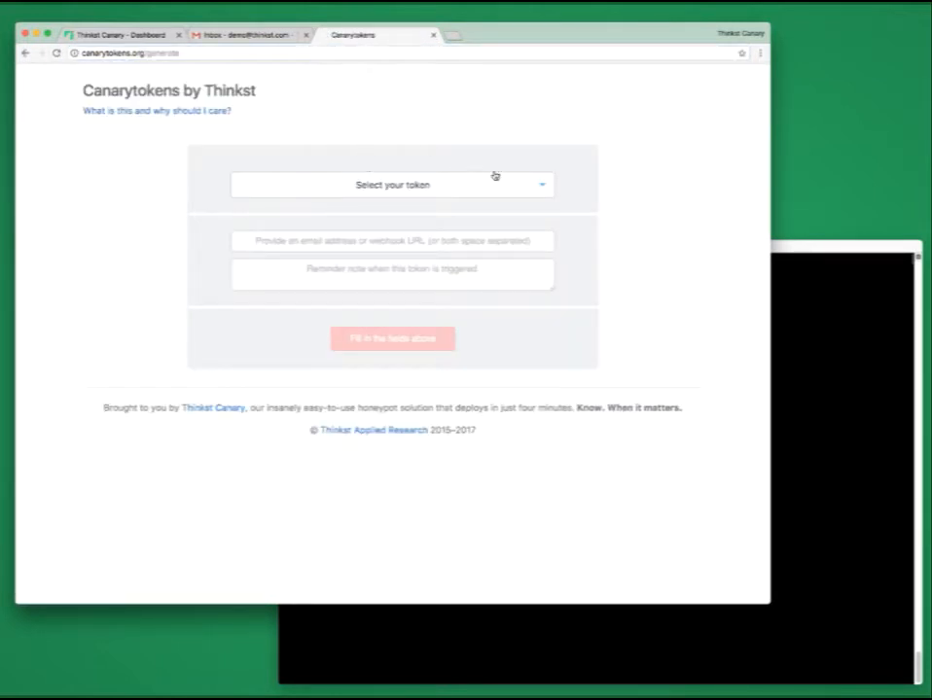
pyautogui.moveTo(464, 140)
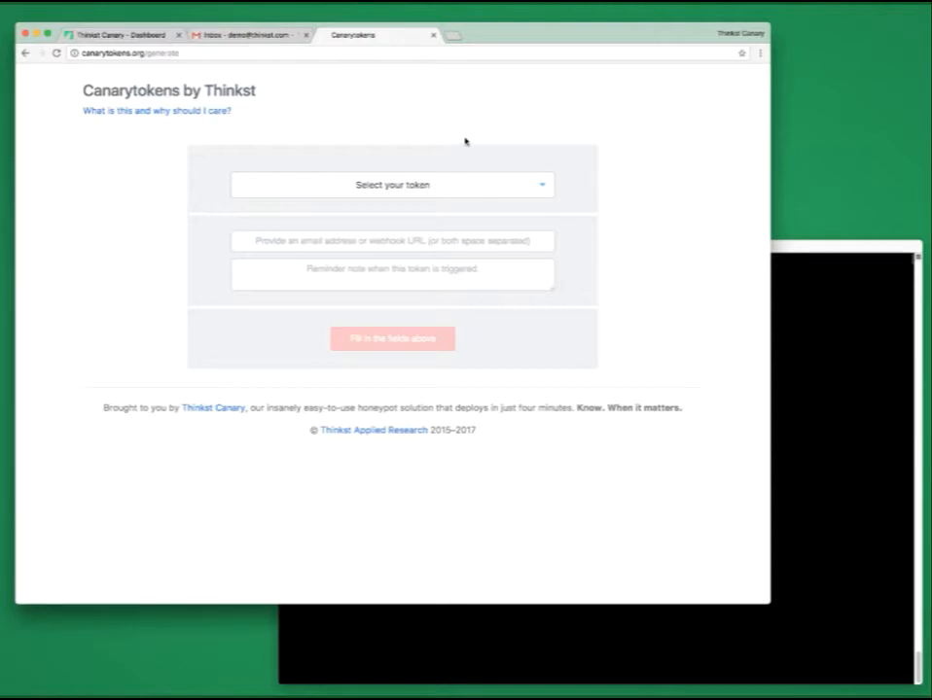
pyautogui.moveTo(576, 237)
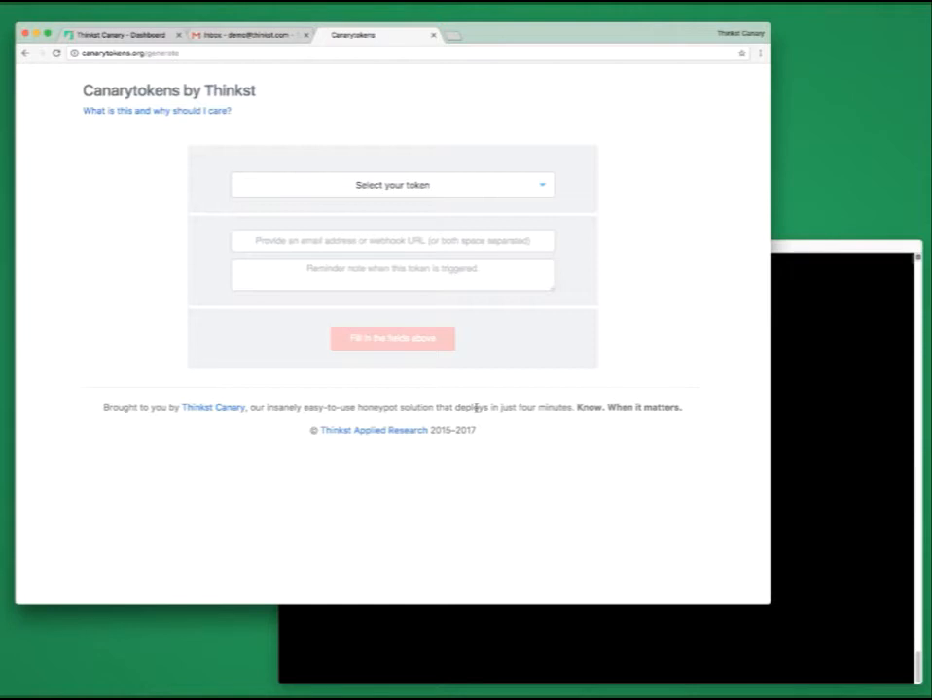
pyautogui.moveTo(319, 223)
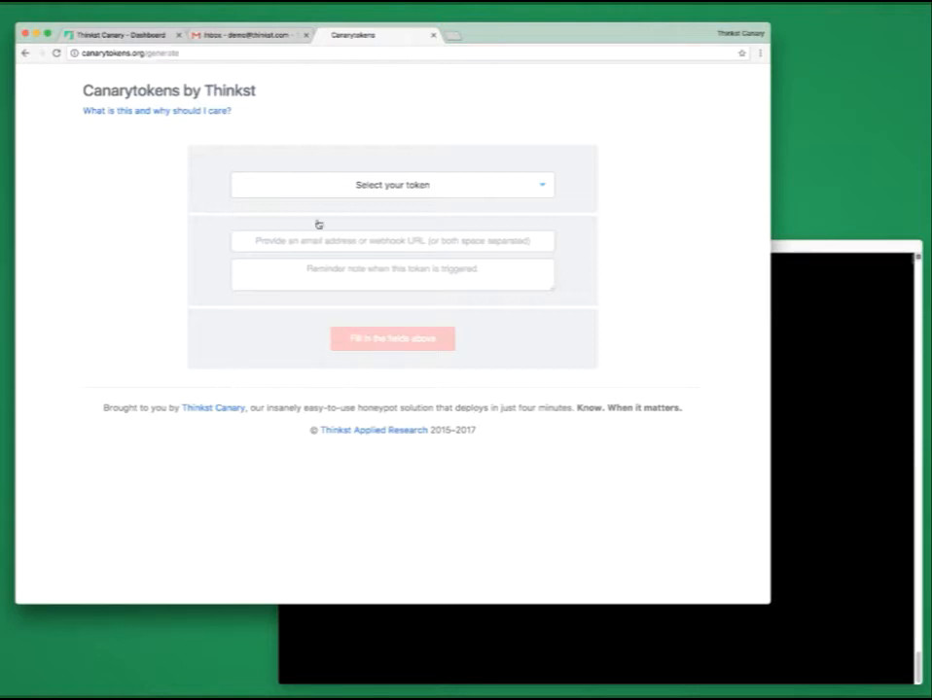
pyautogui.click(393, 184)
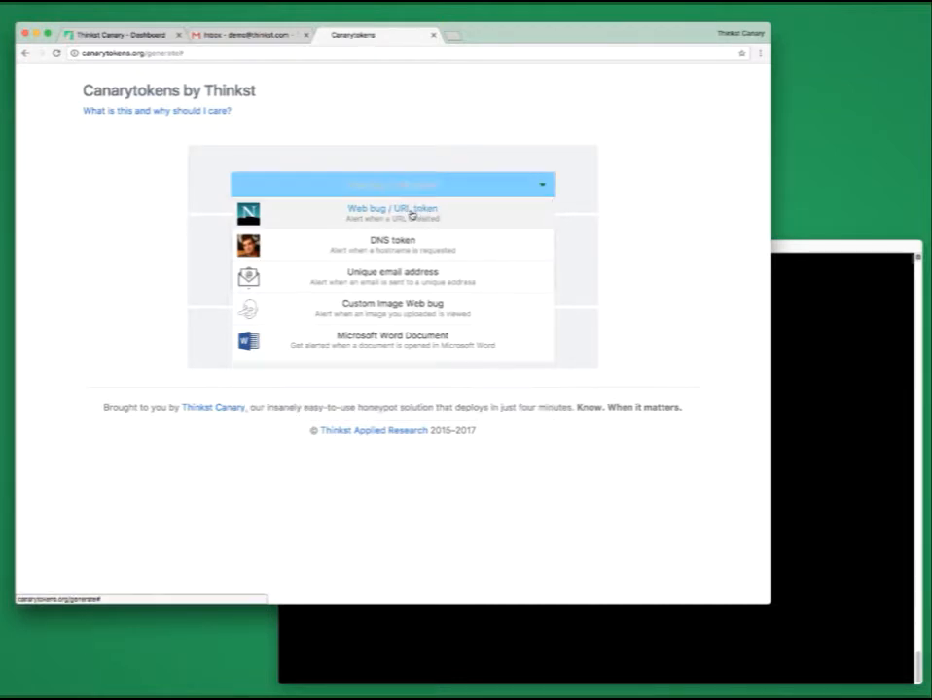
pyautogui.click(393, 208)
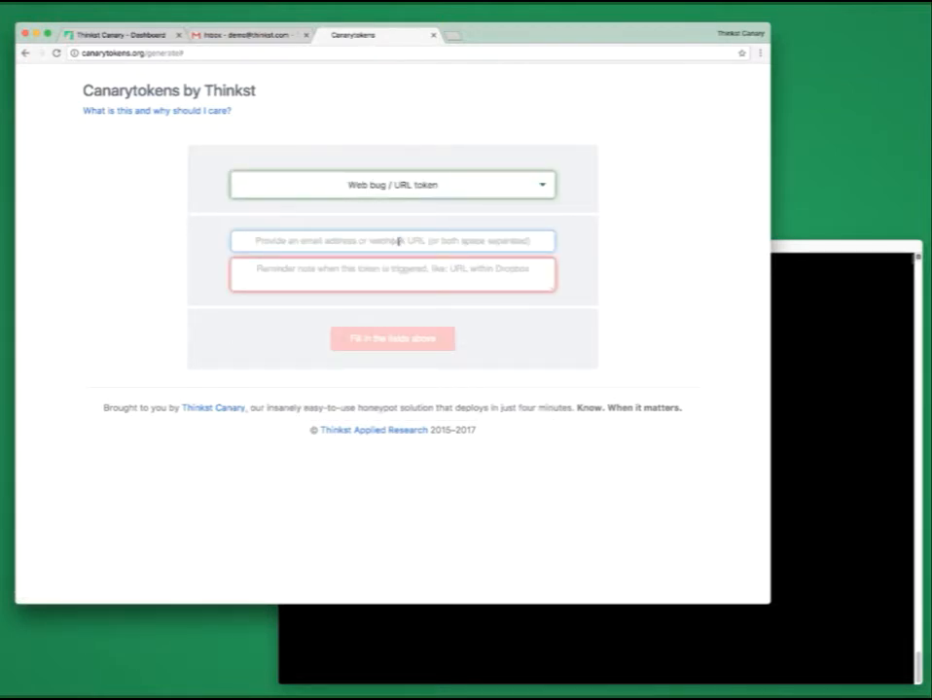
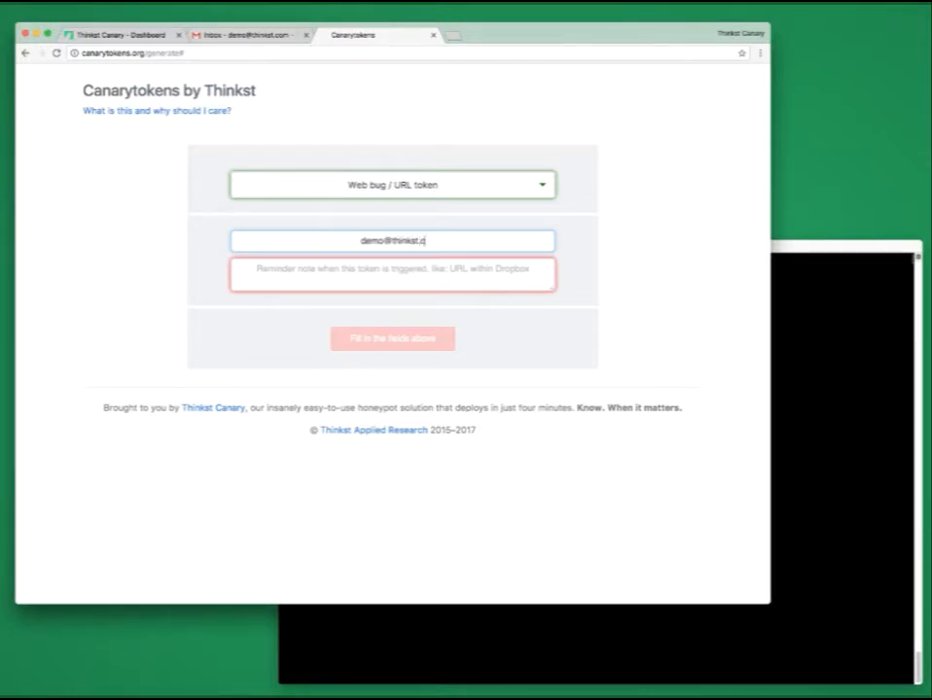
pyautogui.click(393, 272)
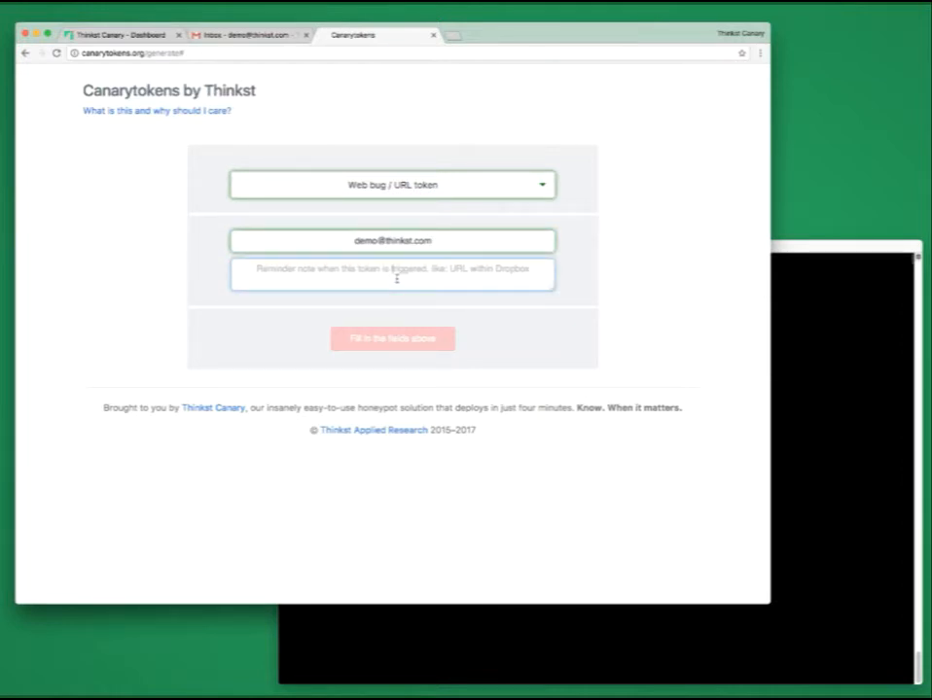
pyautogui.write('De')
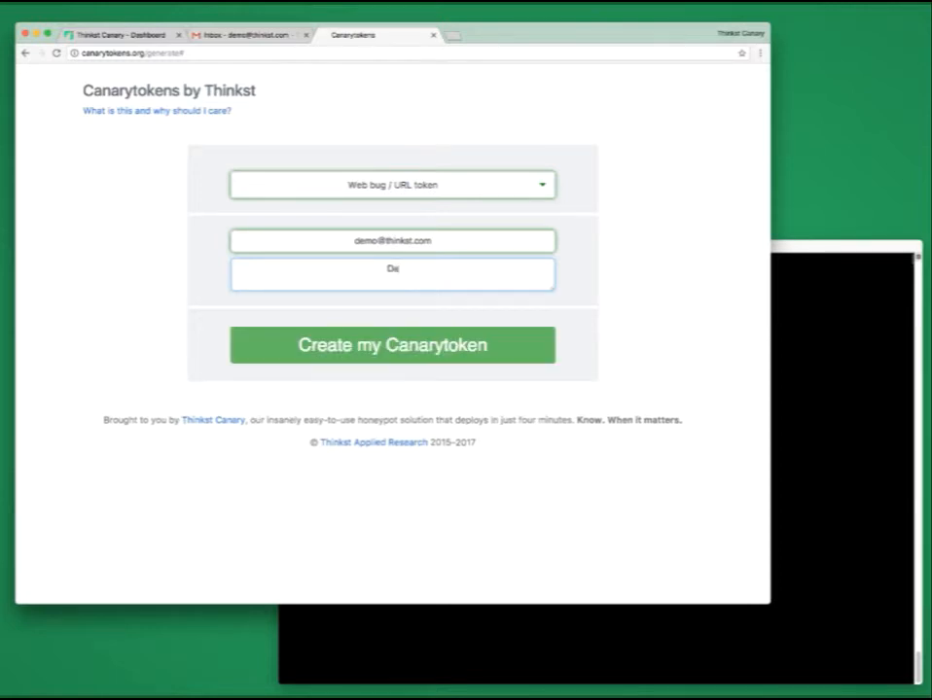
pyautogui.write('Demo token for inbox')
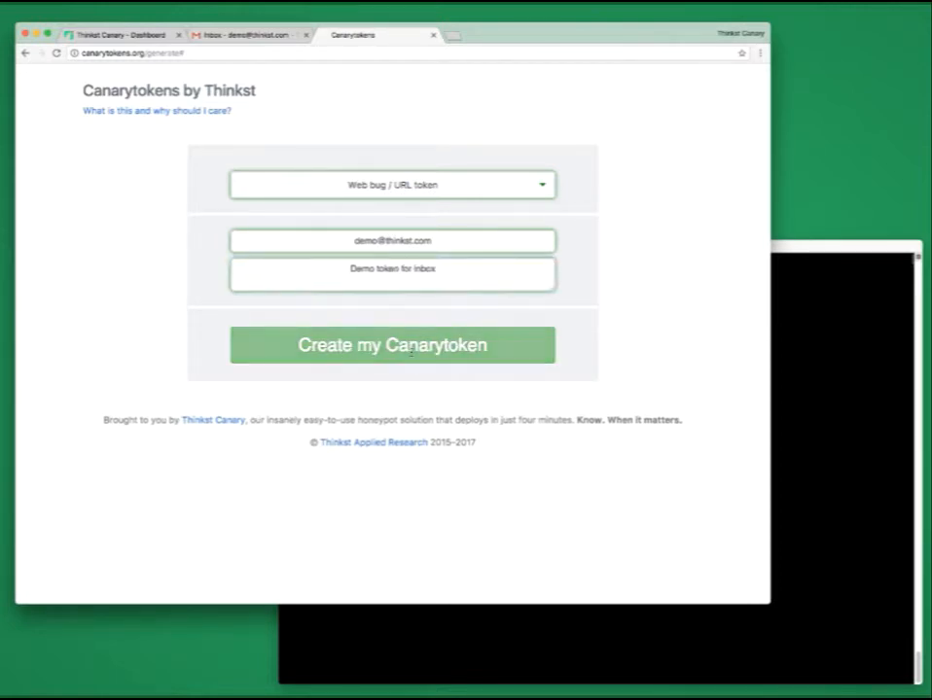
pyautogui.click(393, 344)
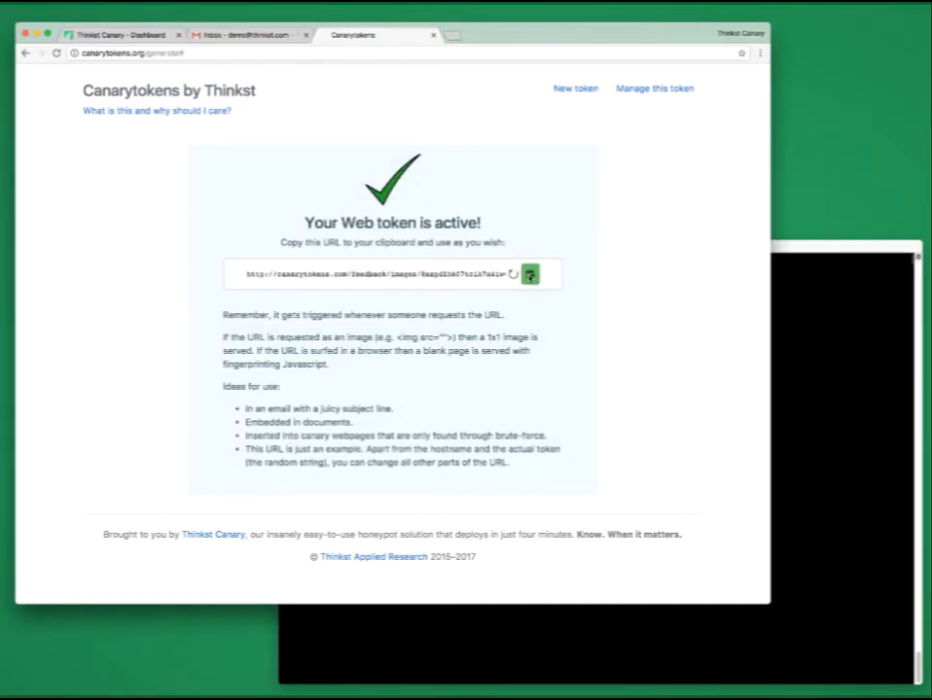
# Step: Paste the copied token URL into TextEdit and change its file name ending to topsecret.pdf
pyautogui.click(529, 272)
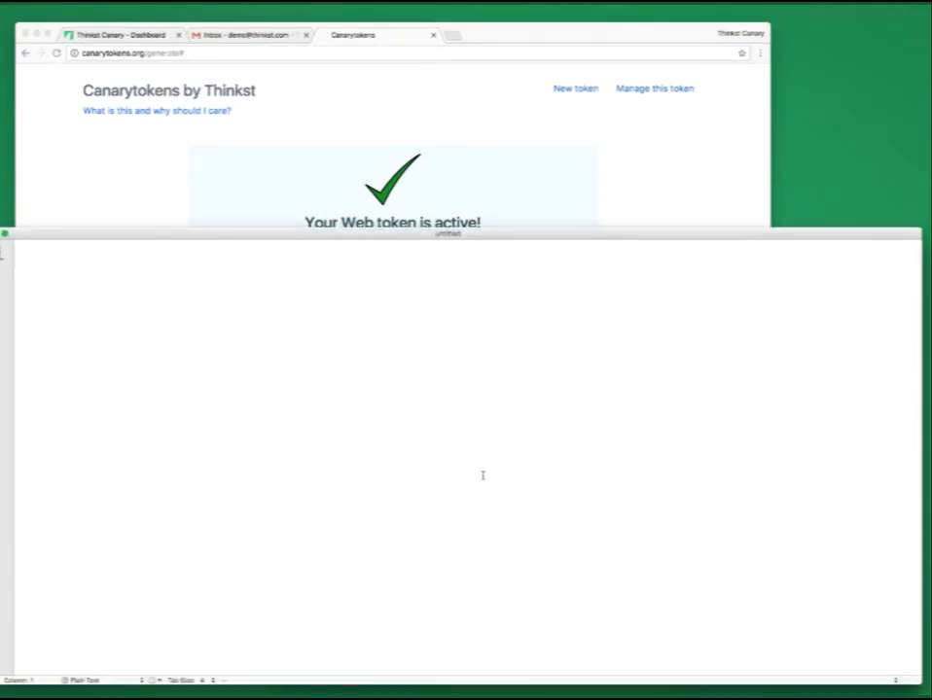
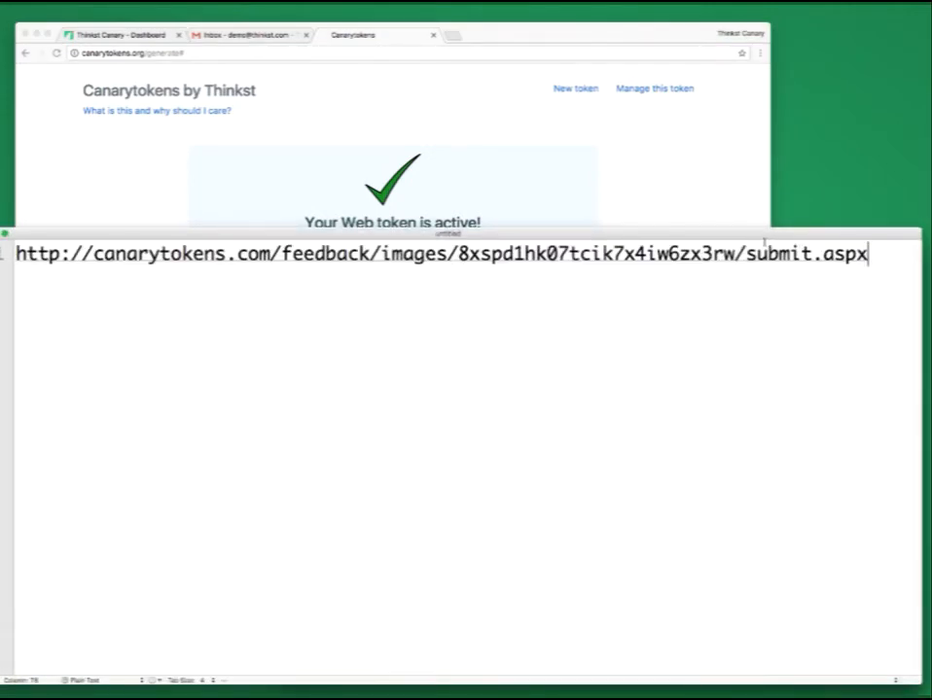
pyautogui.doubleClick(807, 255)
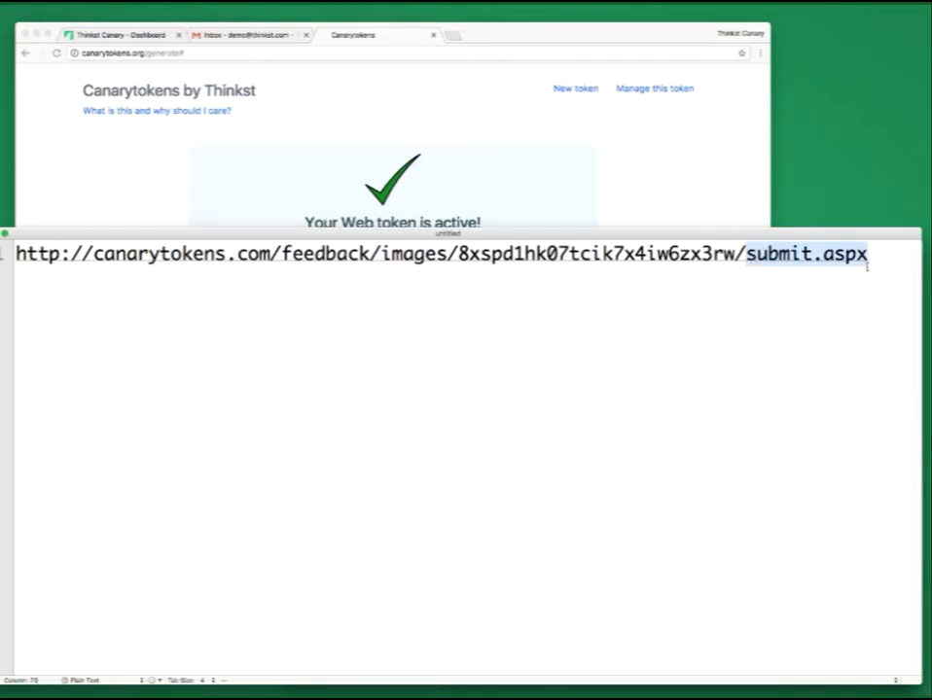
pyautogui.write('topsec')
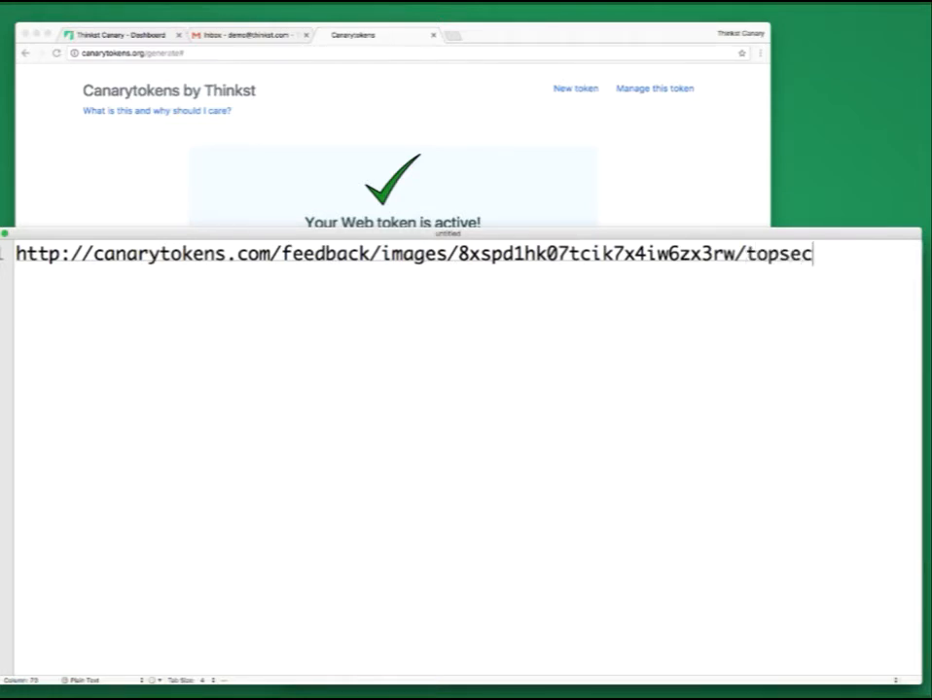
pyautogui.write('ret.p')
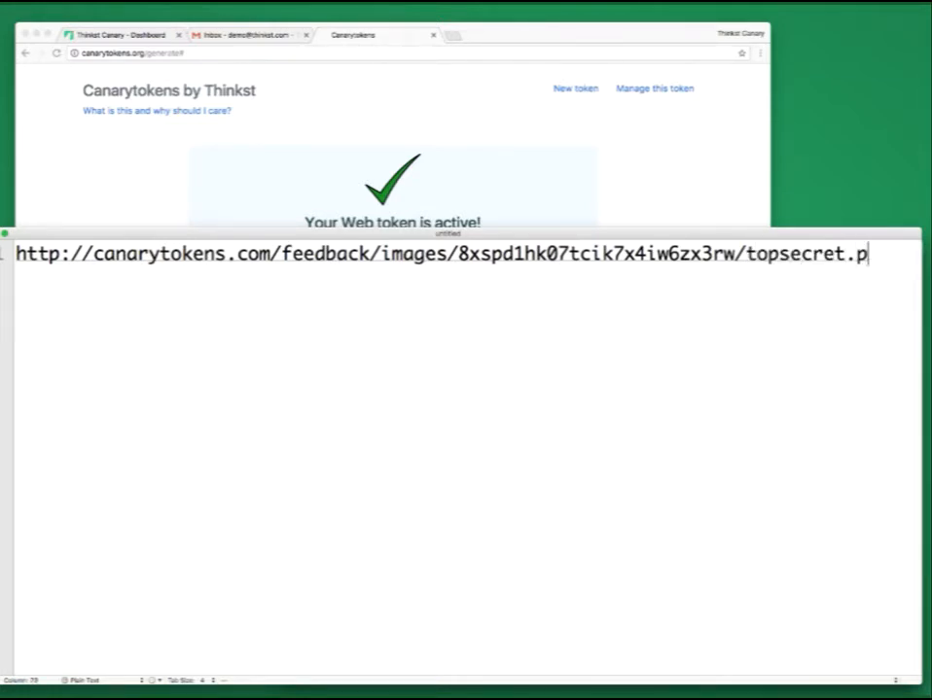
pyautogui.write('df')
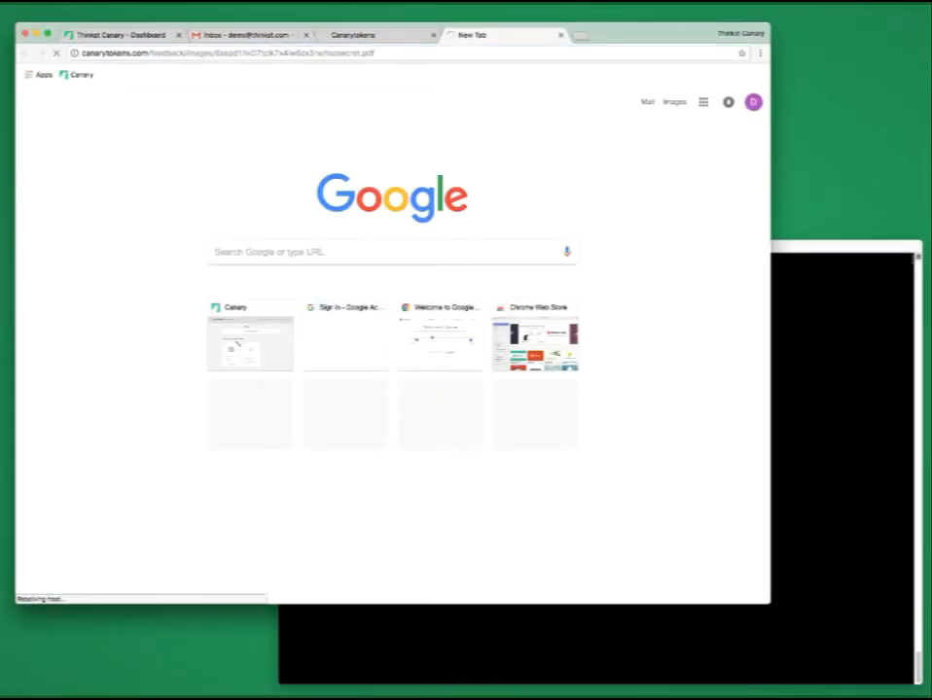
# Step: Read the 'Canarytoken was Triggered' email in Gmail and scroll through the token's incident history
pyautogui.click(243, 35)
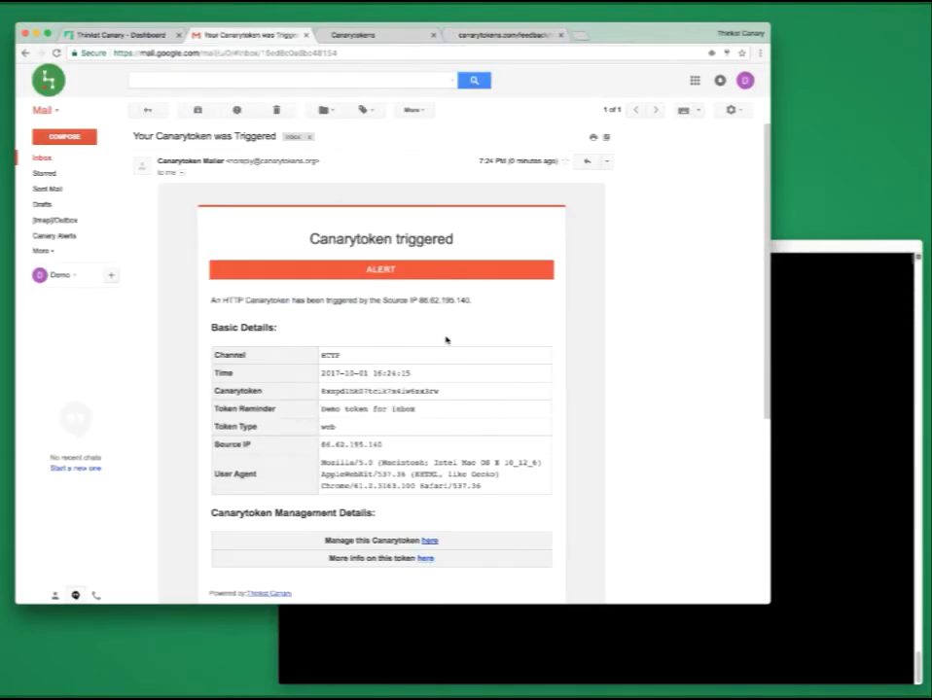
pyautogui.scroll(-3)
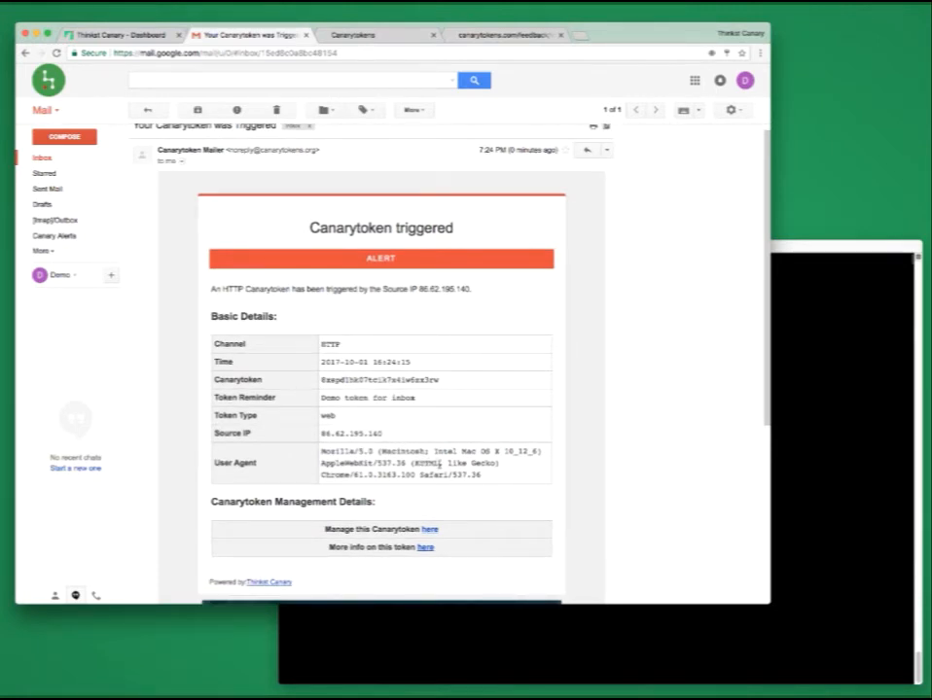
pyautogui.moveTo(447, 502)
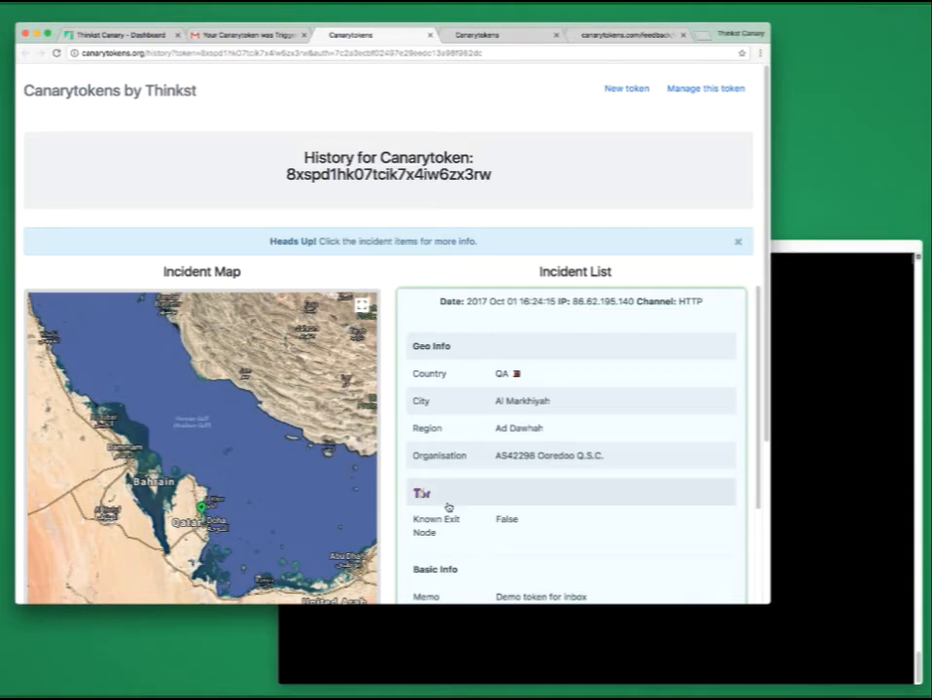
pyautogui.scroll(-3)
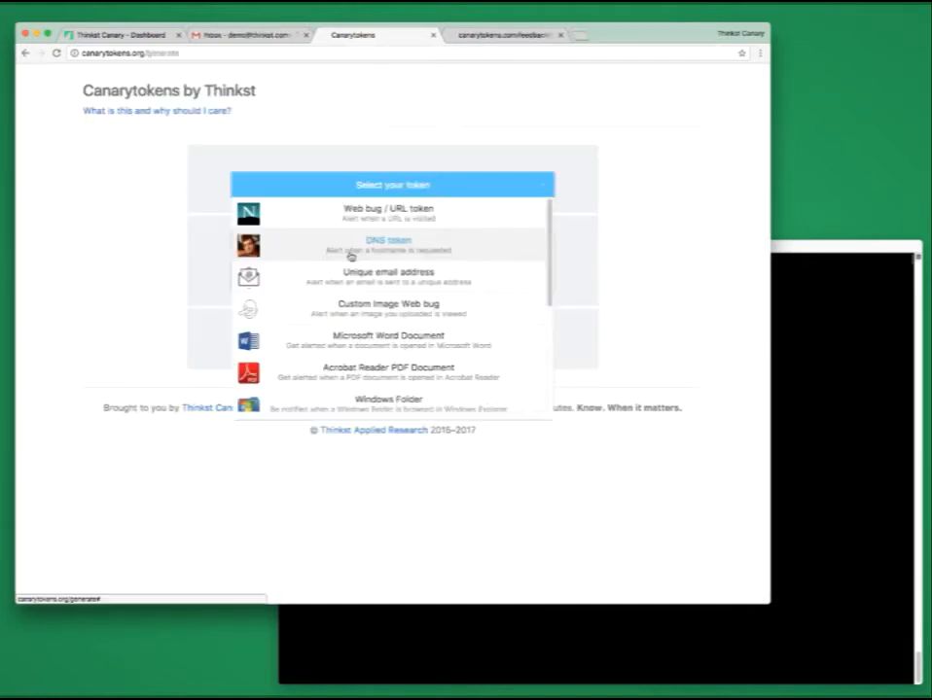
# Step: Create a DNS token with reminder 'dns demo', then resolve its canarytokens.com hostname with host to trip it
pyautogui.click(389, 243)
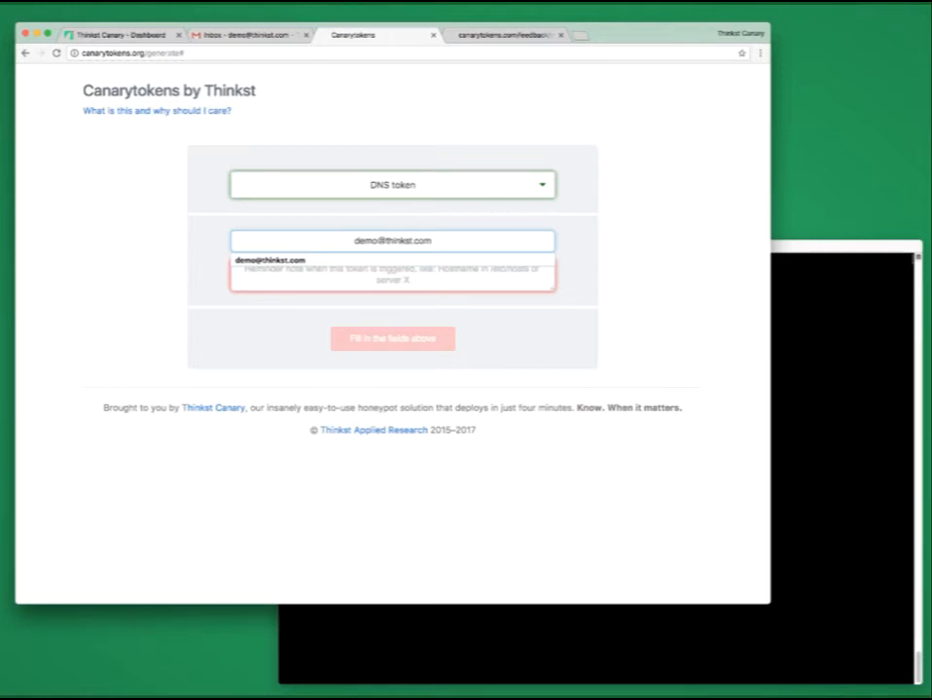
pyautogui.write('dns demo')
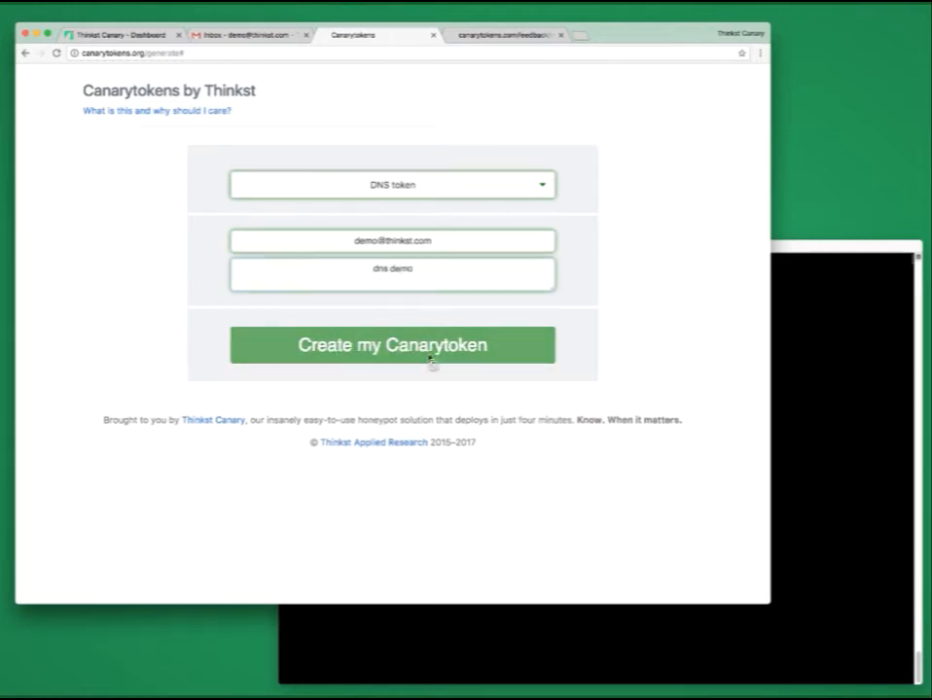
pyautogui.click(391, 345)
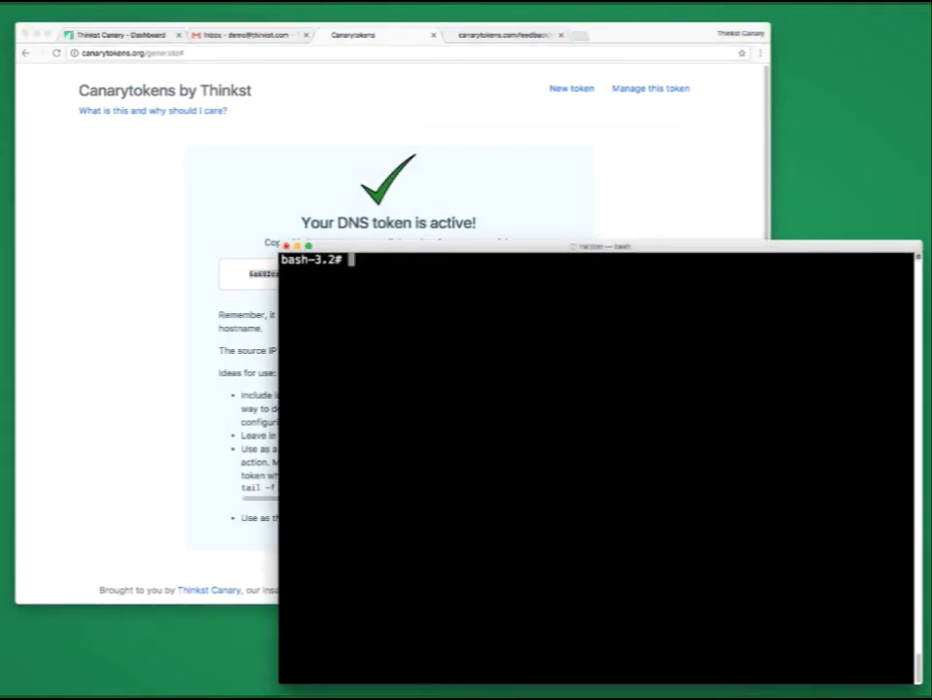
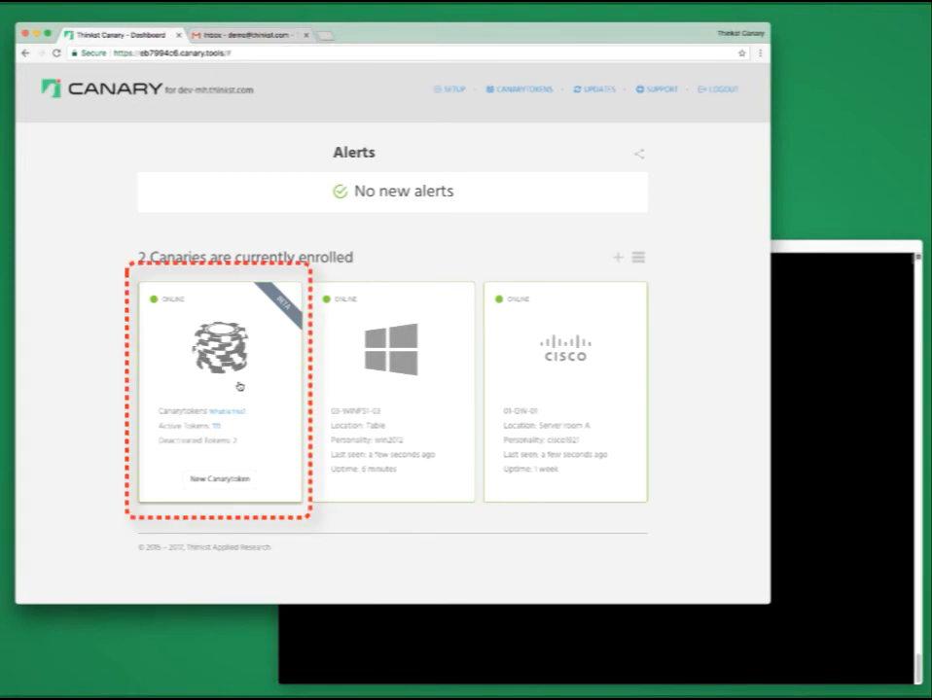
# Step: Create the console web token 'demo for webex', load its link to trip it, and mark the alert as seen
pyautogui.click(218, 479)
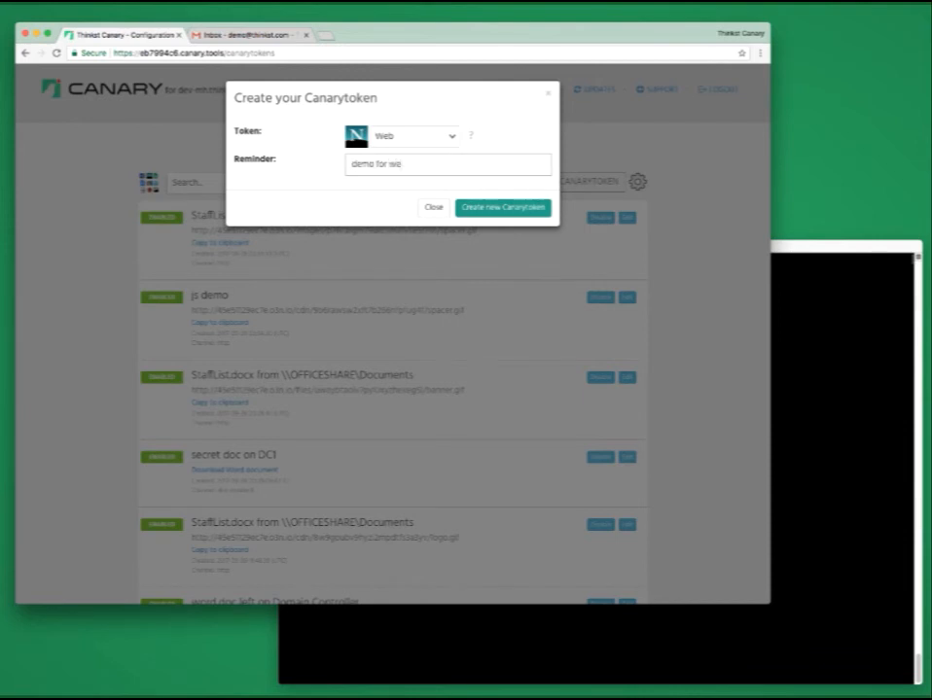
pyautogui.click(502, 207)
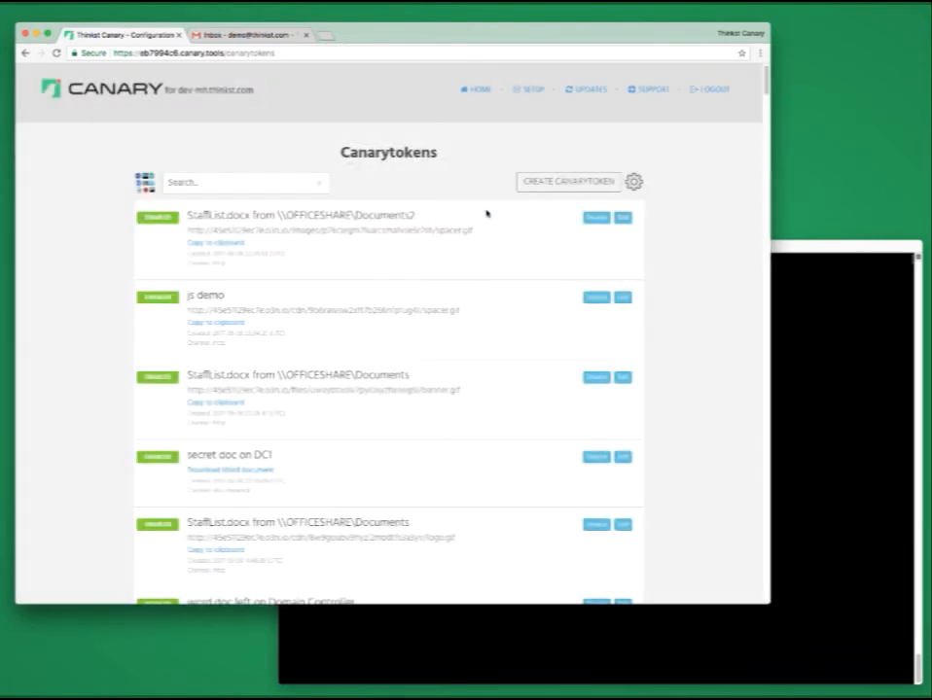
pyautogui.click(214, 241)
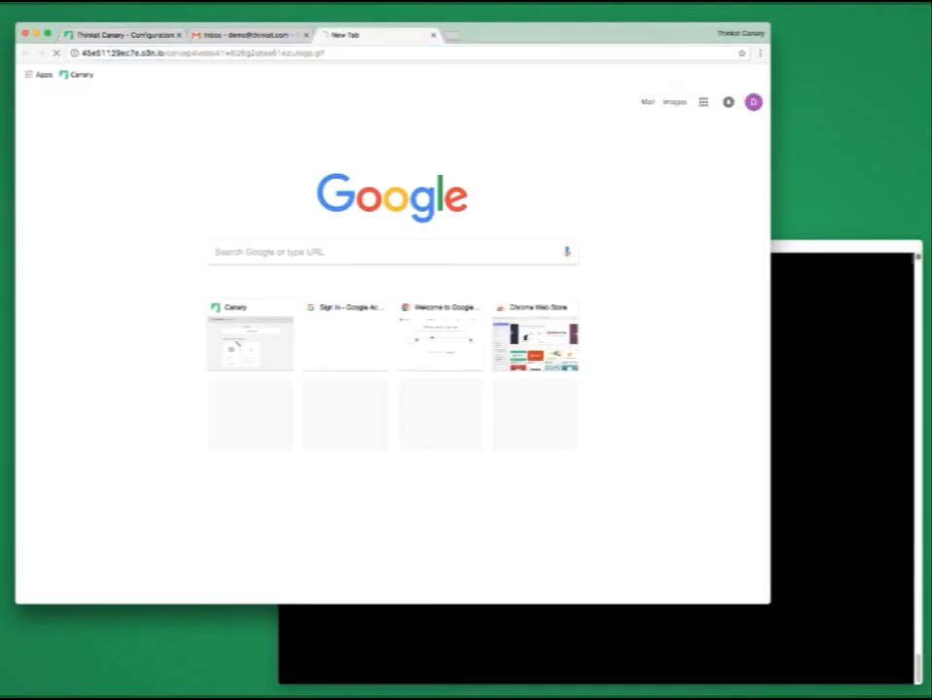
pyautogui.click(117, 35)
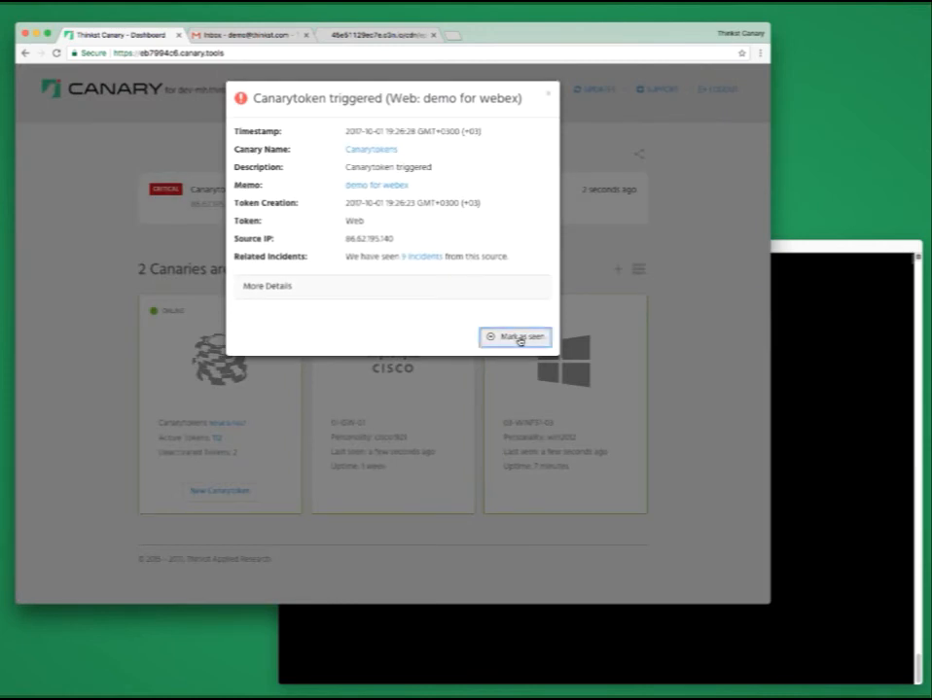
pyautogui.click(516, 337)
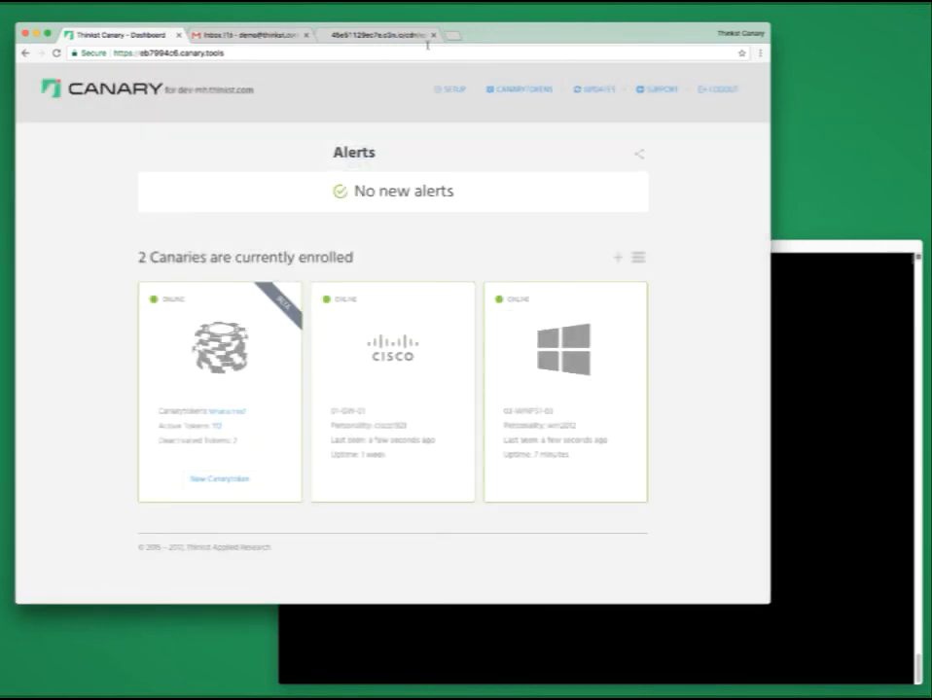
pyautogui.click(412, 136)
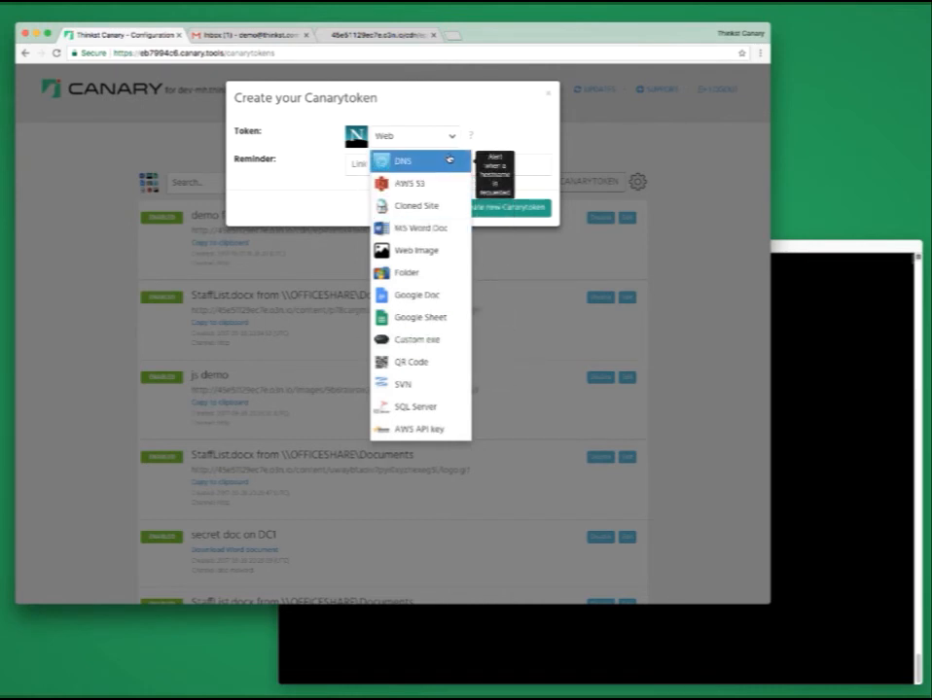
pyautogui.moveTo(420, 317)
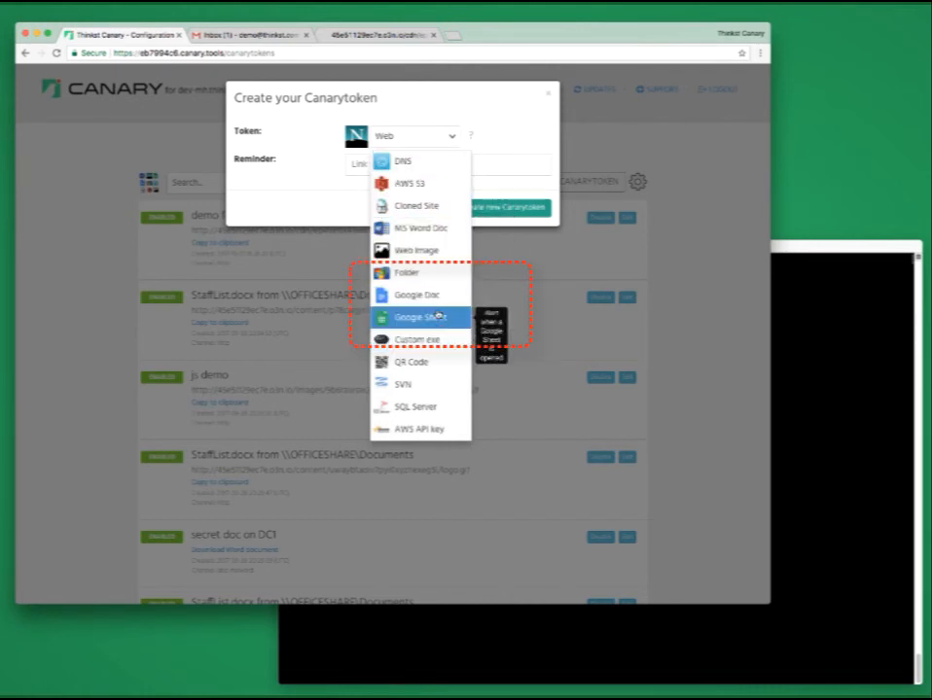
pyautogui.moveTo(404, 273)
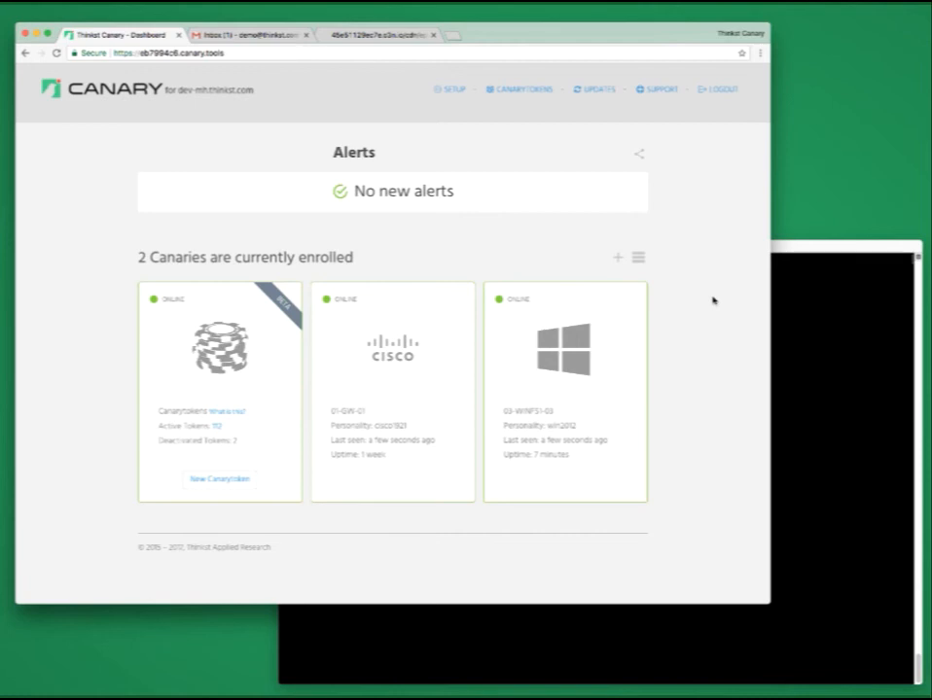
# Step: Add 2018-finances.docx to the Windows Canary's SooperSecretStuff share folder and deploy the new configuration
pyautogui.click(565, 350)
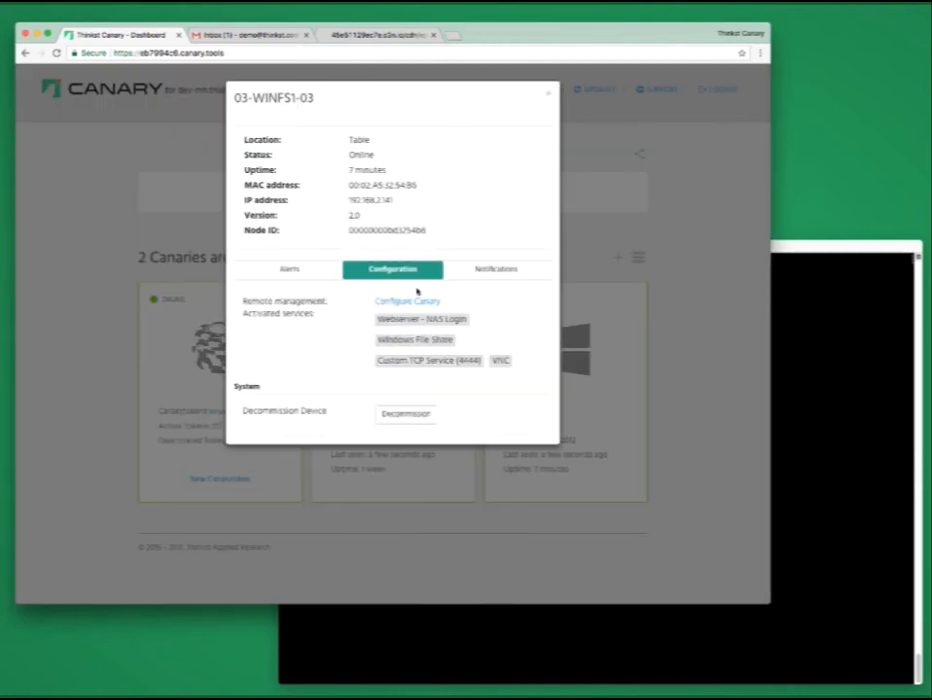
pyautogui.click(407, 299)
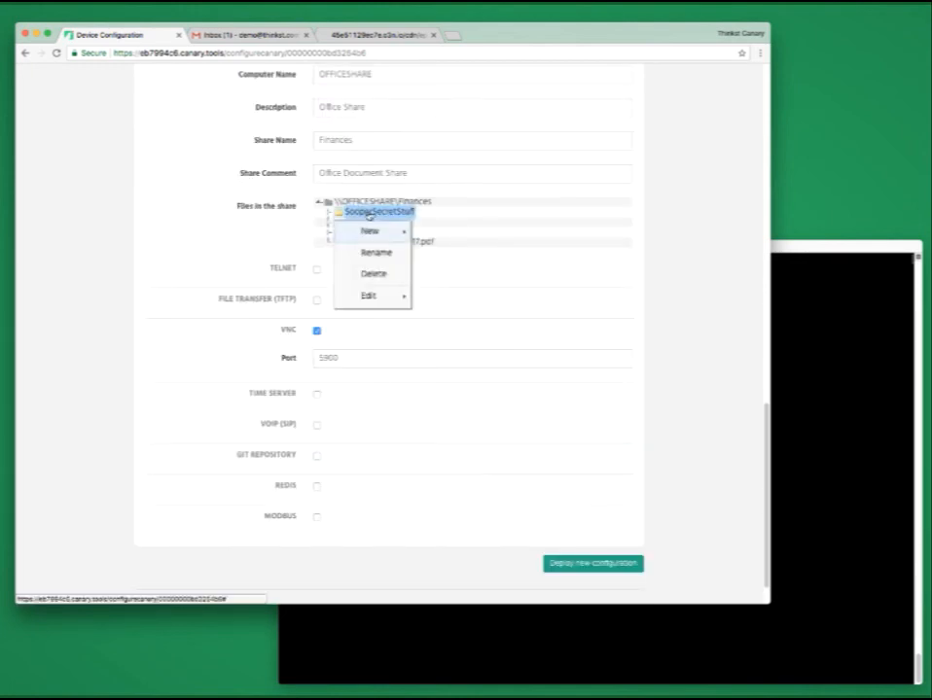
pyautogui.click(377, 252)
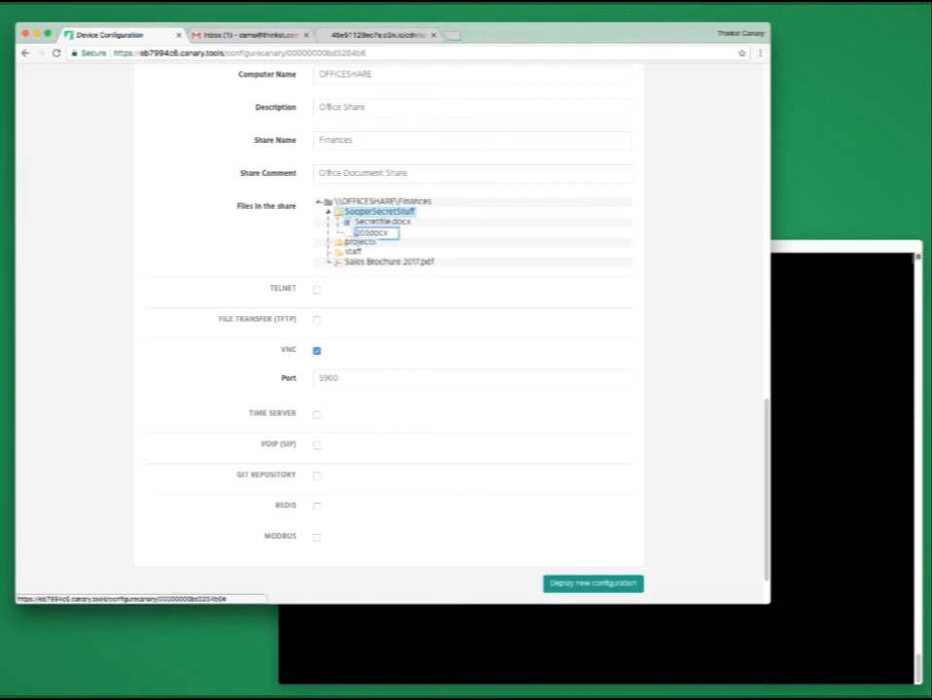
pyautogui.write('2018-finances.docx')
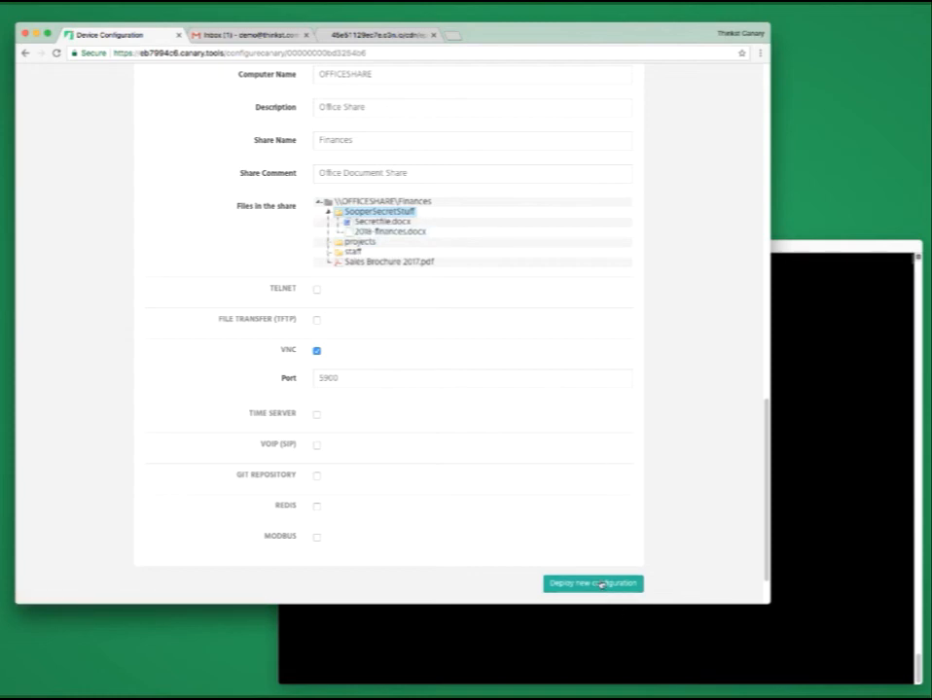
pyautogui.click(591, 584)
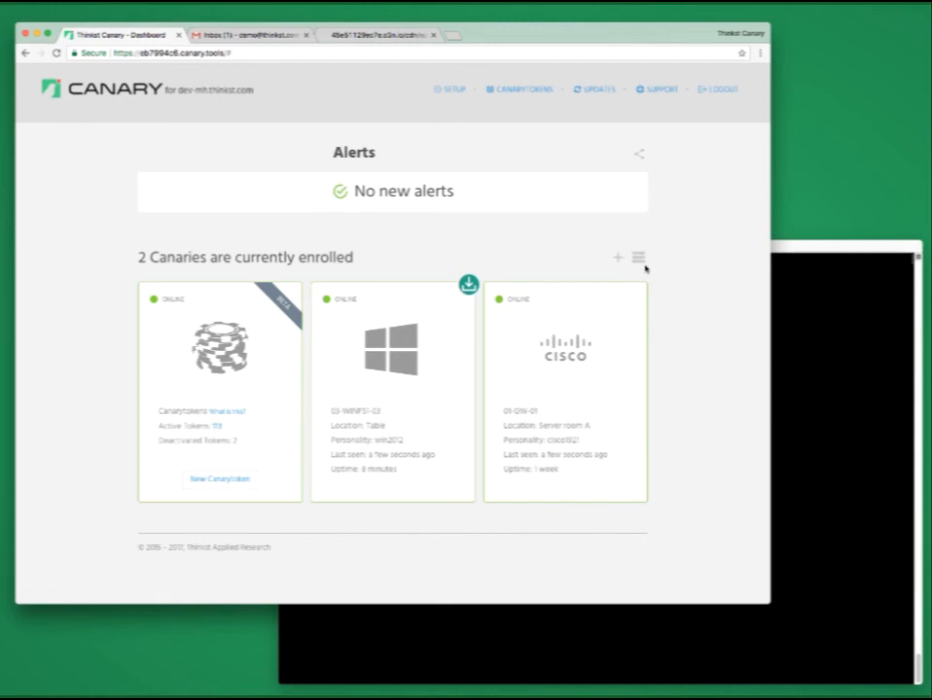
pyautogui.moveTo(712, 286)
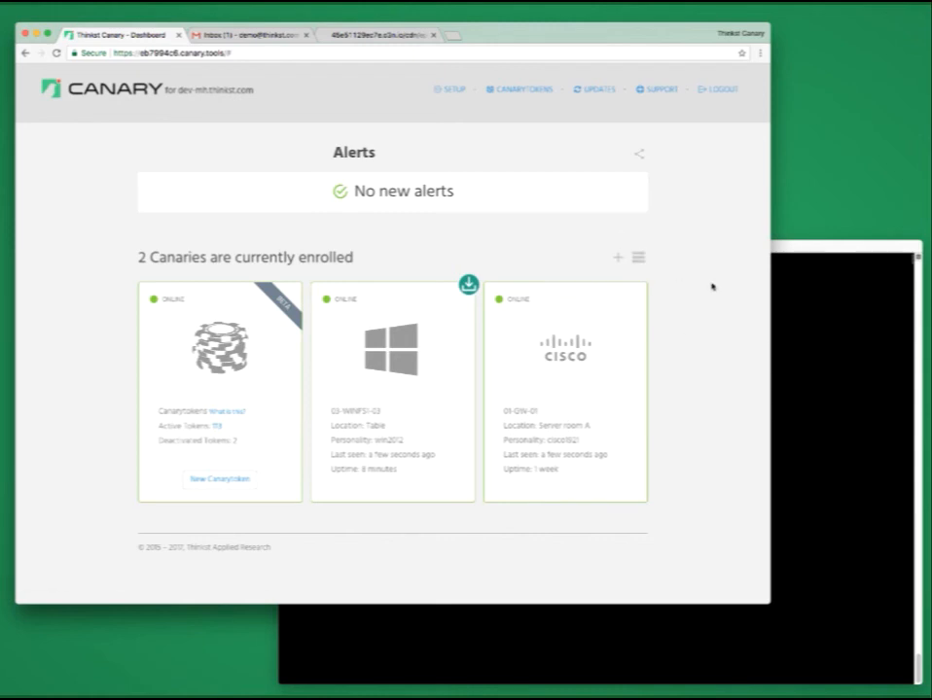
pyautogui.moveTo(712, 288)
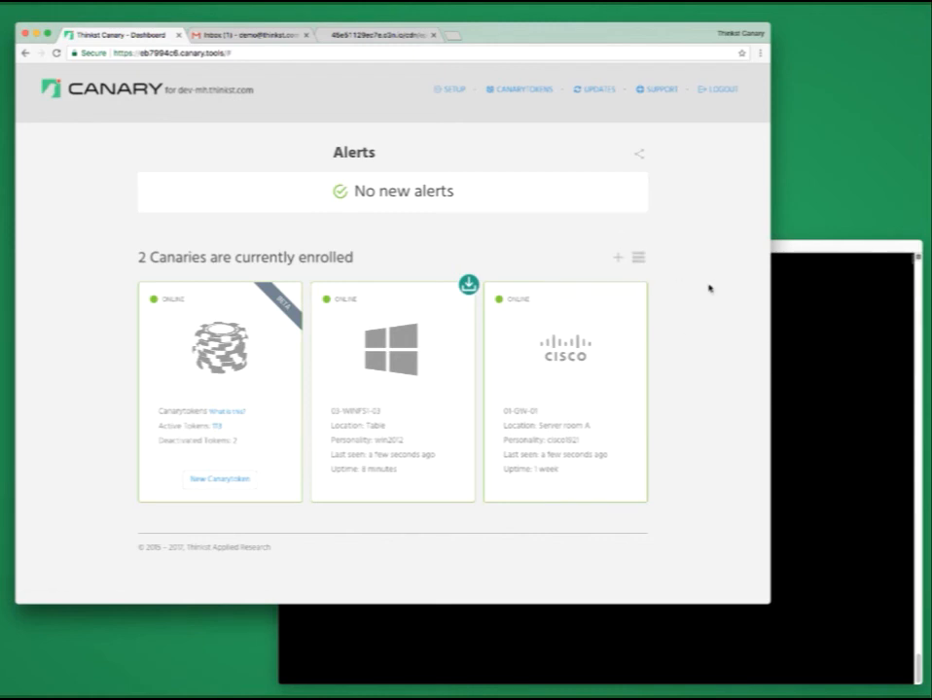
pyautogui.moveTo(692, 288)
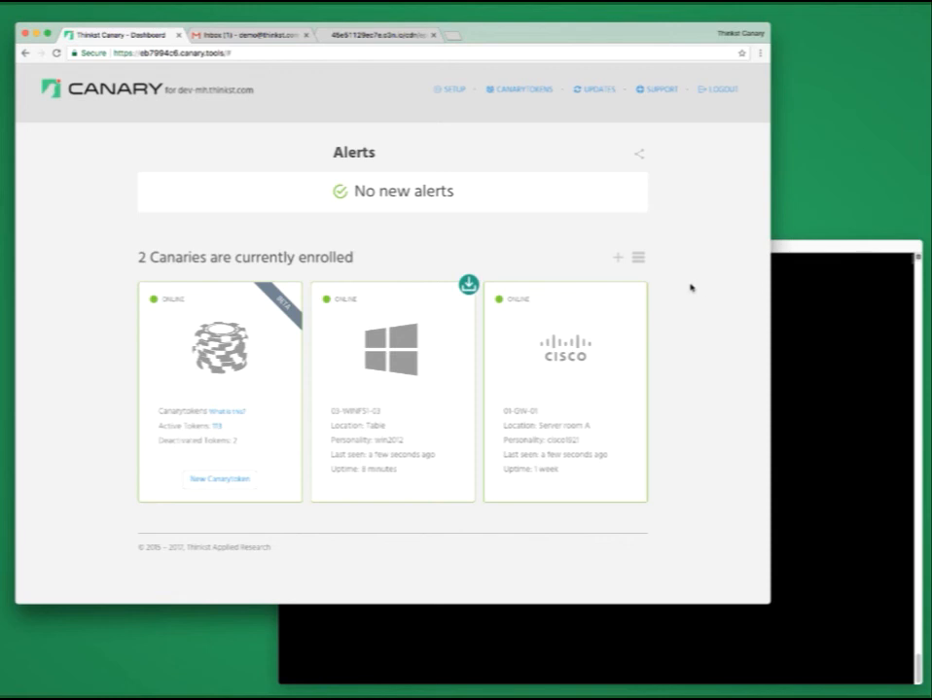